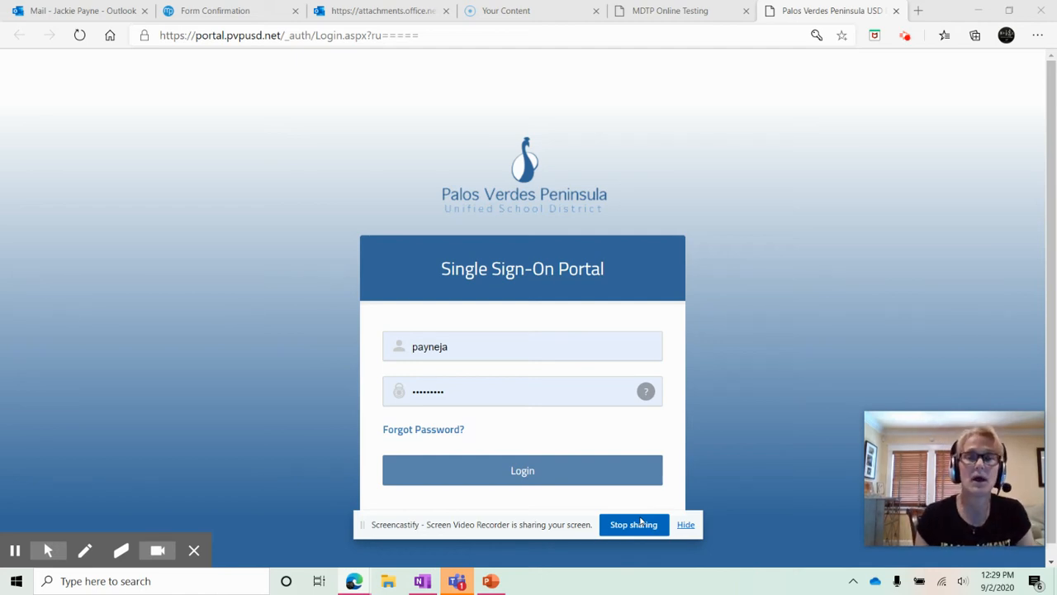
{"action": "mouse_move", "coordinate": [745, 349]}
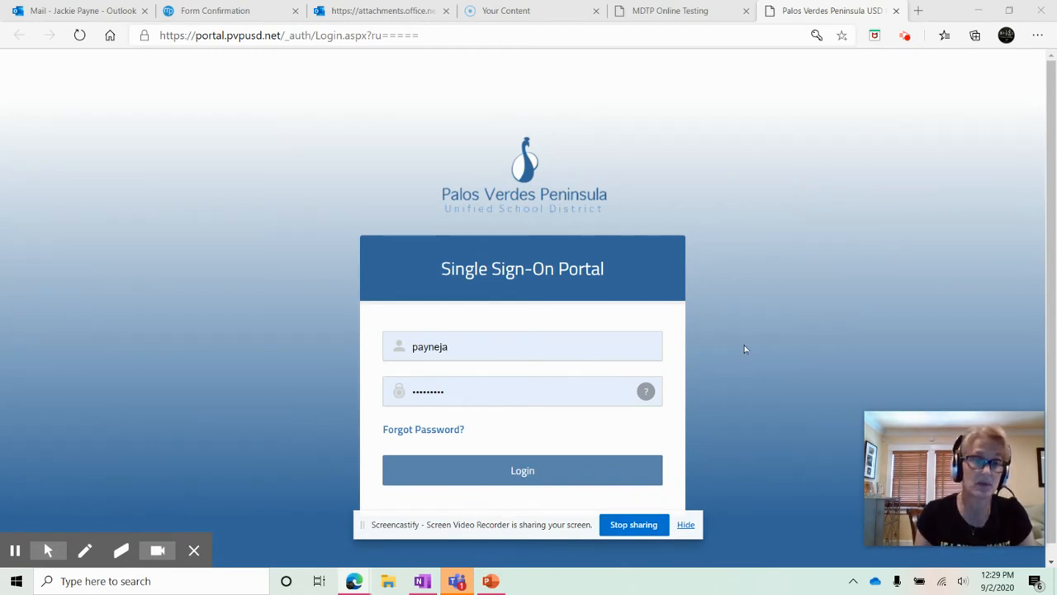
{"action": "mouse_move", "coordinate": [781, 342]}
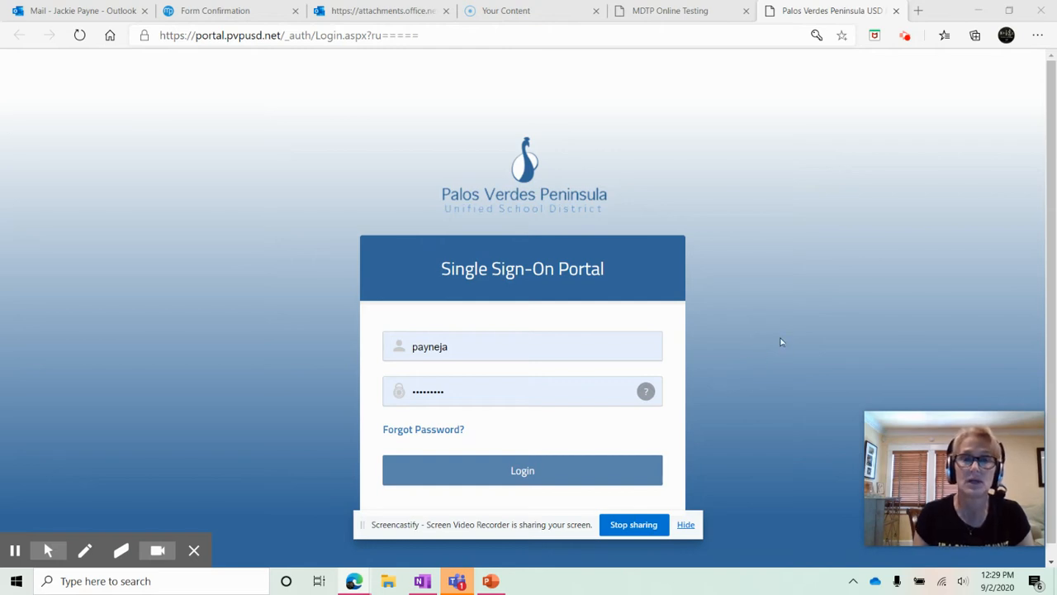
{"action": "mouse_move", "coordinate": [783, 333]}
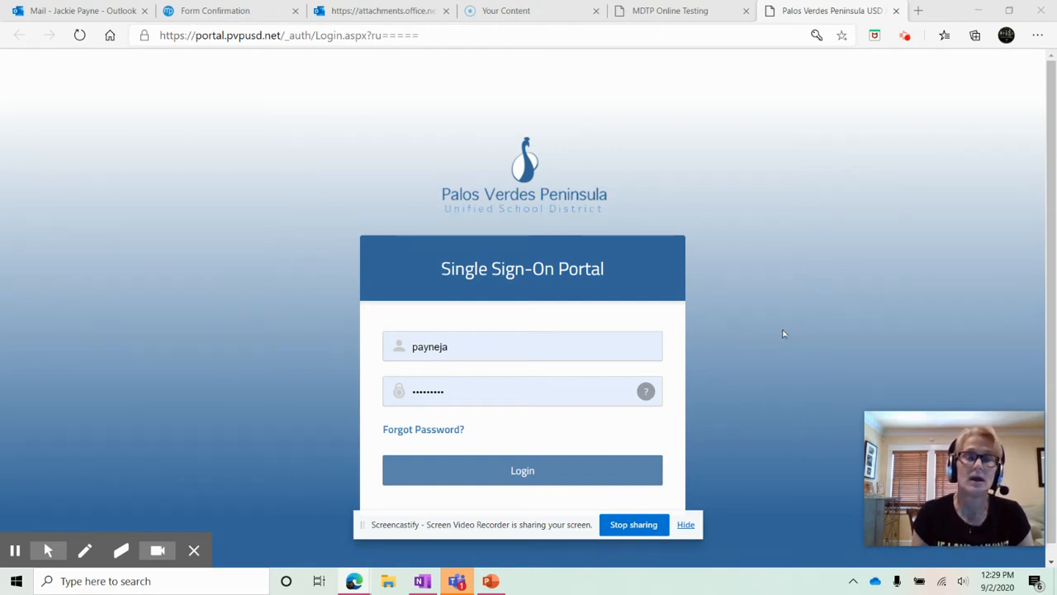
{"action": "mouse_move", "coordinate": [757, 354]}
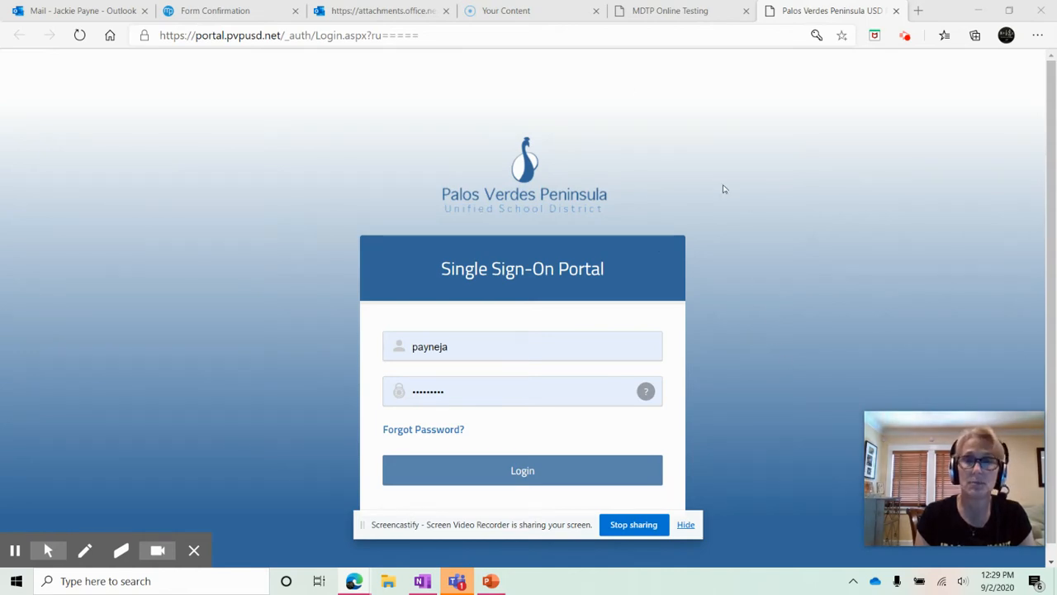
- Sign in through the district SSO portal and open the Geometry A teacher Dashboard
{"action": "left_click", "coordinate": [522, 470]}
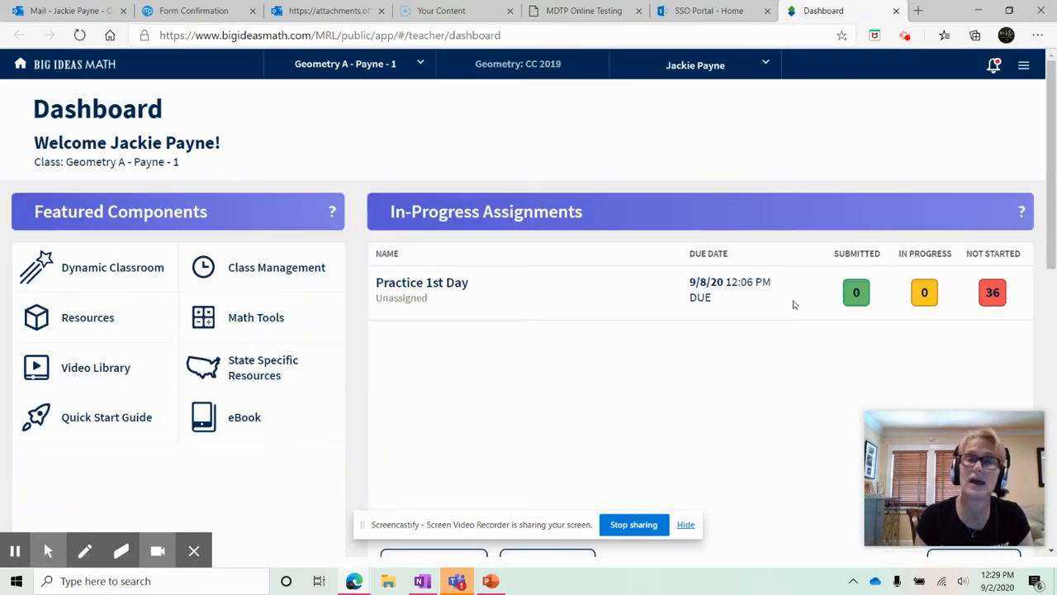
{"action": "mouse_move", "coordinate": [615, 136]}
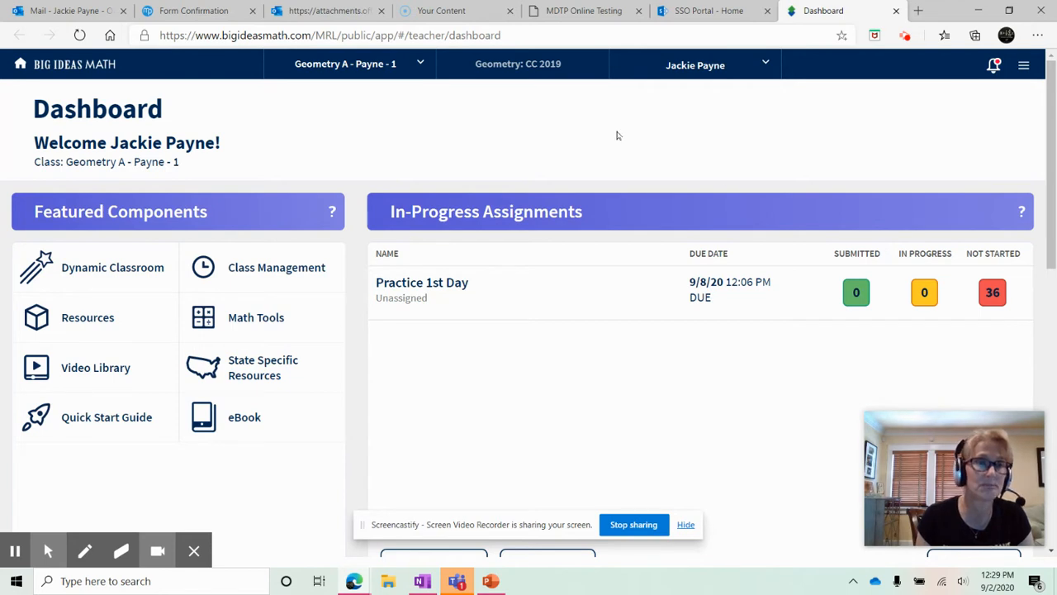
{"action": "mouse_move", "coordinate": [52, 180]}
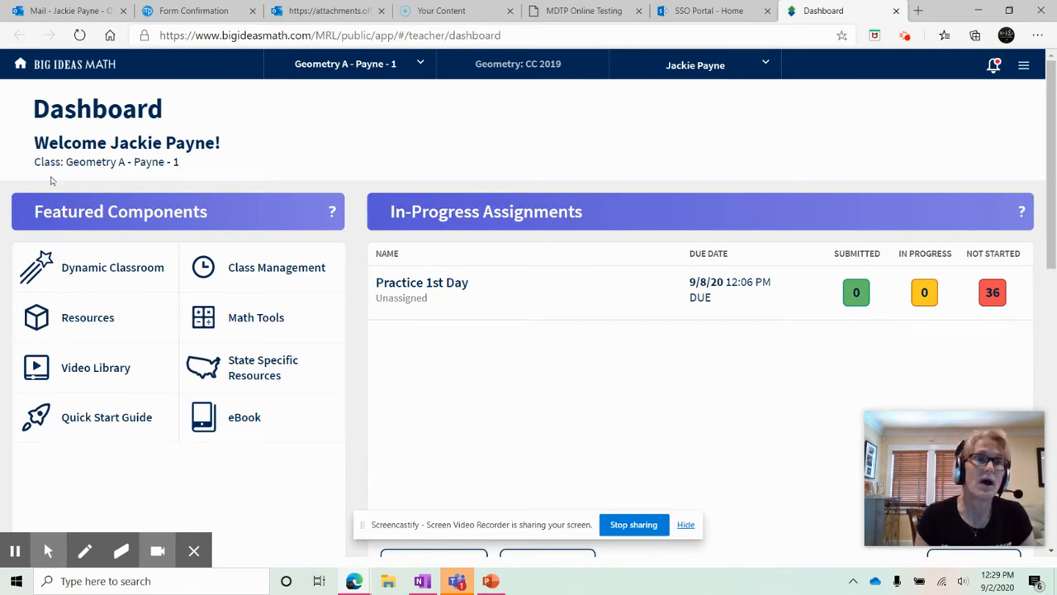
{"action": "mouse_move", "coordinate": [214, 109]}
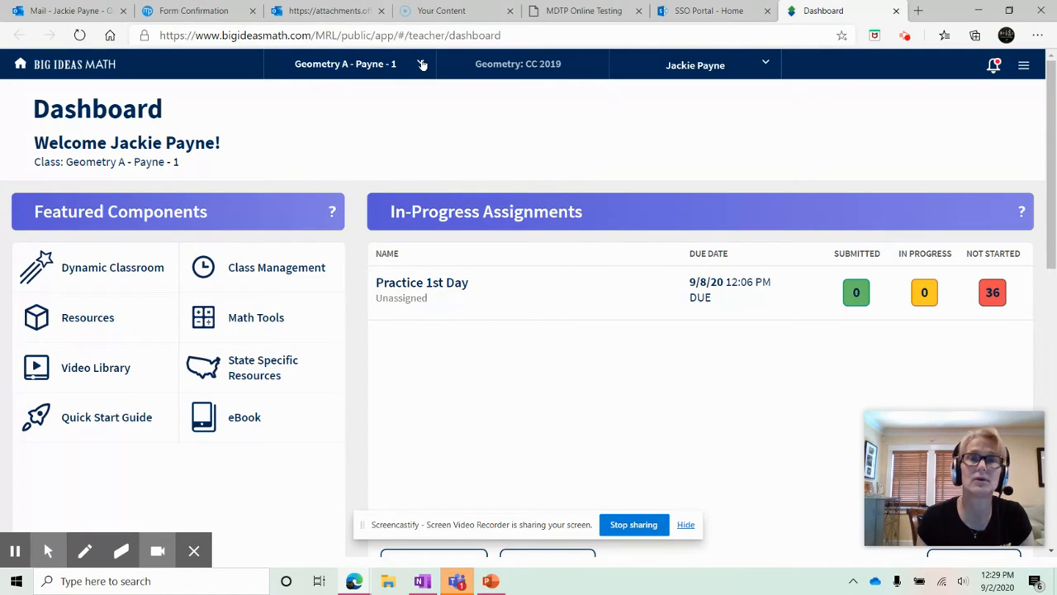
{"action": "left_click", "coordinate": [422, 64]}
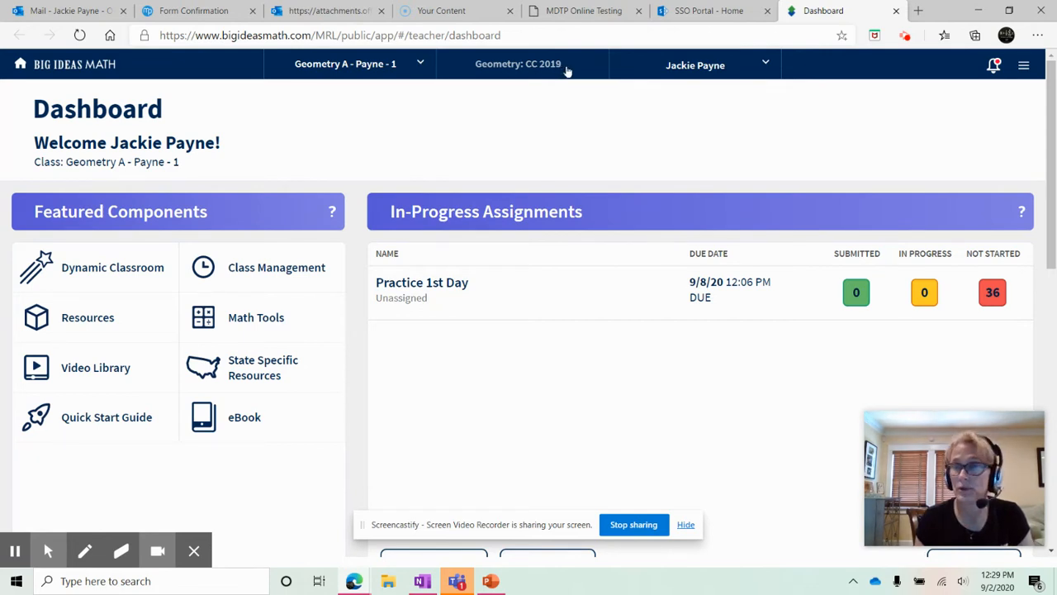
{"action": "mouse_move", "coordinate": [668, 438]}
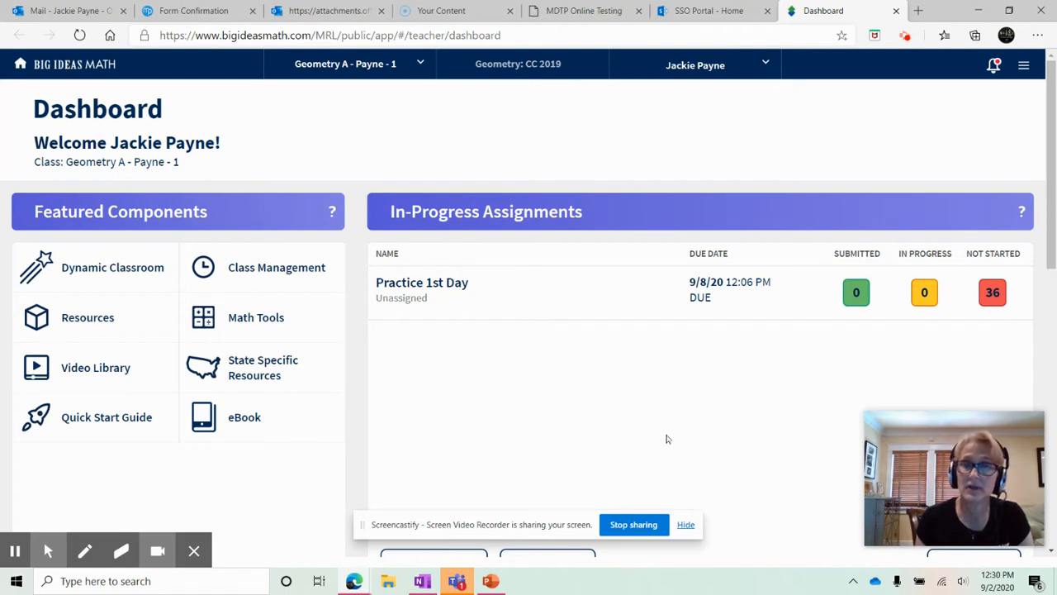
{"action": "mouse_move", "coordinate": [629, 444]}
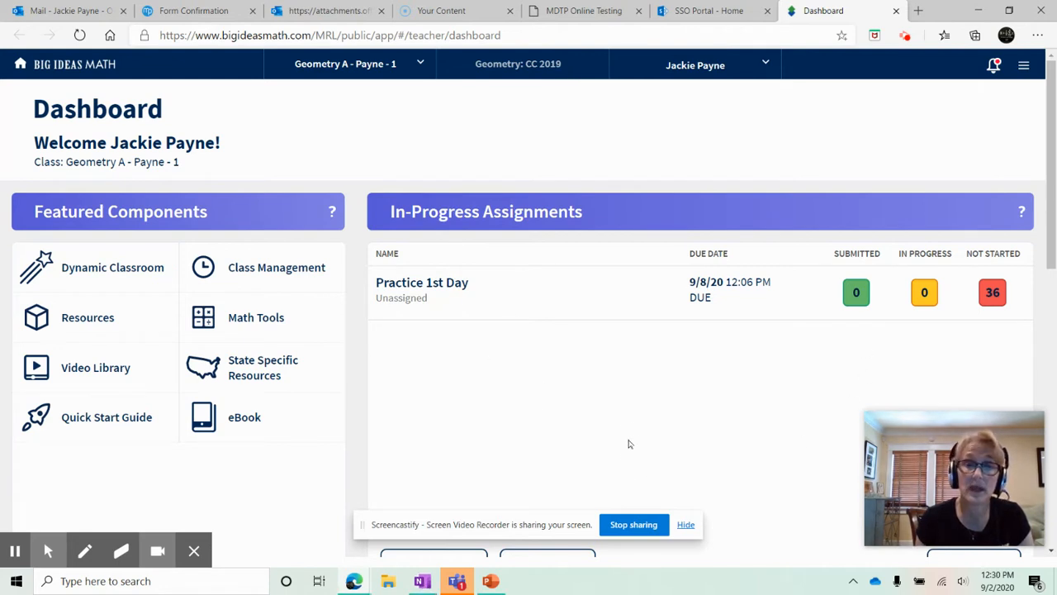
{"action": "mouse_move", "coordinate": [632, 433]}
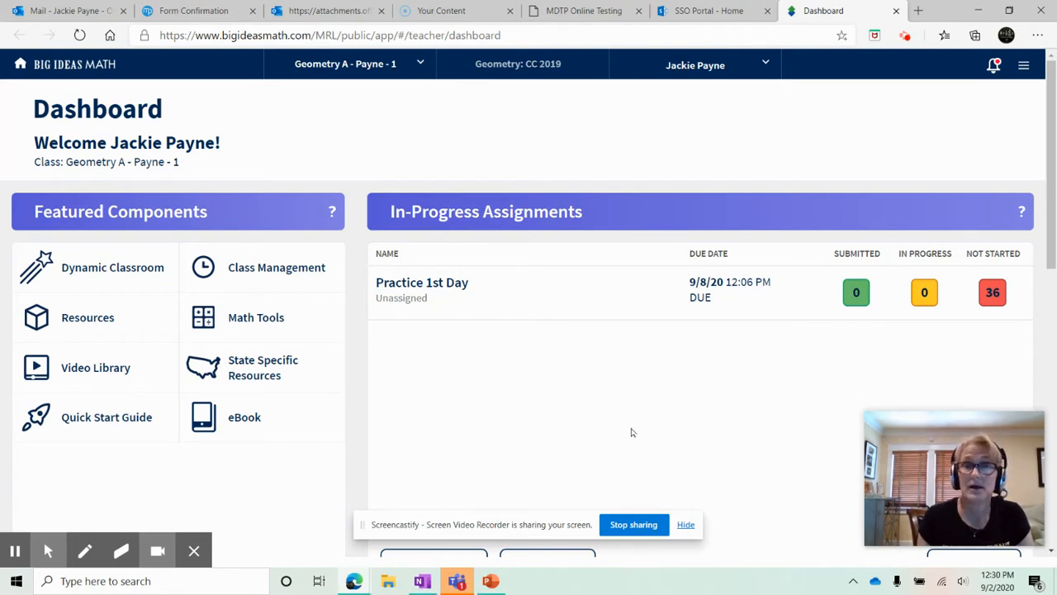
{"action": "mouse_move", "coordinate": [634, 418]}
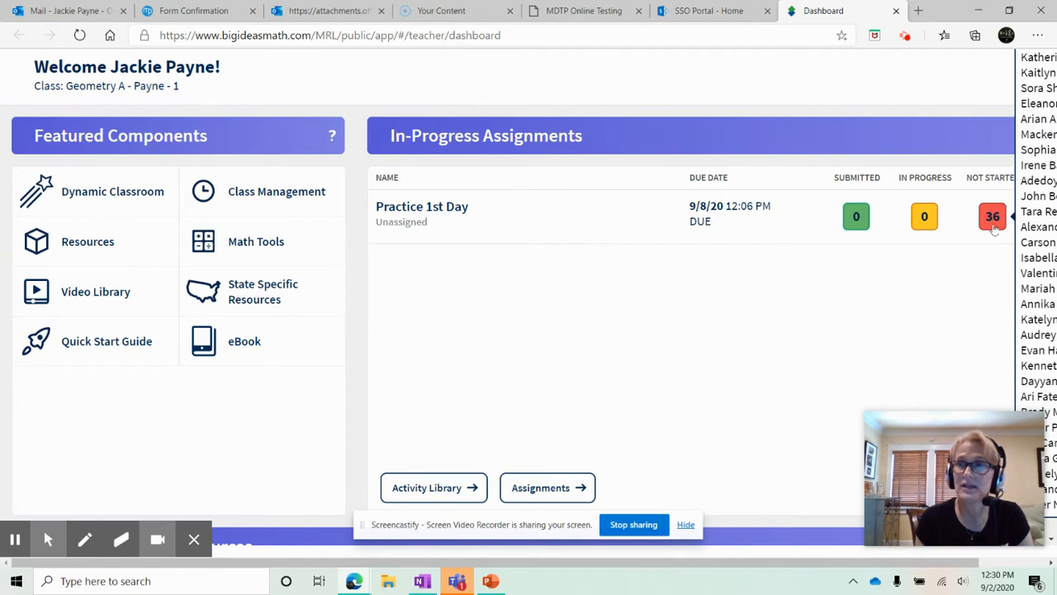
{"action": "mouse_move", "coordinate": [683, 231]}
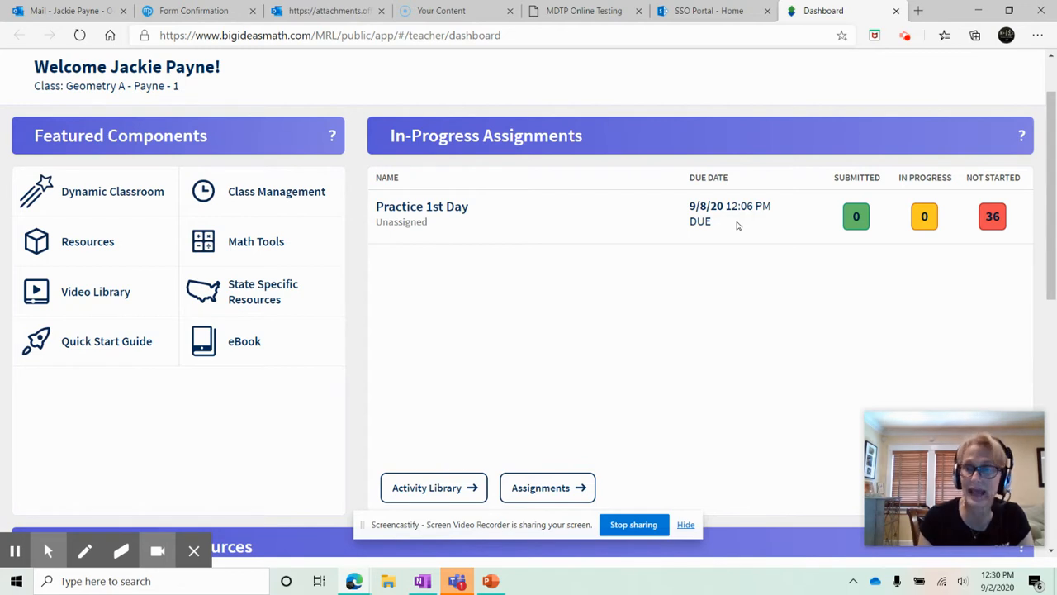
{"action": "mouse_move", "coordinate": [735, 229]}
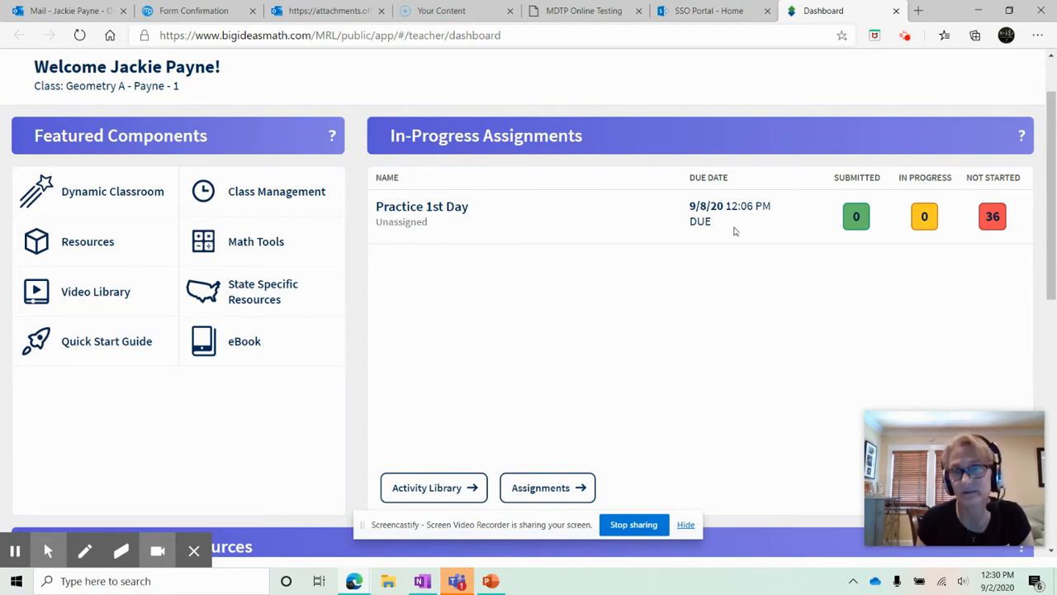
{"action": "scroll", "scroll_direction": "down", "scroll_amount": 3}
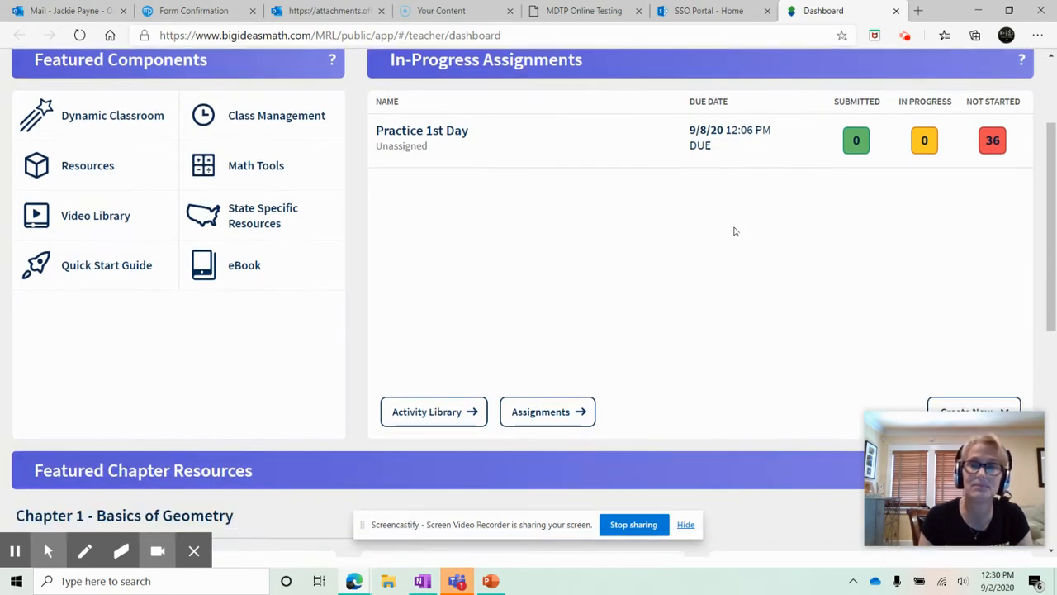
{"action": "scroll", "scroll_direction": "down", "scroll_amount": 3}
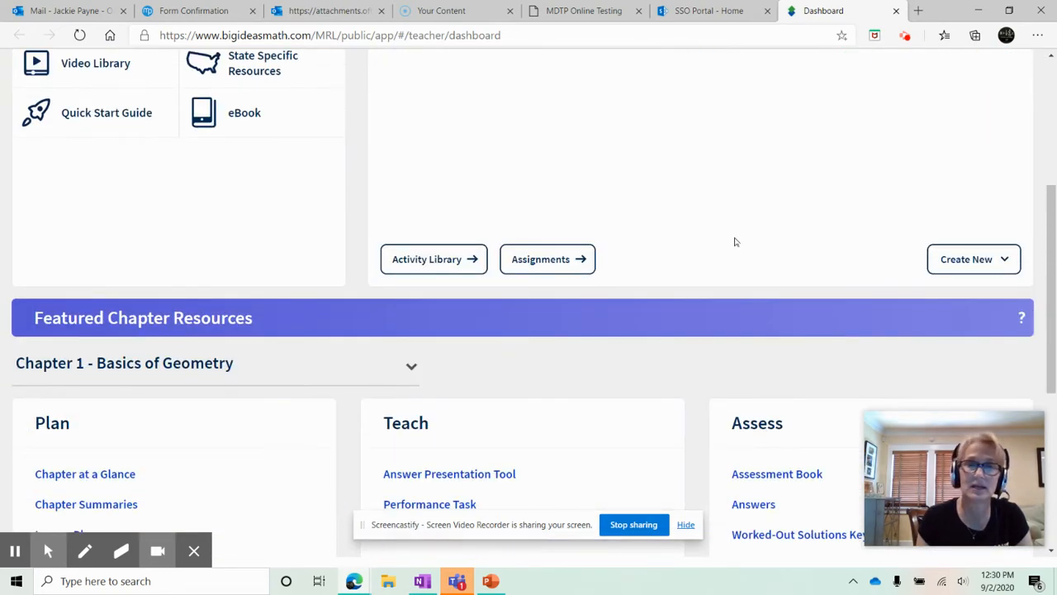
{"action": "scroll", "scroll_direction": "down", "scroll_amount": 3}
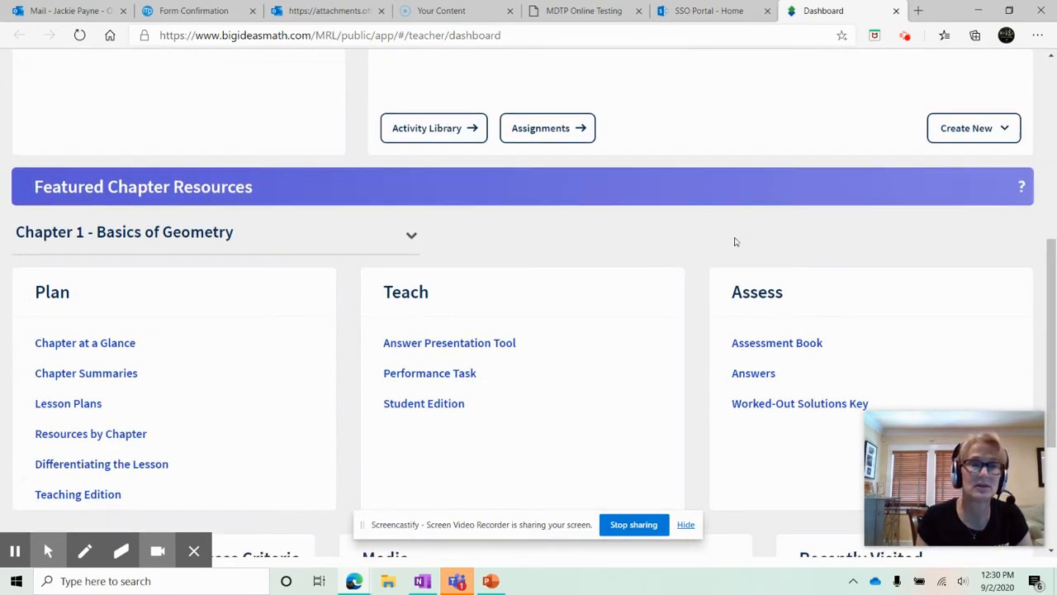
{"action": "scroll", "scroll_direction": "down", "scroll_amount": 3}
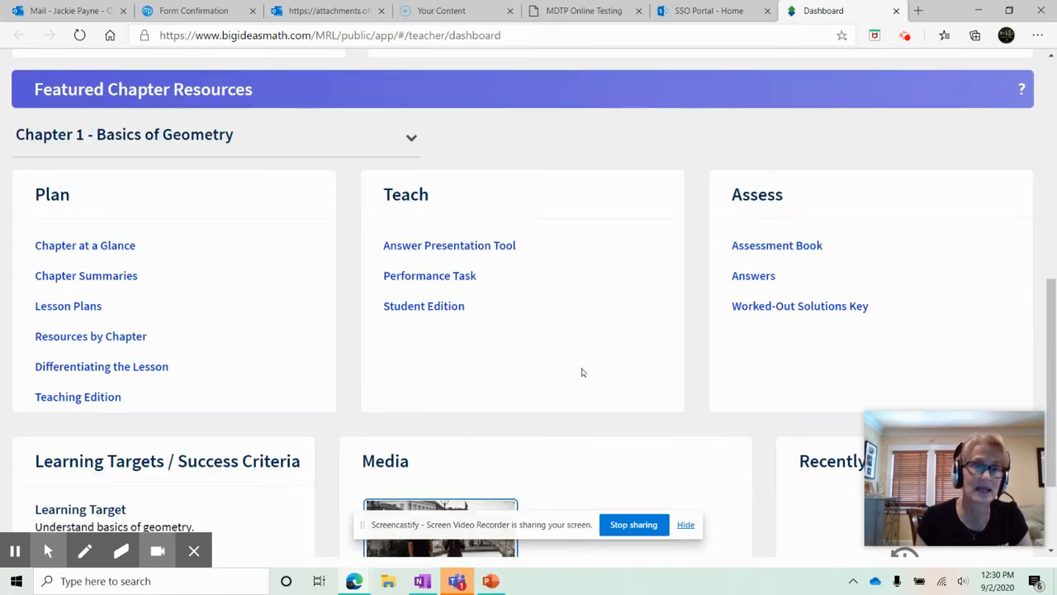
{"action": "scroll", "scroll_direction": "down", "scroll_amount": 3}
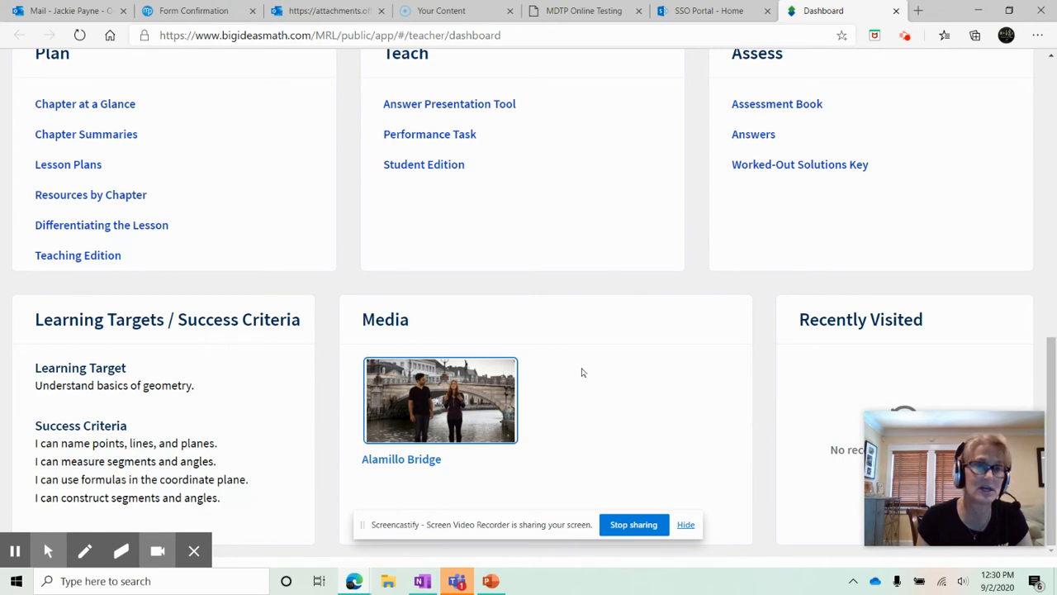
{"action": "mouse_move", "coordinate": [183, 355]}
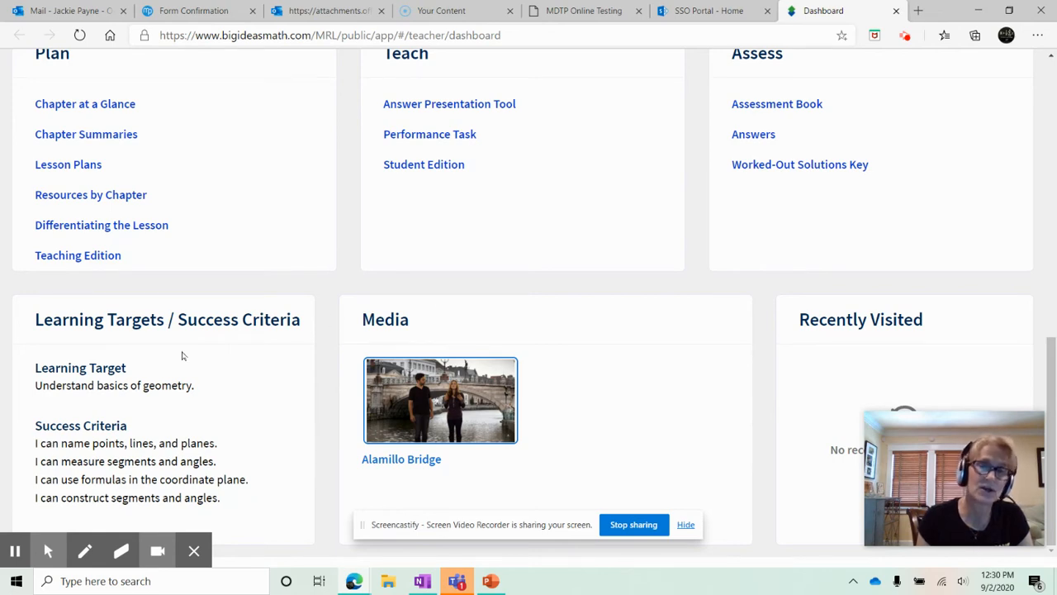
{"action": "mouse_move", "coordinate": [661, 334]}
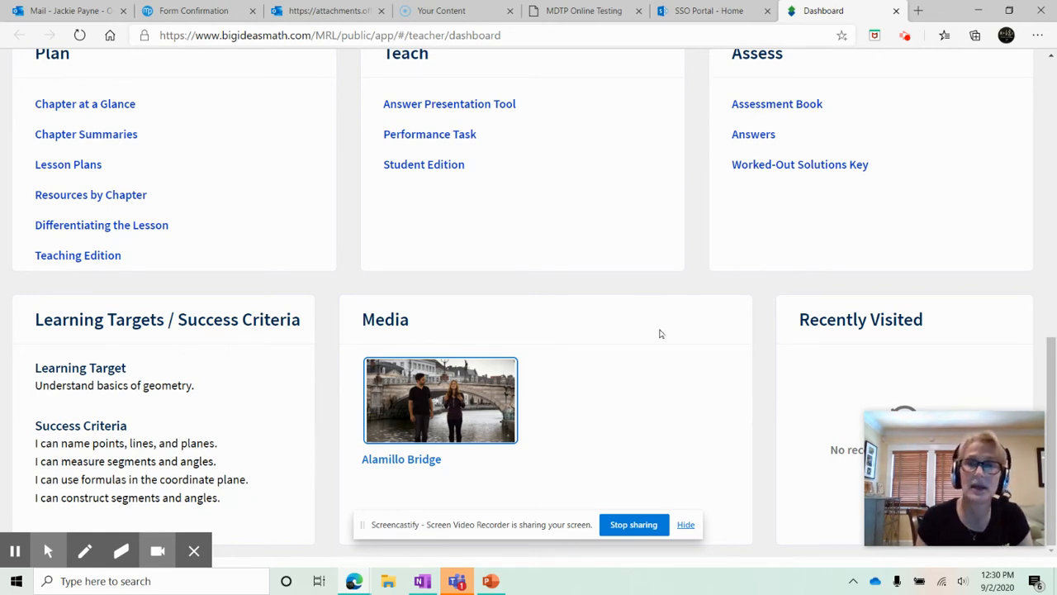
{"action": "scroll", "scroll_direction": "up", "scroll_amount": 3}
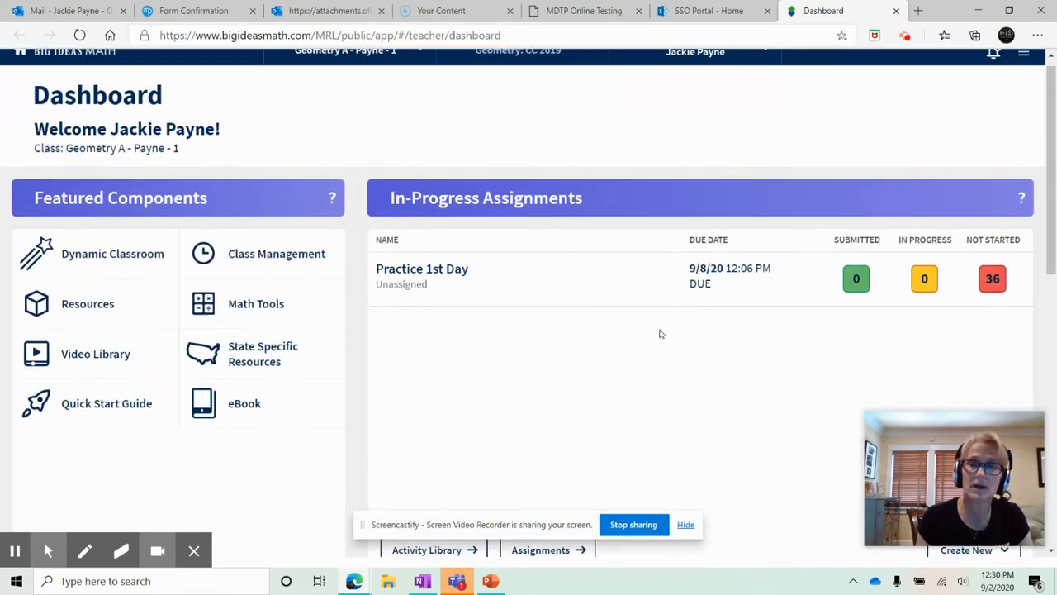
{"action": "scroll", "scroll_direction": "up", "scroll_amount": 3}
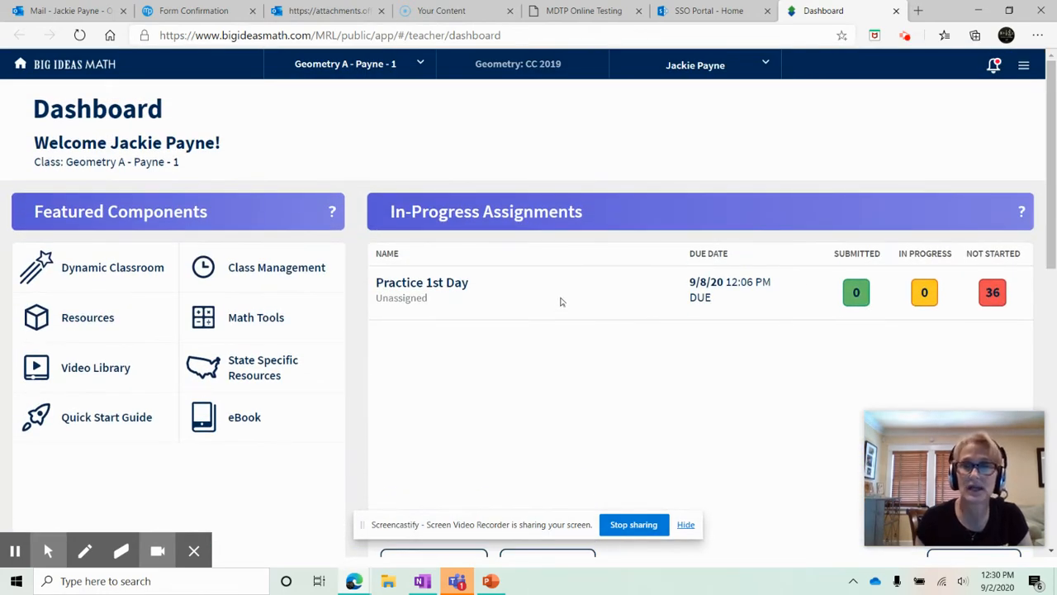
{"action": "mouse_move", "coordinate": [520, 305]}
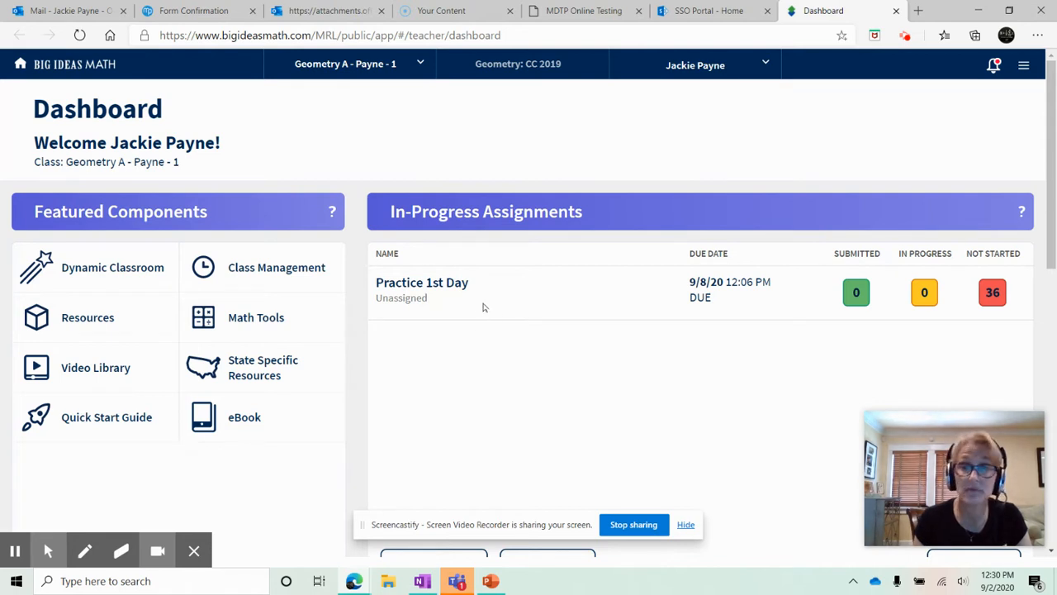
{"action": "mouse_move", "coordinate": [1013, 96]}
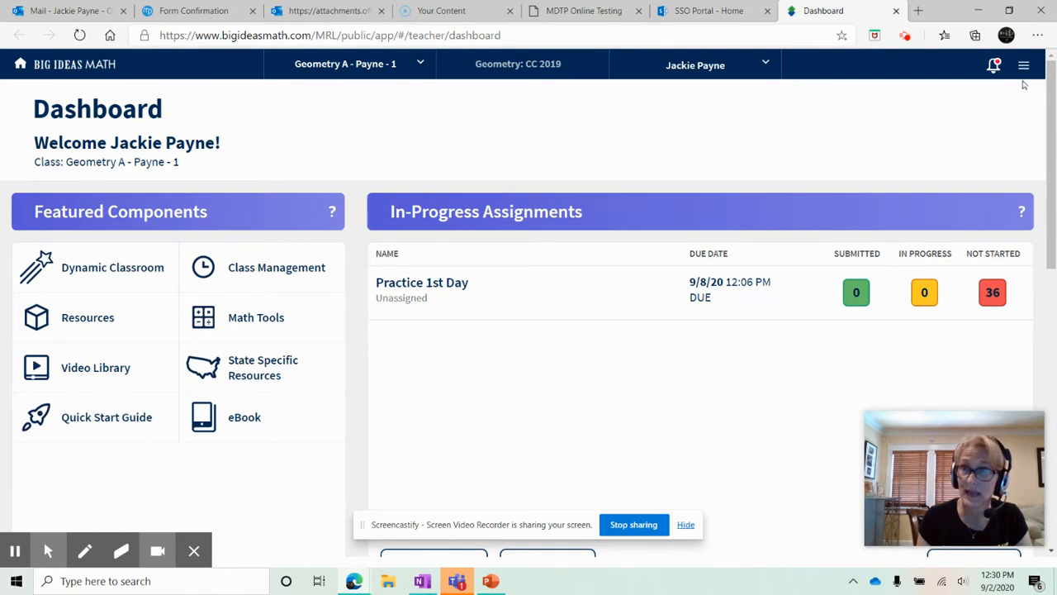
{"action": "left_click", "coordinate": [1024, 66]}
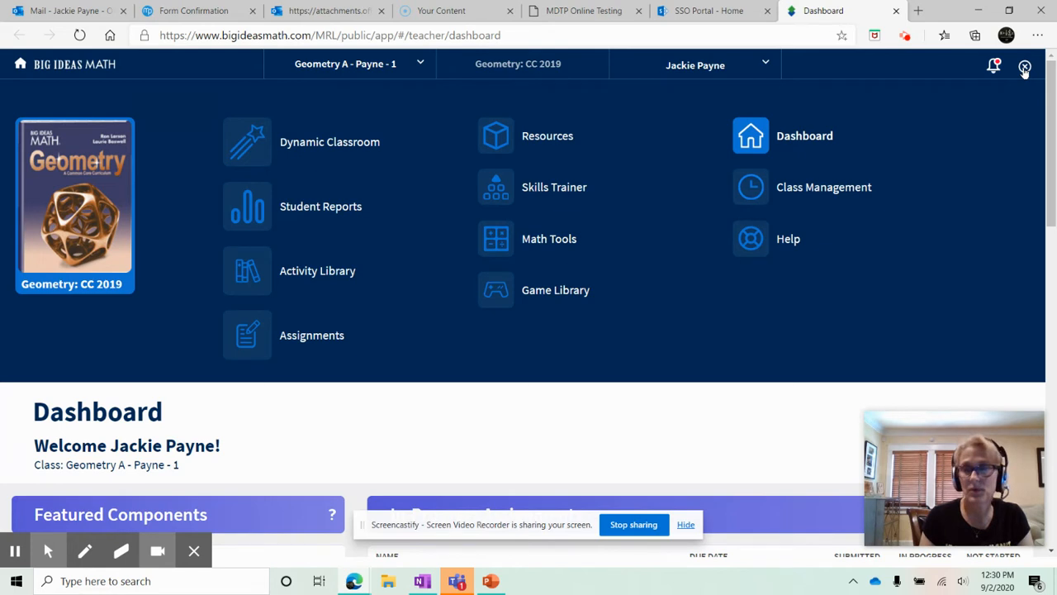
{"action": "mouse_move", "coordinate": [163, 158]}
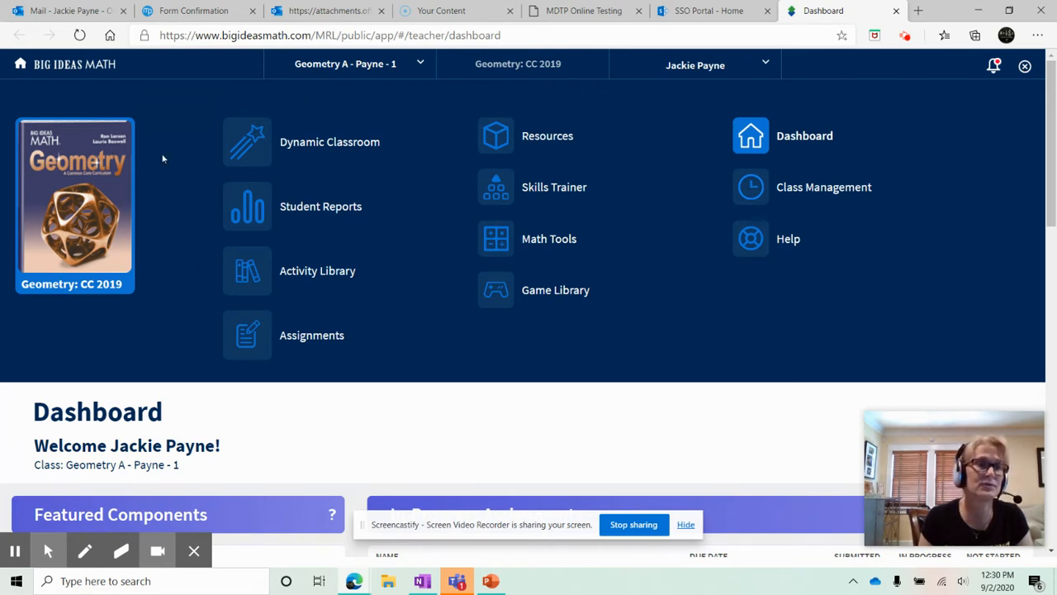
{"action": "mouse_move", "coordinate": [85, 304]}
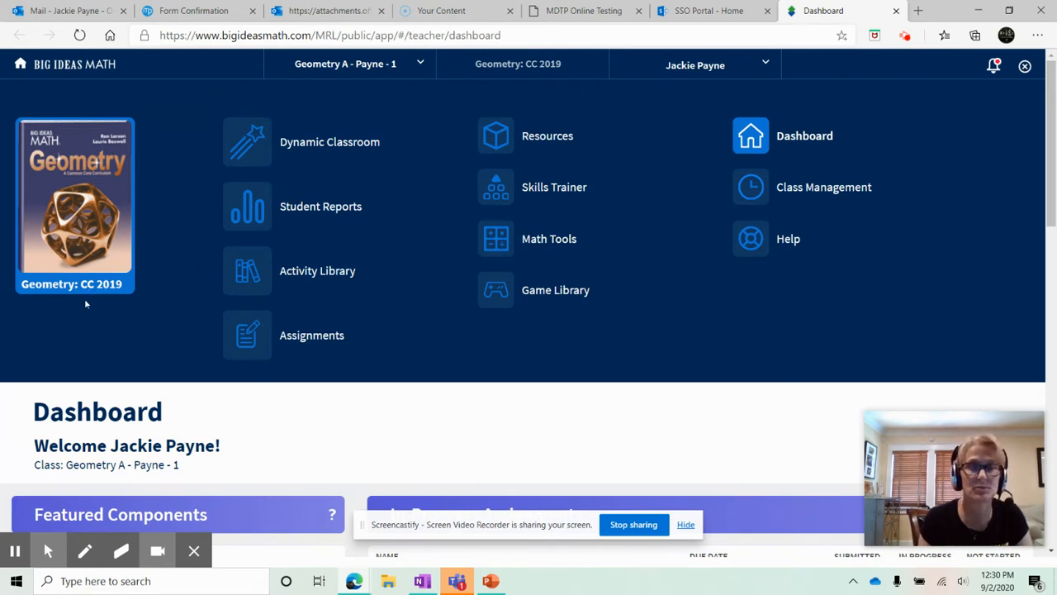
{"action": "mouse_move", "coordinate": [341, 159]}
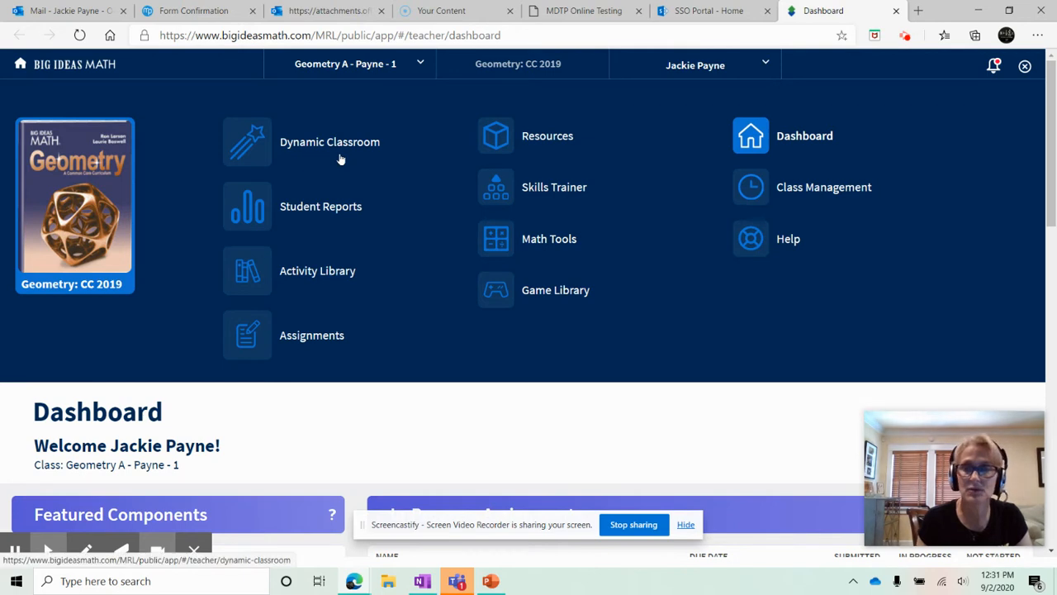
{"action": "mouse_move", "coordinate": [307, 224]}
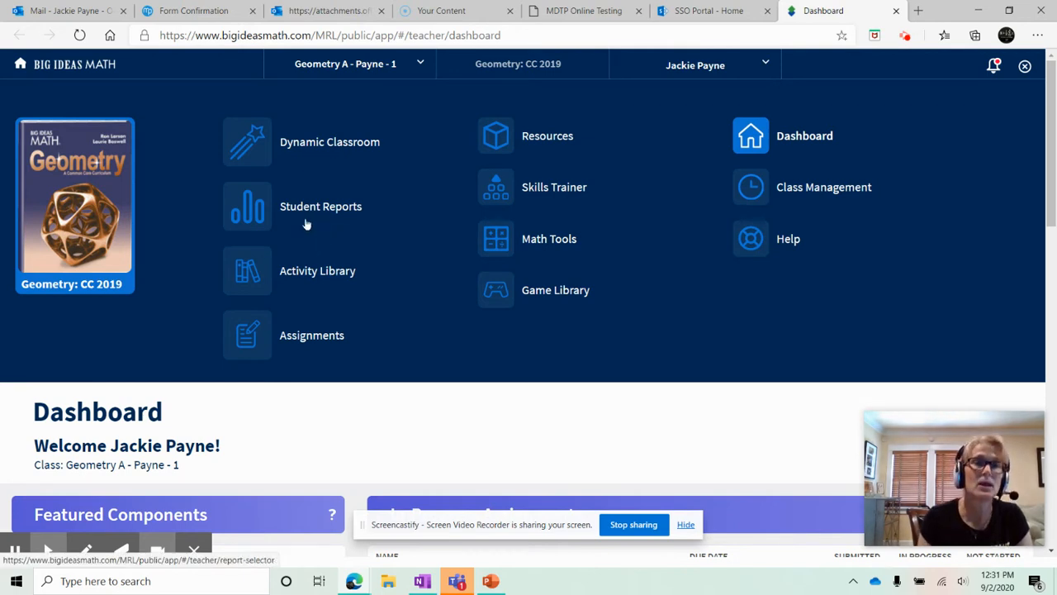
{"action": "mouse_move", "coordinate": [334, 222]}
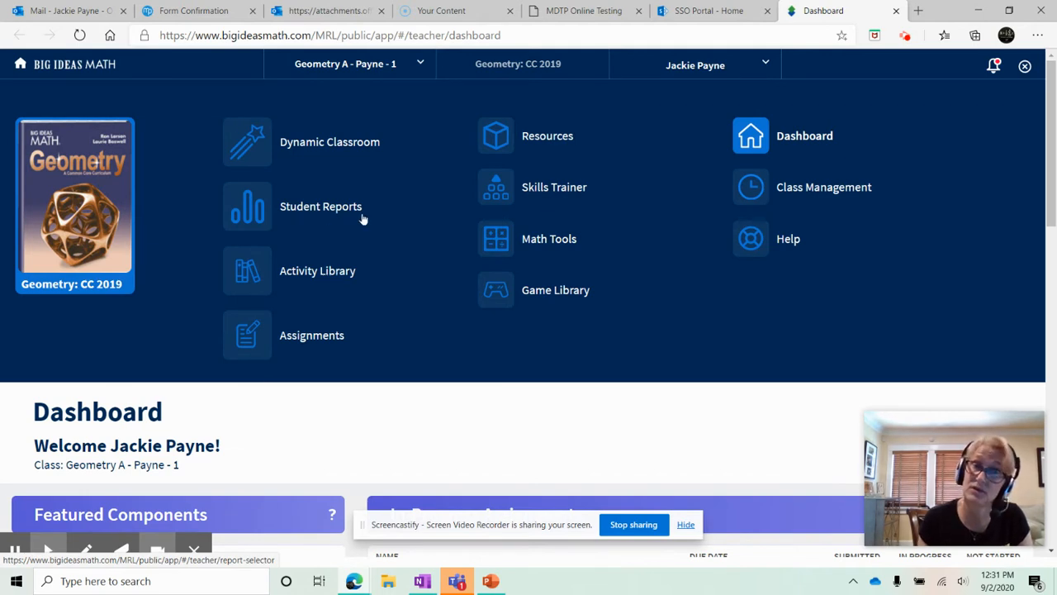
{"action": "mouse_move", "coordinate": [339, 273]}
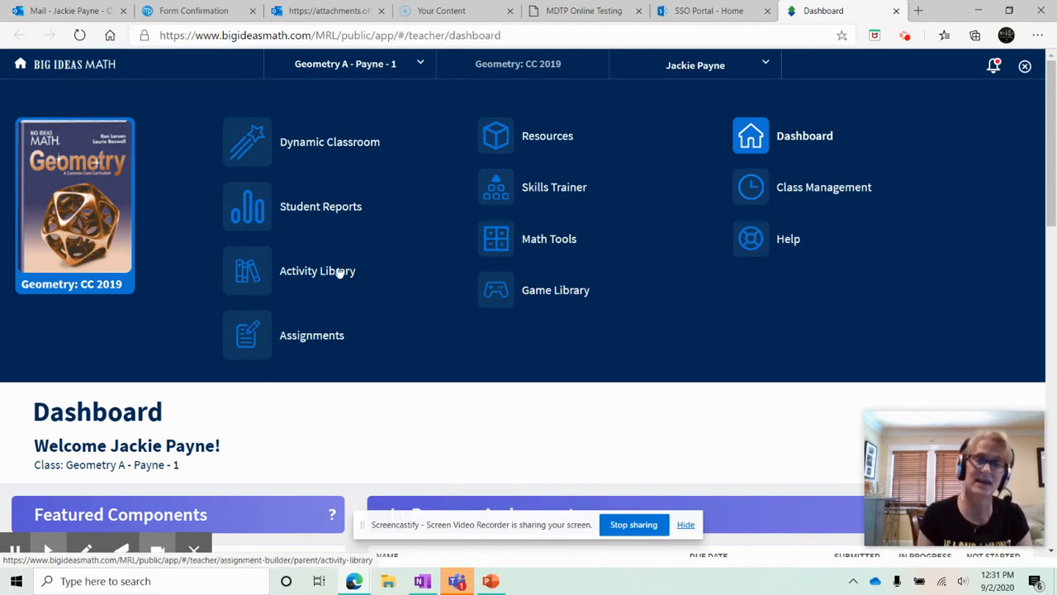
{"action": "mouse_move", "coordinate": [323, 319]}
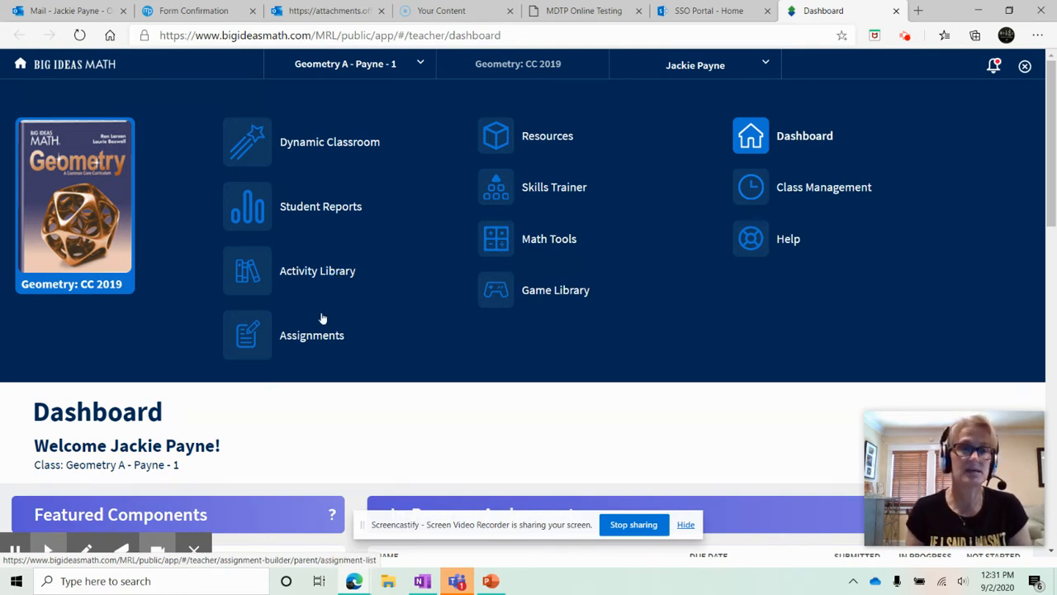
{"action": "mouse_move", "coordinate": [320, 330]}
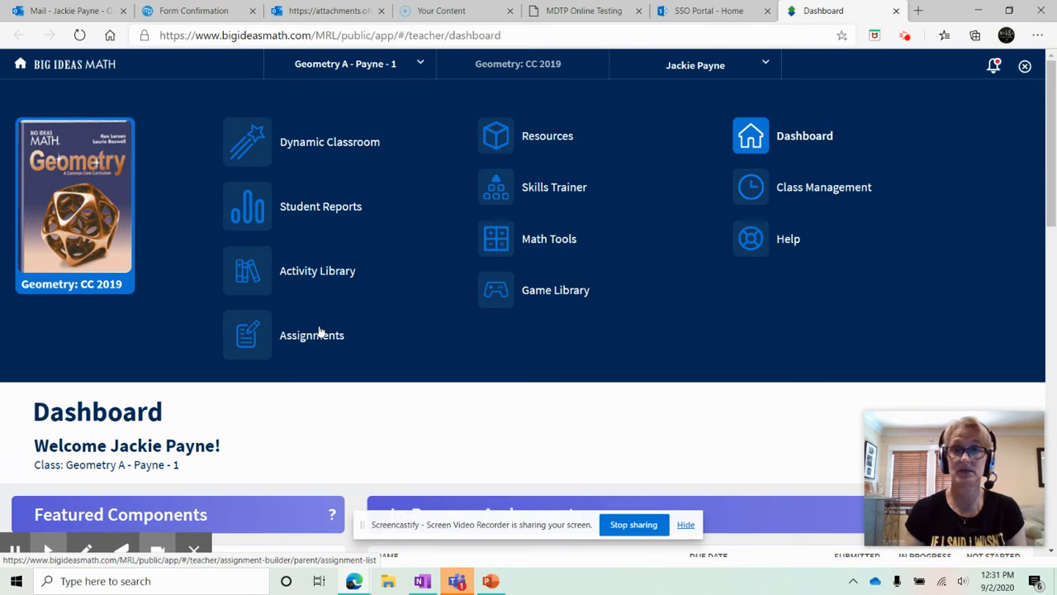
{"action": "mouse_move", "coordinate": [532, 153]}
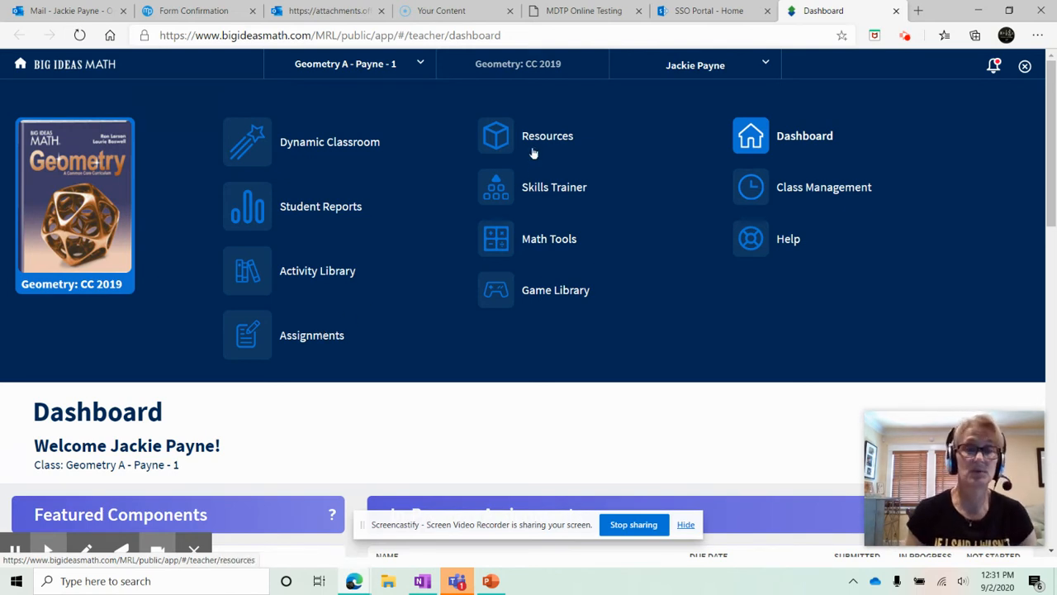
- Open Resources and view the Chapter and Section lists without changing them
{"action": "left_click", "coordinate": [547, 135]}
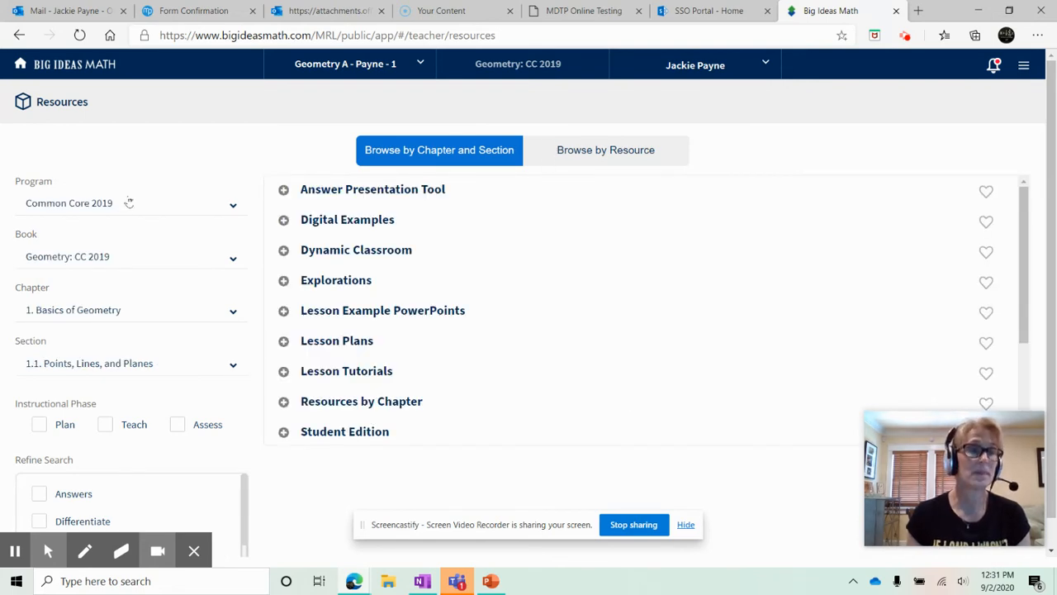
{"action": "mouse_move", "coordinate": [216, 320]}
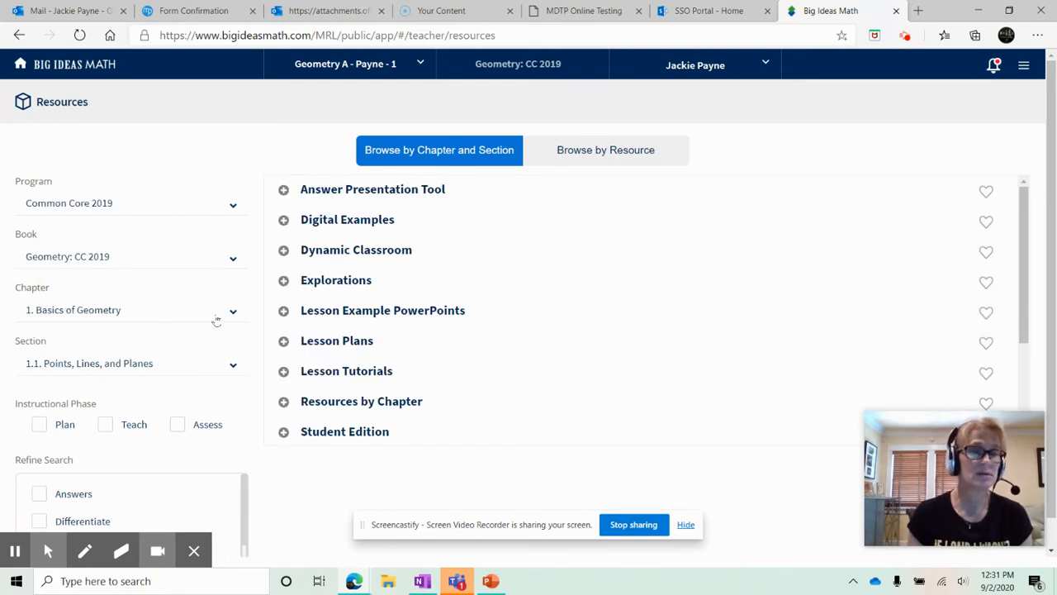
{"action": "left_click", "coordinate": [233, 309]}
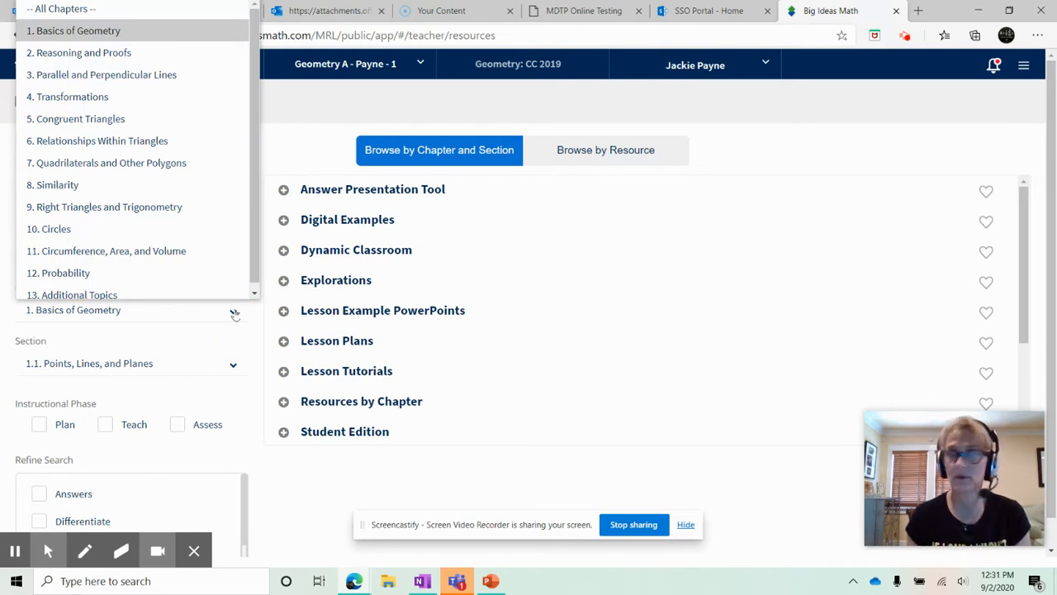
{"action": "left_click", "coordinate": [233, 364]}
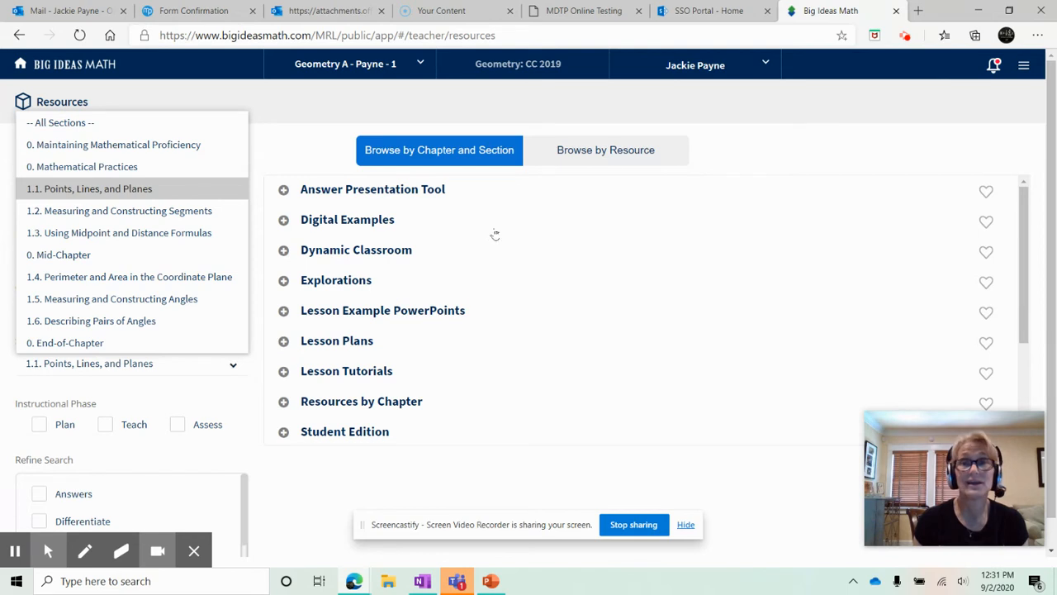
{"action": "left_click", "coordinate": [611, 150]}
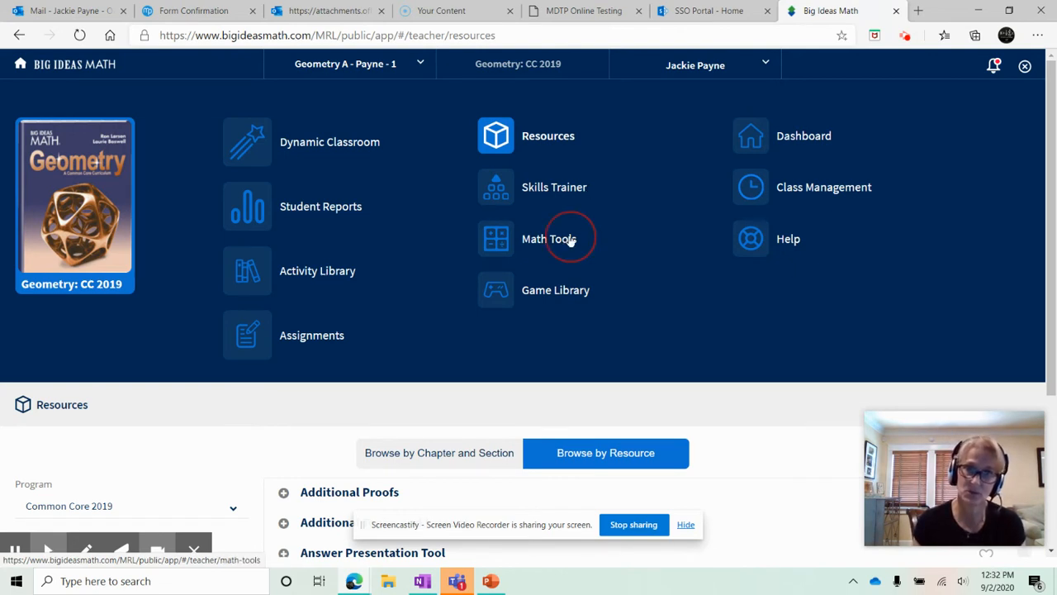
- Open Math Tools, look over the Interactive Tools, and show the Math Tool Paper list
{"action": "left_click", "coordinate": [548, 239]}
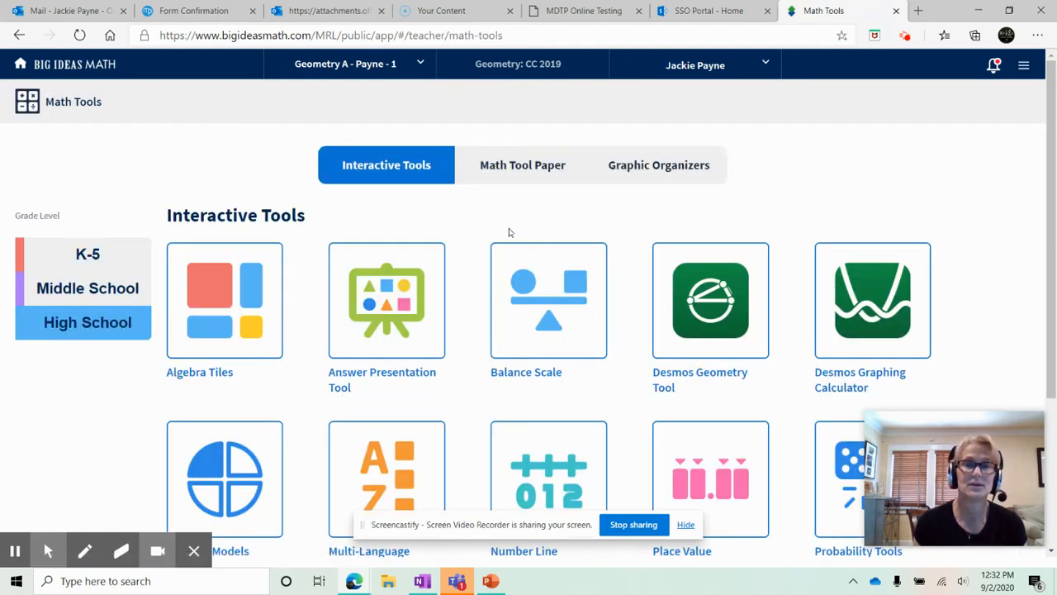
{"action": "scroll", "scroll_direction": "down", "scroll_amount": 3}
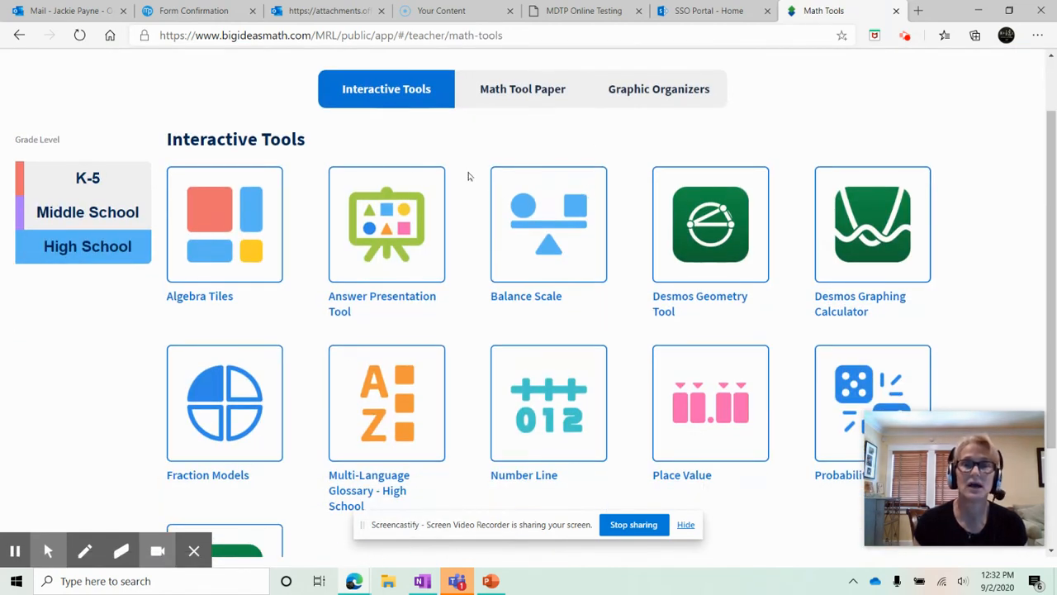
{"action": "mouse_move", "coordinate": [961, 170]}
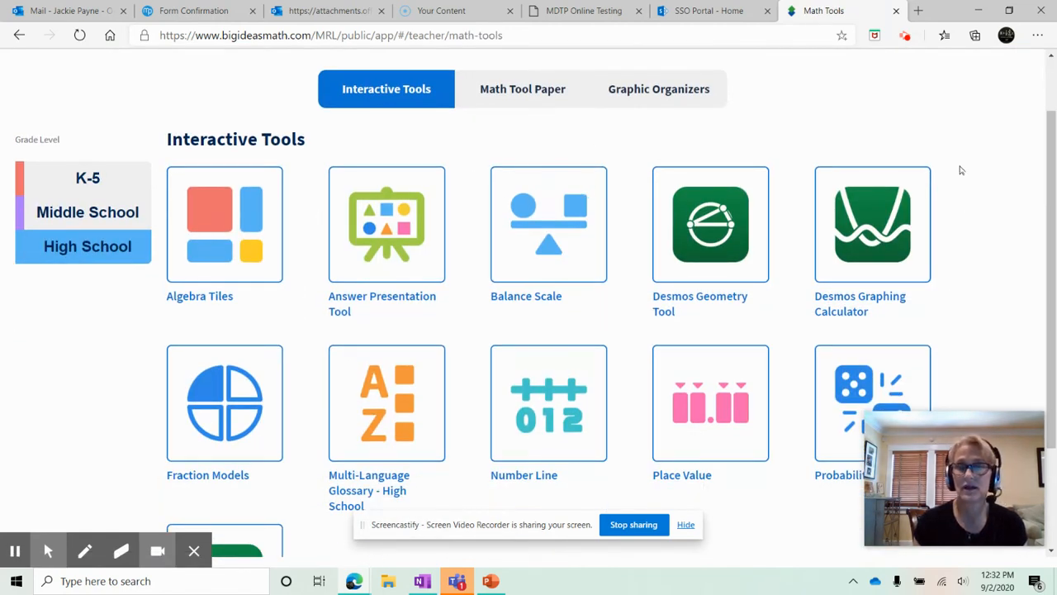
{"action": "scroll", "scroll_direction": "down", "scroll_amount": 3}
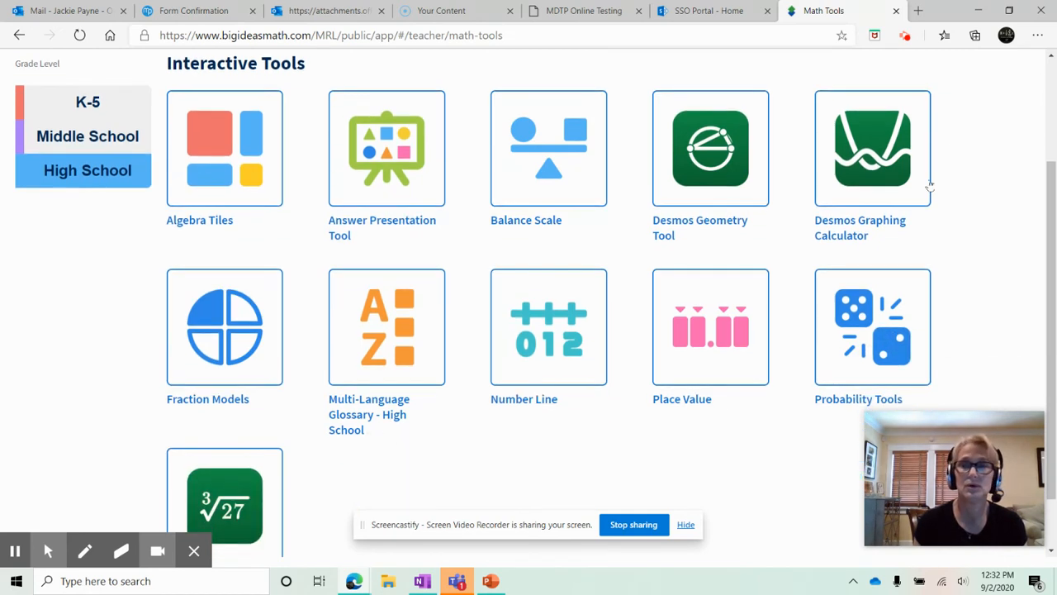
{"action": "scroll", "scroll_direction": "down", "scroll_amount": 3}
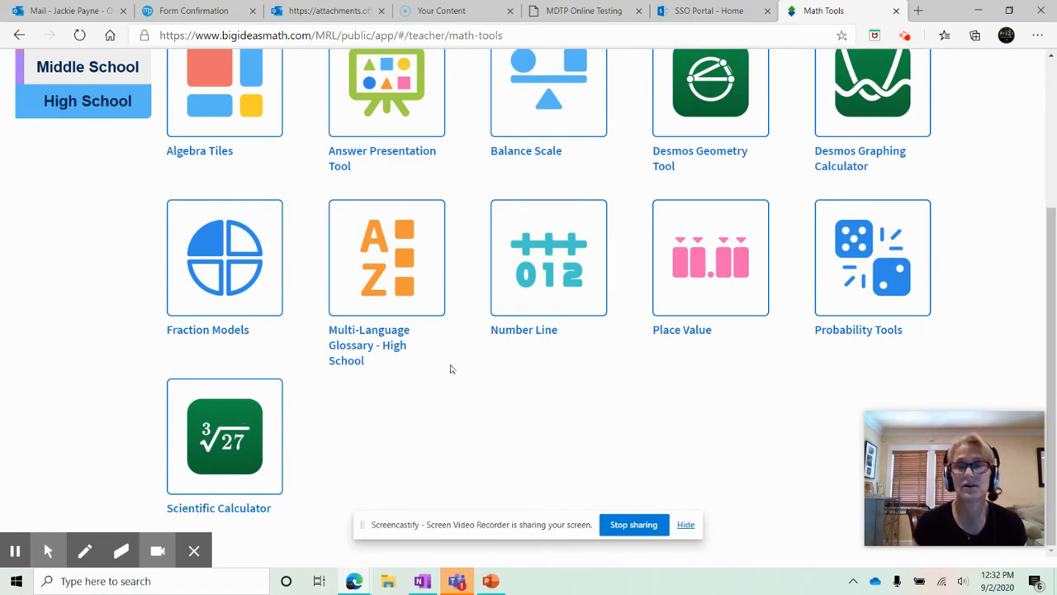
{"action": "scroll", "scroll_direction": "up", "scroll_amount": 3}
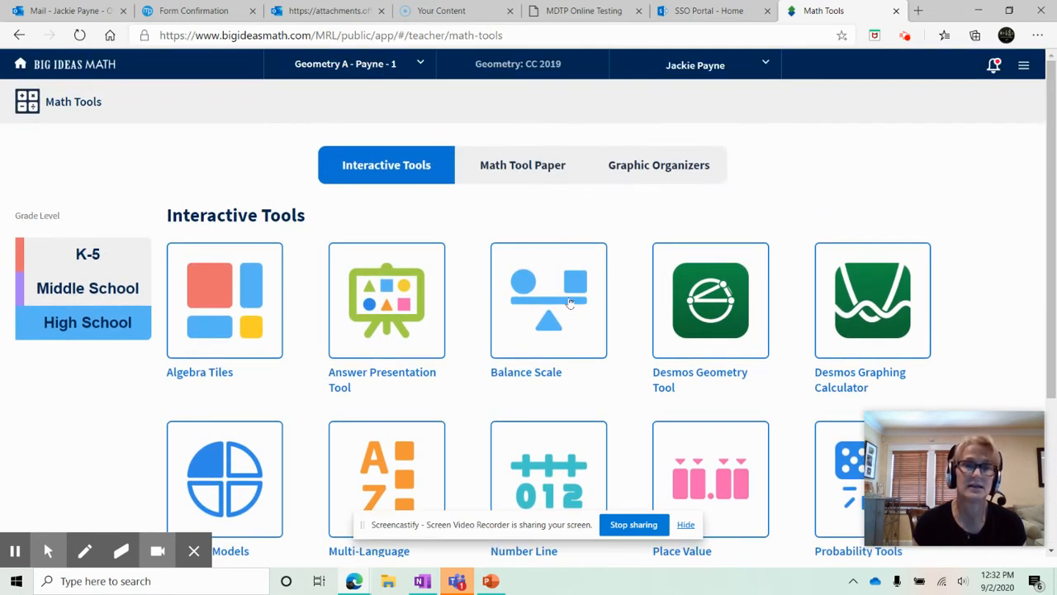
{"action": "mouse_move", "coordinate": [677, 336]}
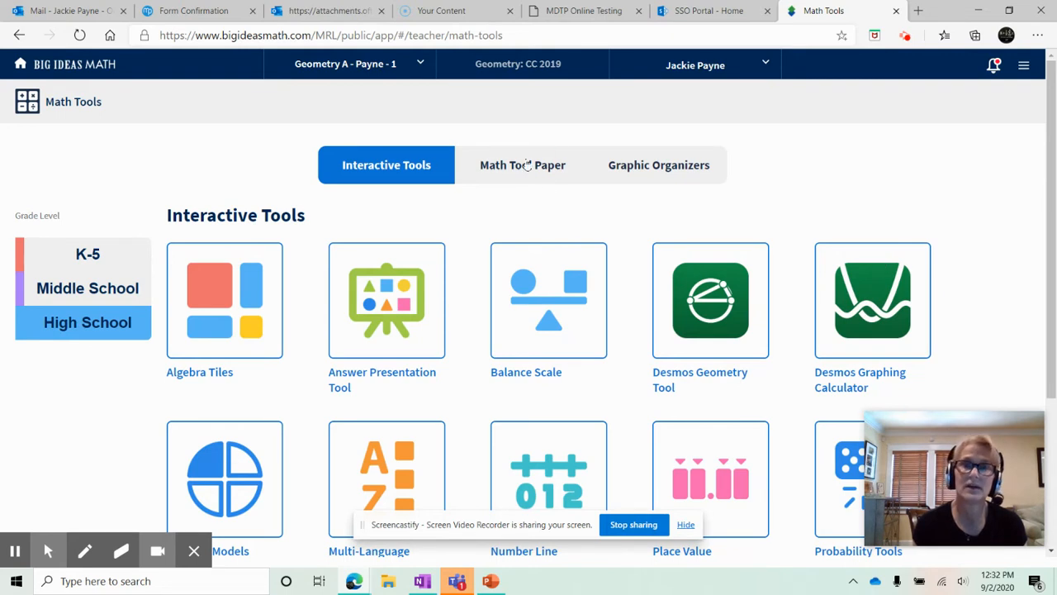
{"action": "left_click", "coordinate": [522, 164]}
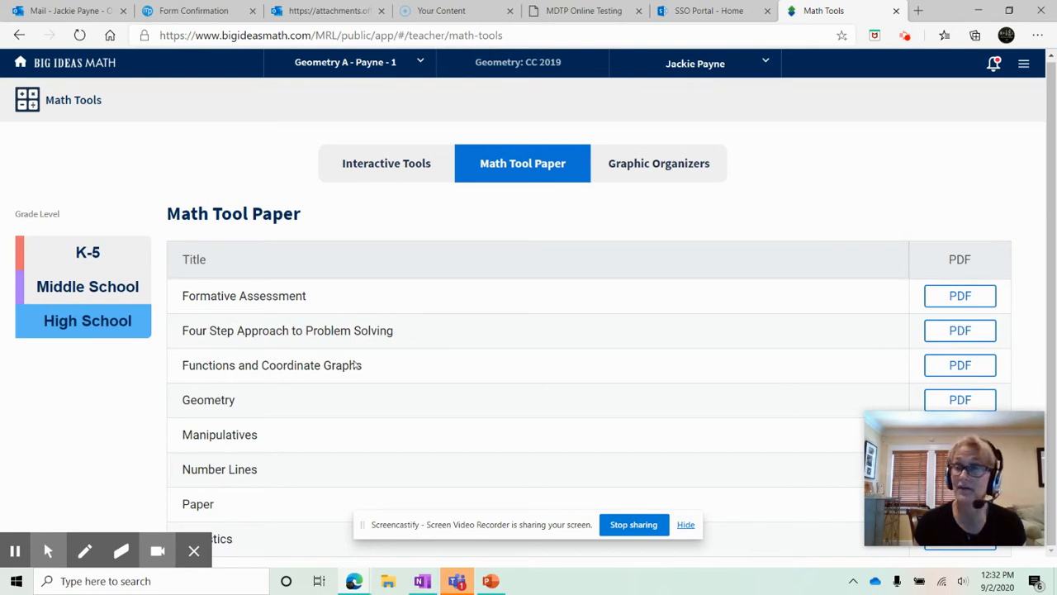
{"action": "mouse_move", "coordinate": [601, 379]}
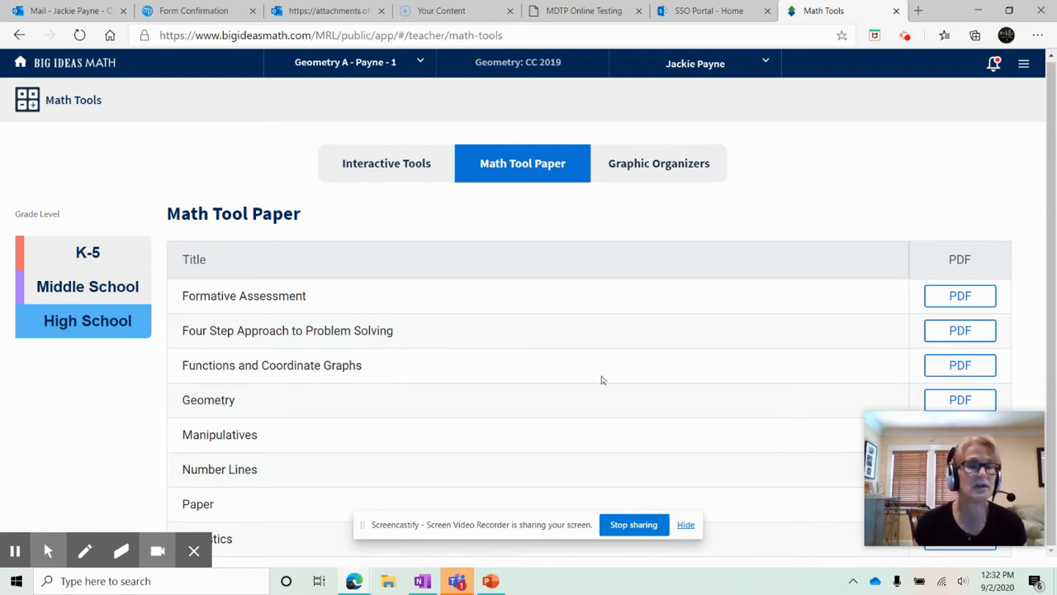
{"action": "mouse_move", "coordinate": [339, 360]}
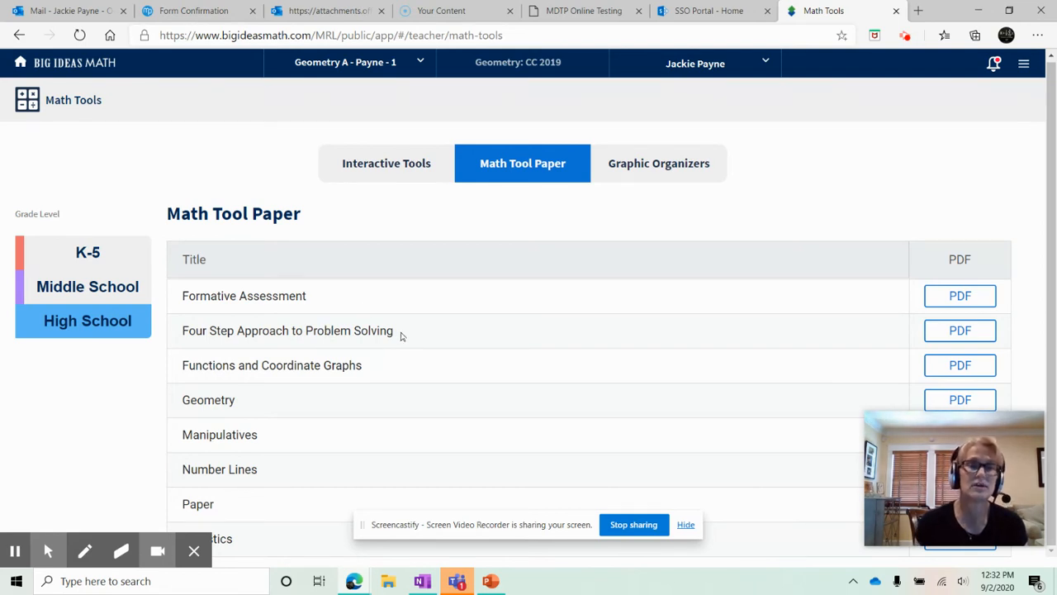
{"action": "mouse_move", "coordinate": [694, 200]}
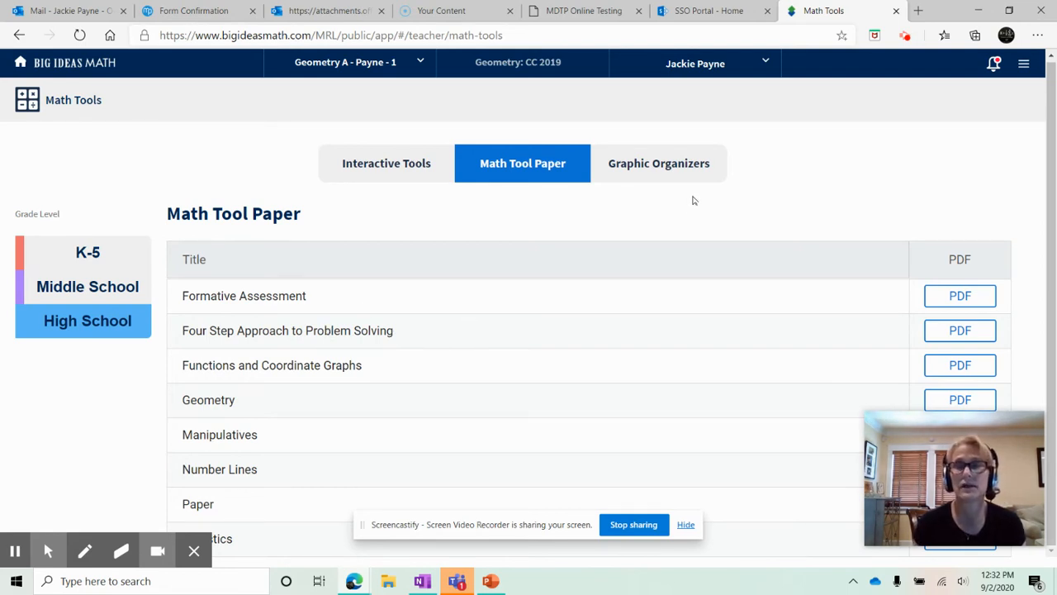
- Show the high school Graphic Organizers and browse their PDF and DOC downloads
{"action": "left_click", "coordinate": [659, 163]}
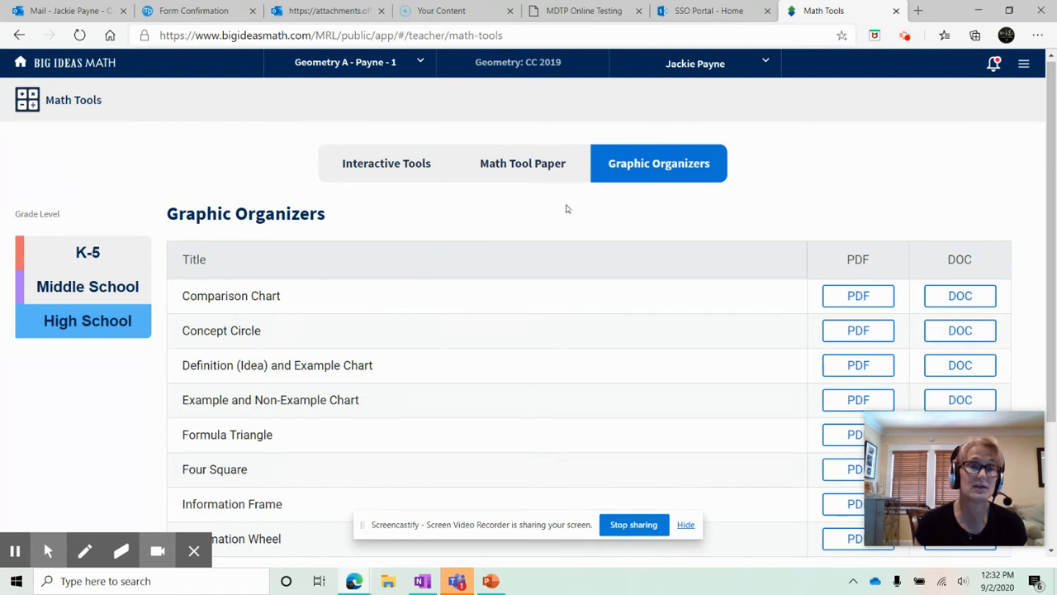
{"action": "scroll", "scroll_direction": "down", "scroll_amount": 3}
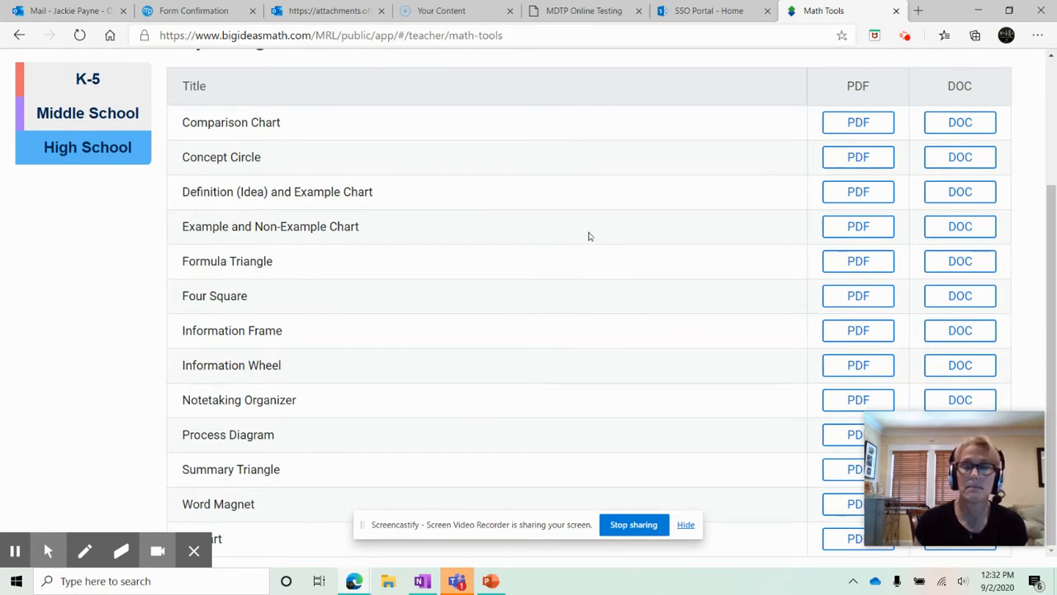
{"action": "mouse_move", "coordinate": [560, 351]}
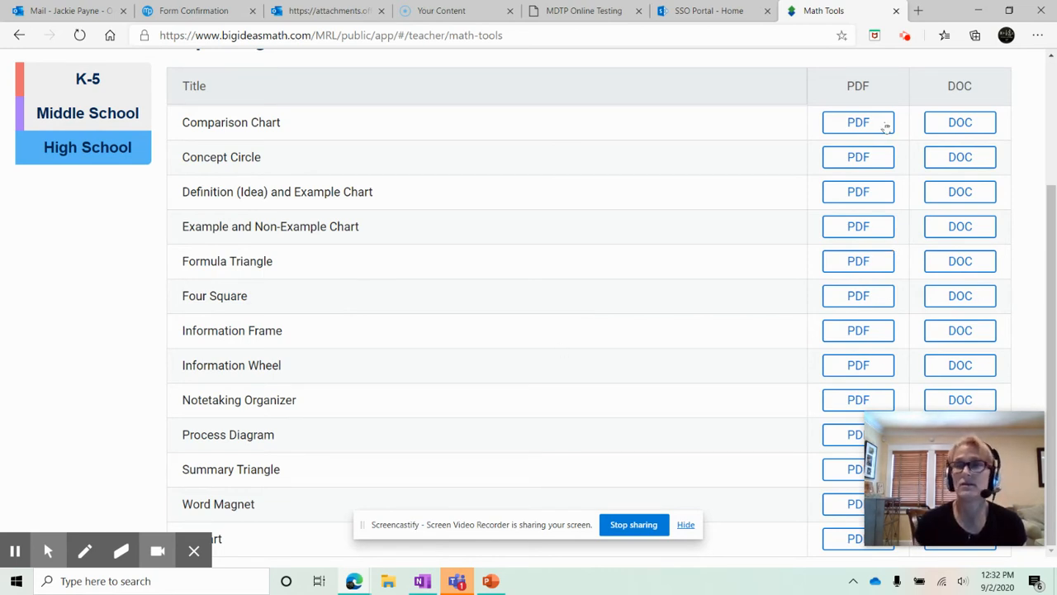
{"action": "scroll", "scroll_direction": "up", "scroll_amount": 3}
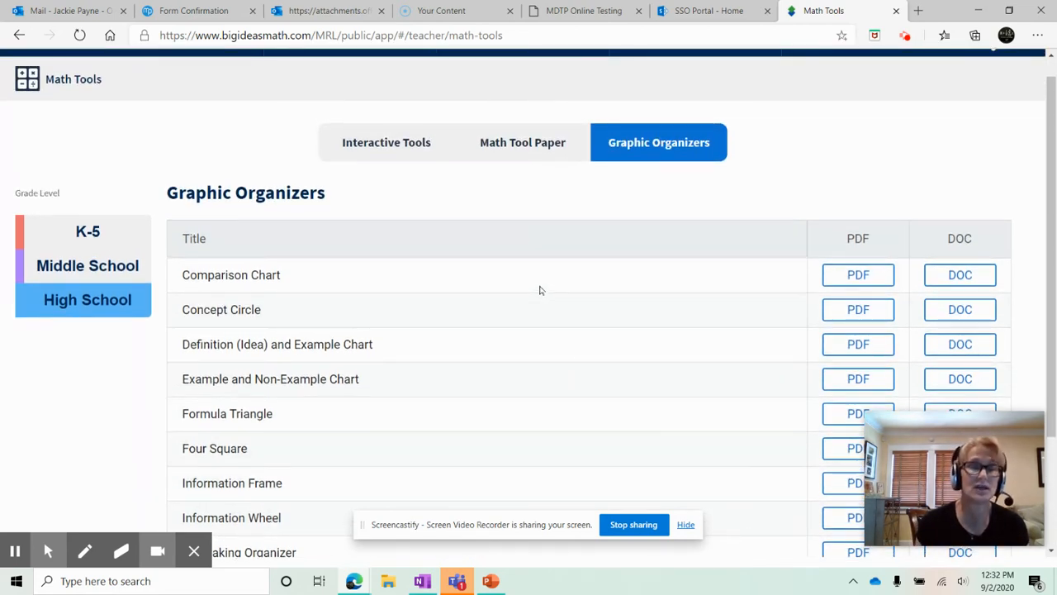
{"action": "scroll", "scroll_direction": "down", "scroll_amount": 3}
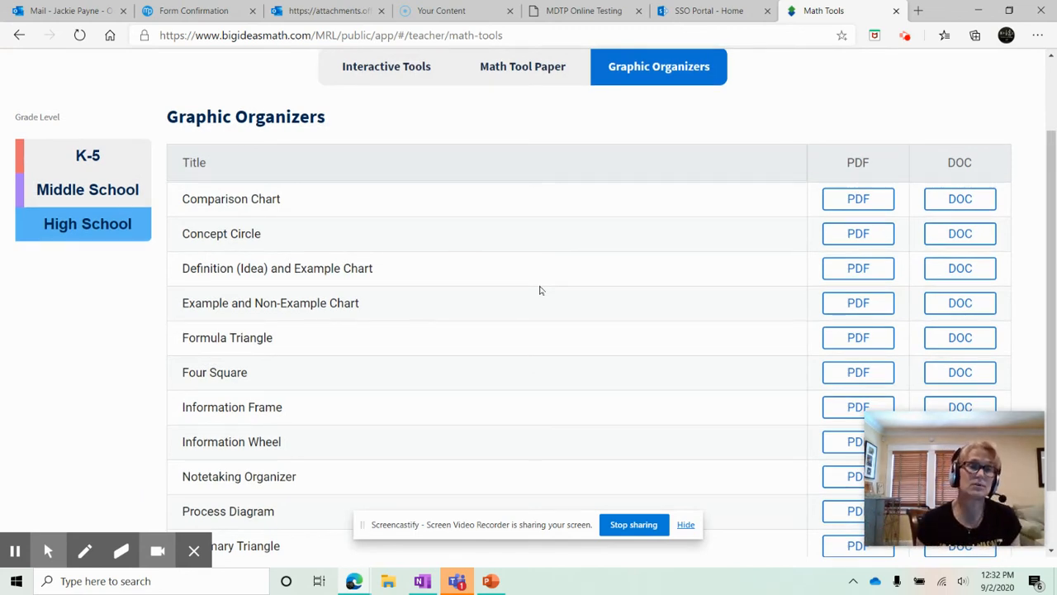
{"action": "mouse_move", "coordinate": [384, 251]}
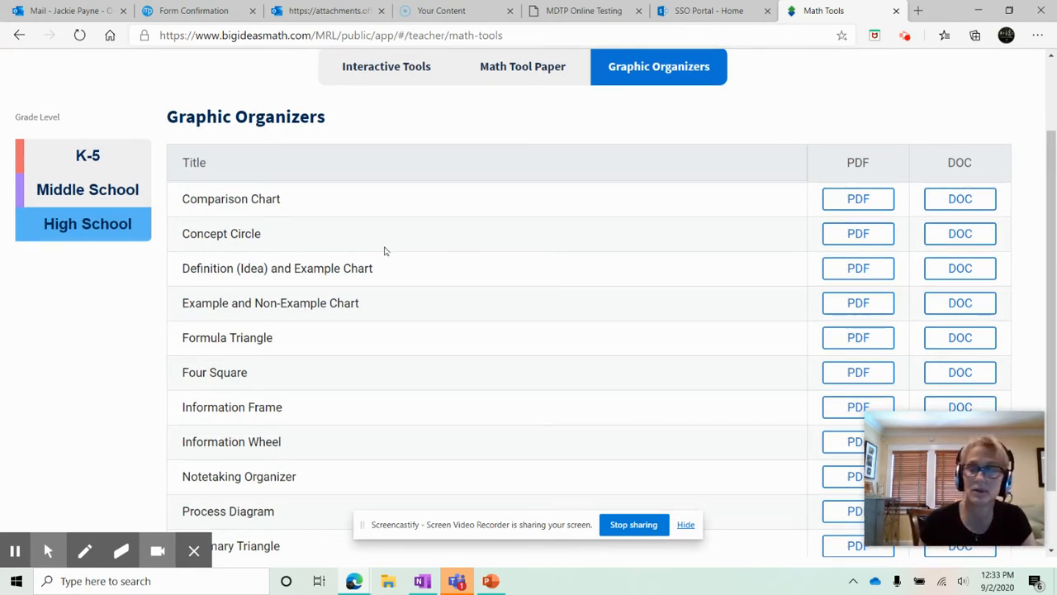
{"action": "scroll", "scroll_direction": "up", "scroll_amount": 3}
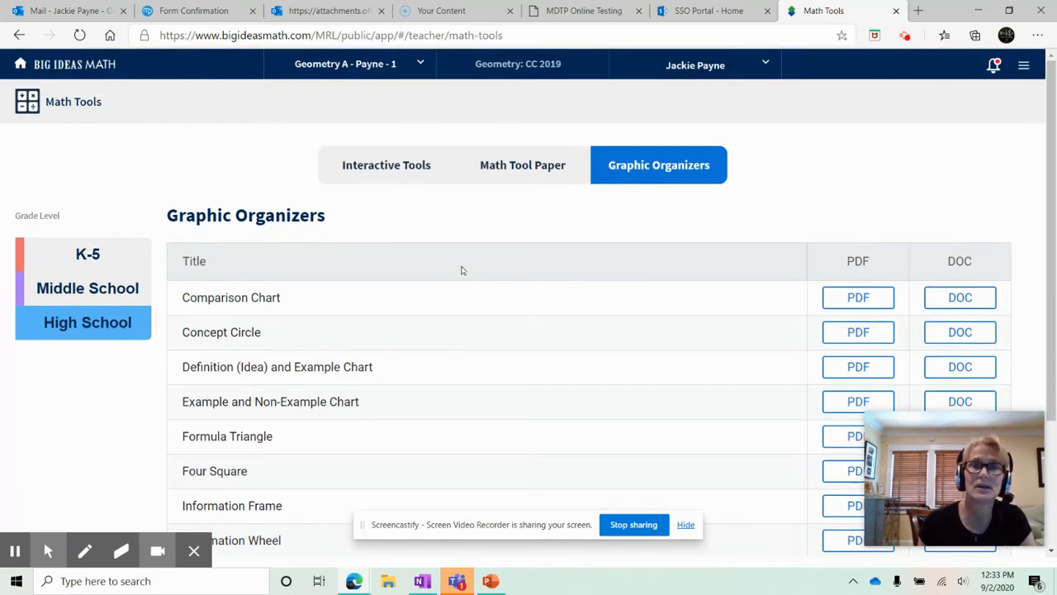
{"action": "mouse_move", "coordinate": [1024, 66]}
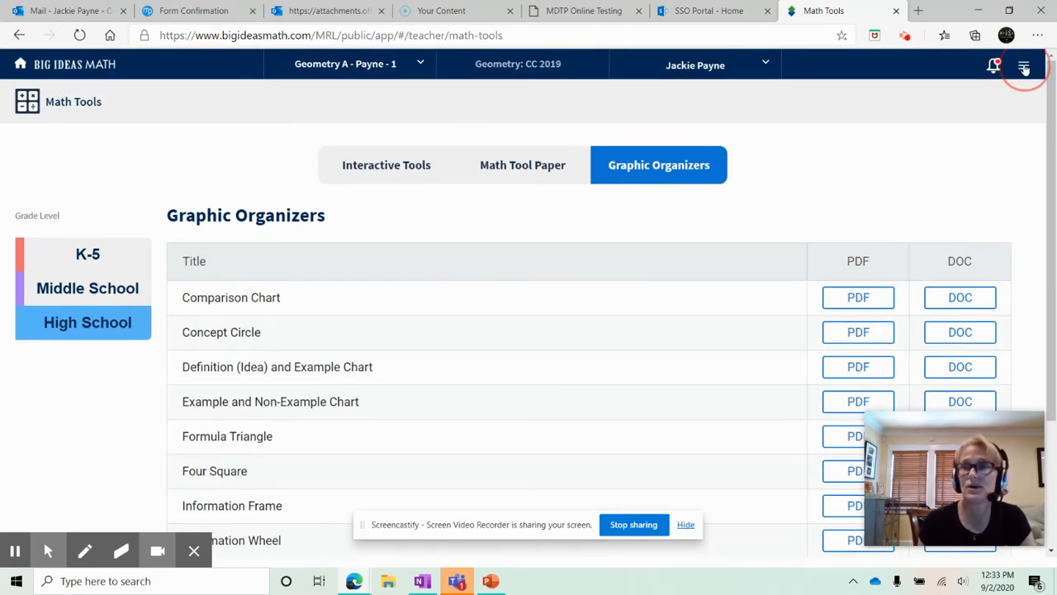
- Go to the Game Library and browse its printable PDF games
{"action": "left_click", "coordinate": [1024, 68]}
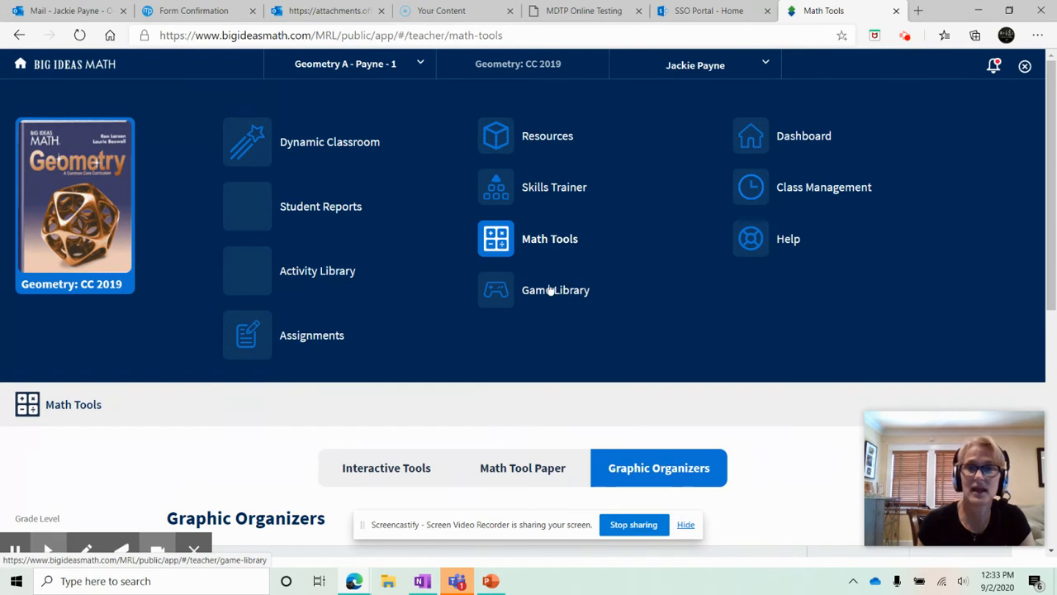
{"action": "left_click", "coordinate": [555, 290]}
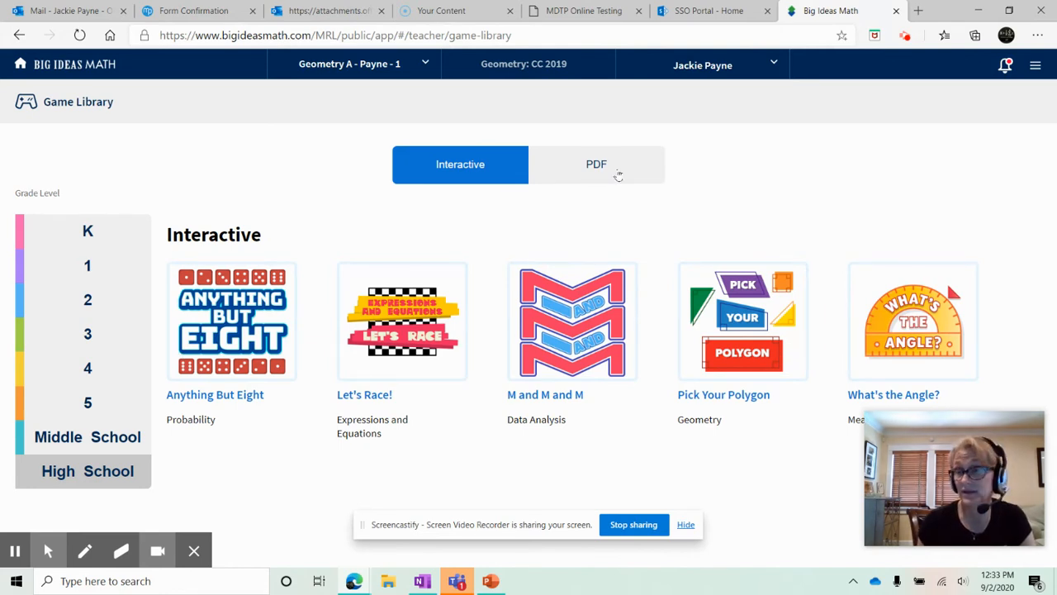
{"action": "left_click", "coordinate": [591, 164]}
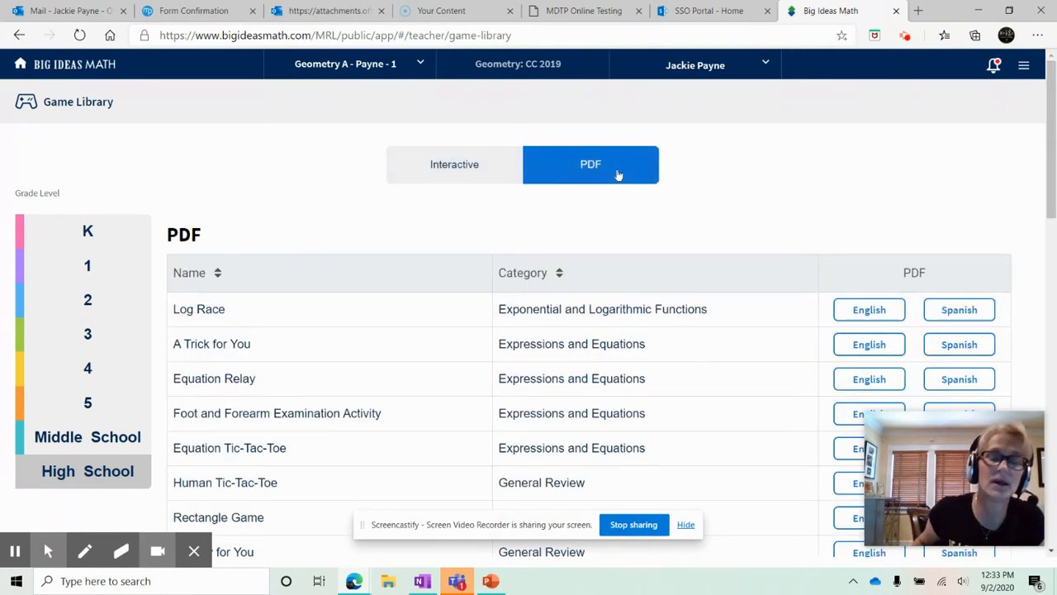
{"action": "scroll", "scroll_direction": "down", "scroll_amount": 3}
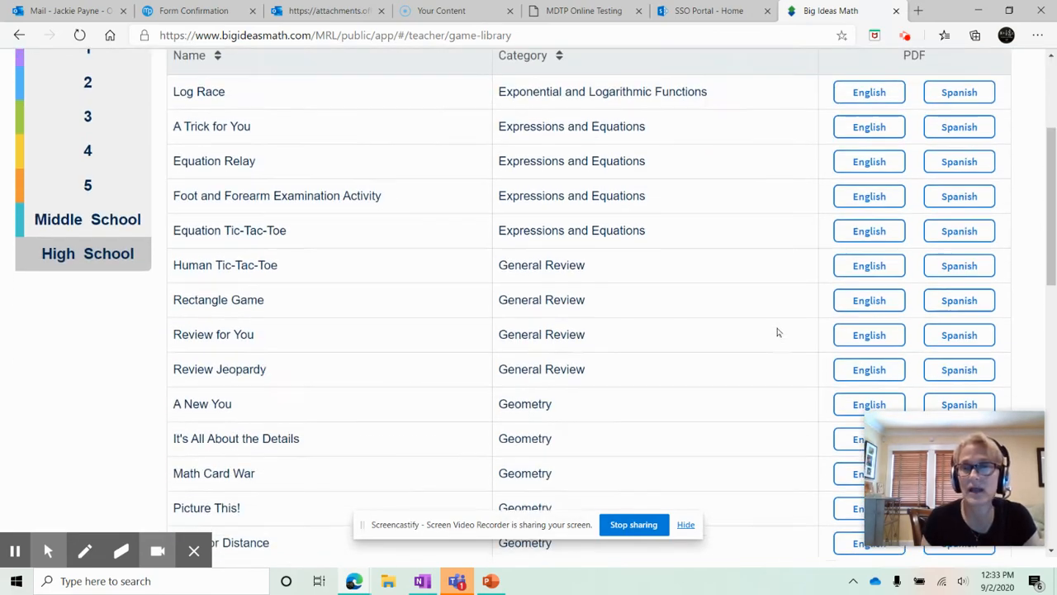
{"action": "scroll", "scroll_direction": "down", "scroll_amount": 3}
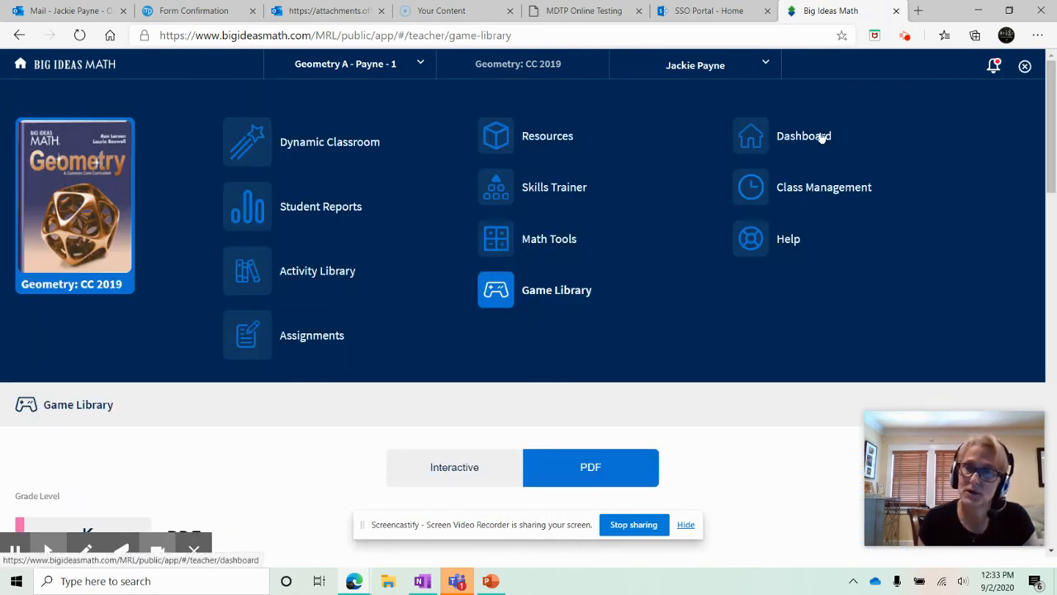
- Visit the Dashboard, then open Skills Trainer and look over the Geometry skill cards
{"action": "left_click", "coordinate": [803, 136]}
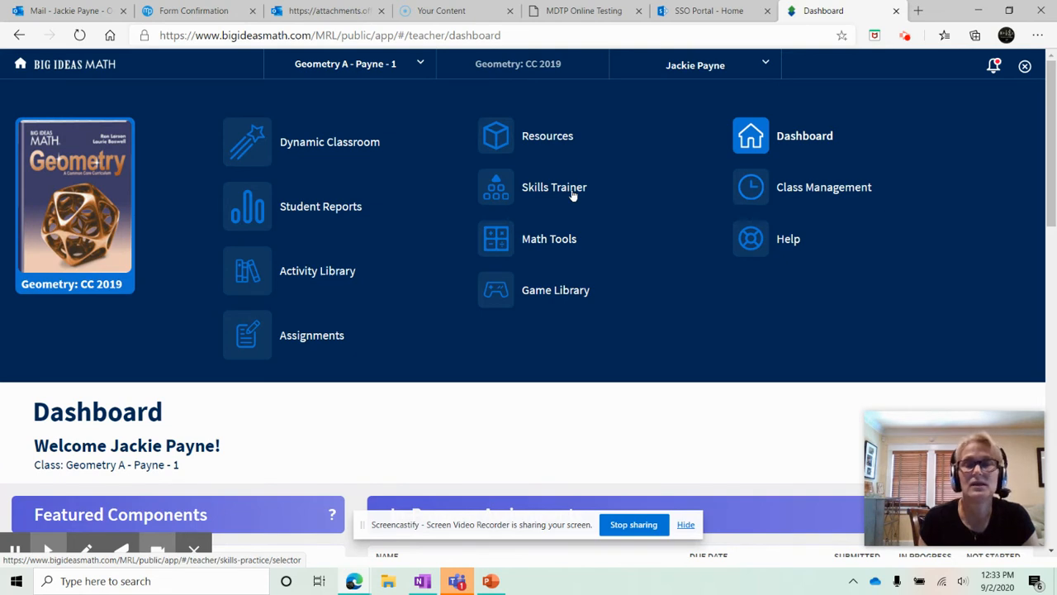
{"action": "left_click", "coordinate": [554, 187]}
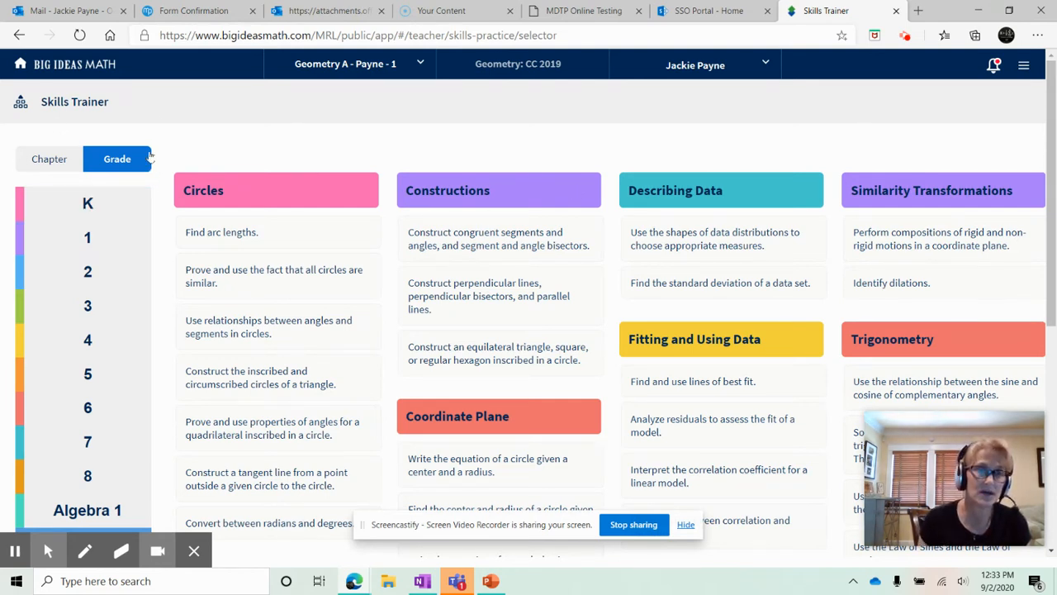
{"action": "scroll", "scroll_direction": "up", "scroll_amount": 3}
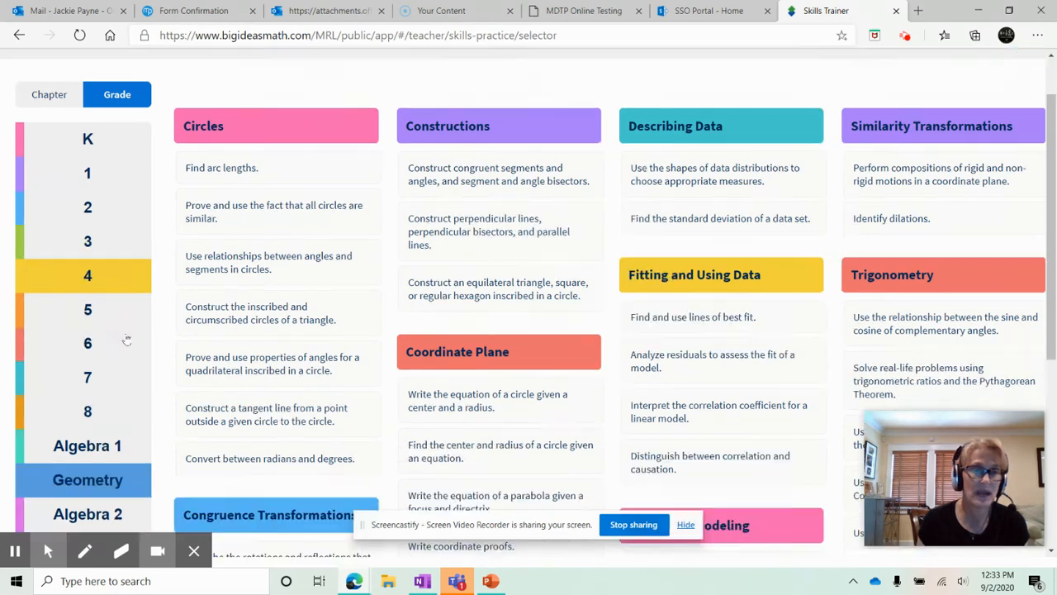
{"action": "scroll", "scroll_direction": "down", "scroll_amount": 3}
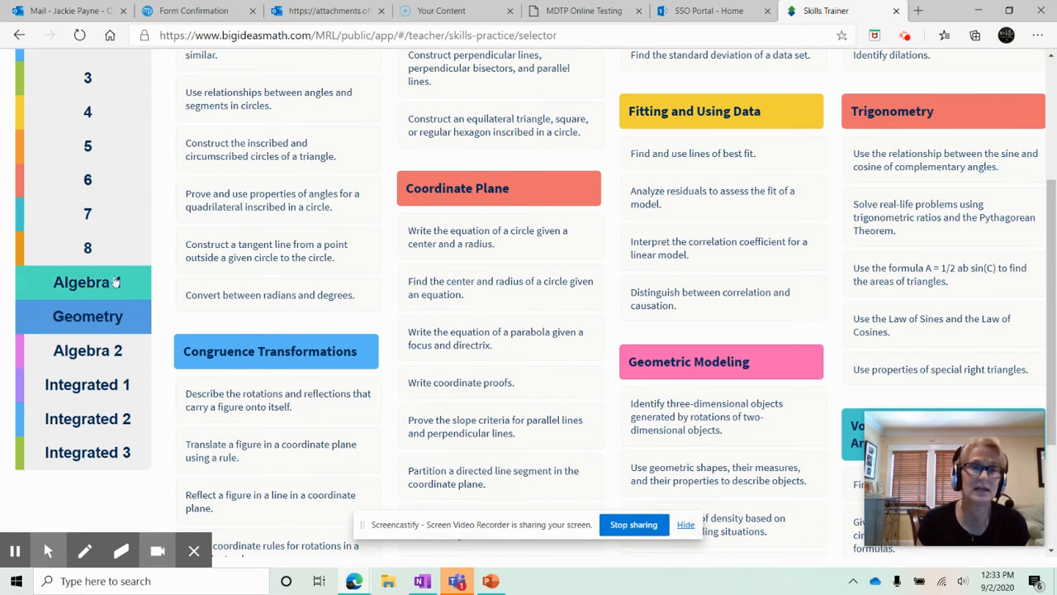
- Browse the Algebra 1 skill topics and choose 'Factor x^2 + bx + c.'
{"action": "left_click", "coordinate": [87, 281]}
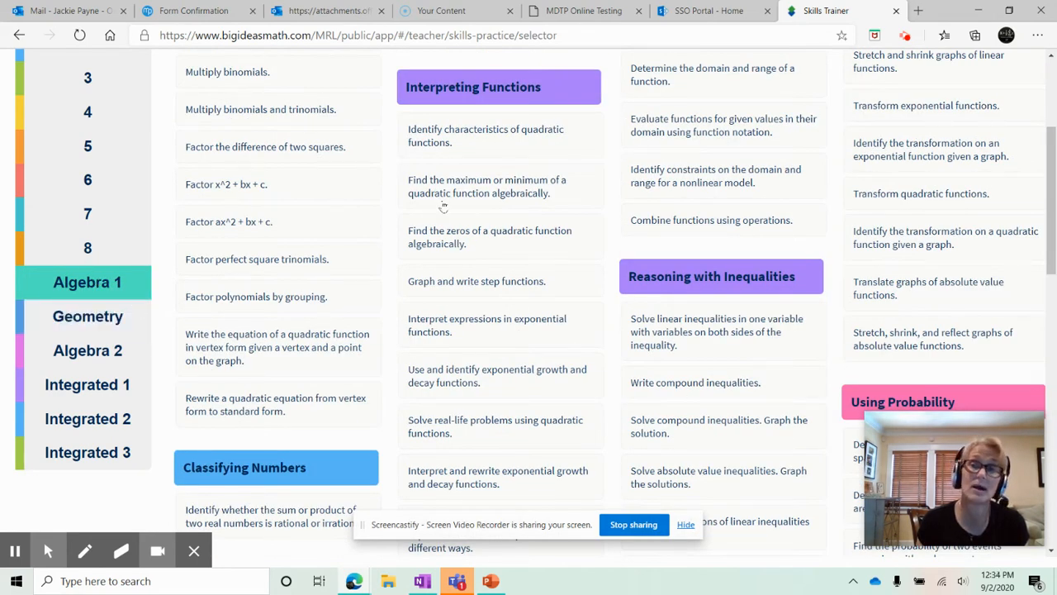
{"action": "scroll", "scroll_direction": "up", "scroll_amount": 3}
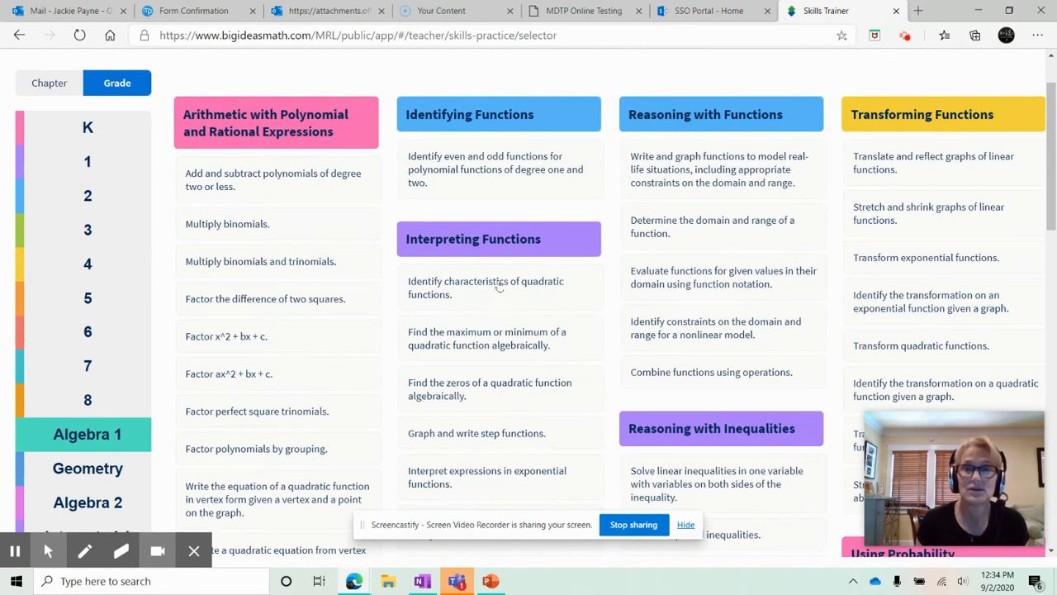
{"action": "scroll", "scroll_direction": "down", "scroll_amount": 3}
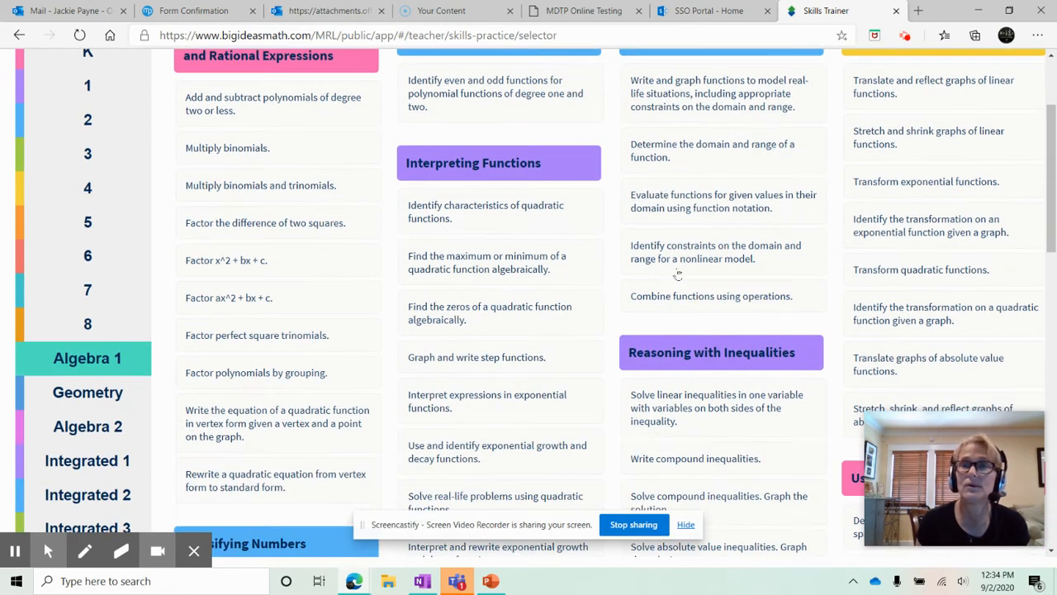
{"action": "scroll", "scroll_direction": "down", "scroll_amount": 3}
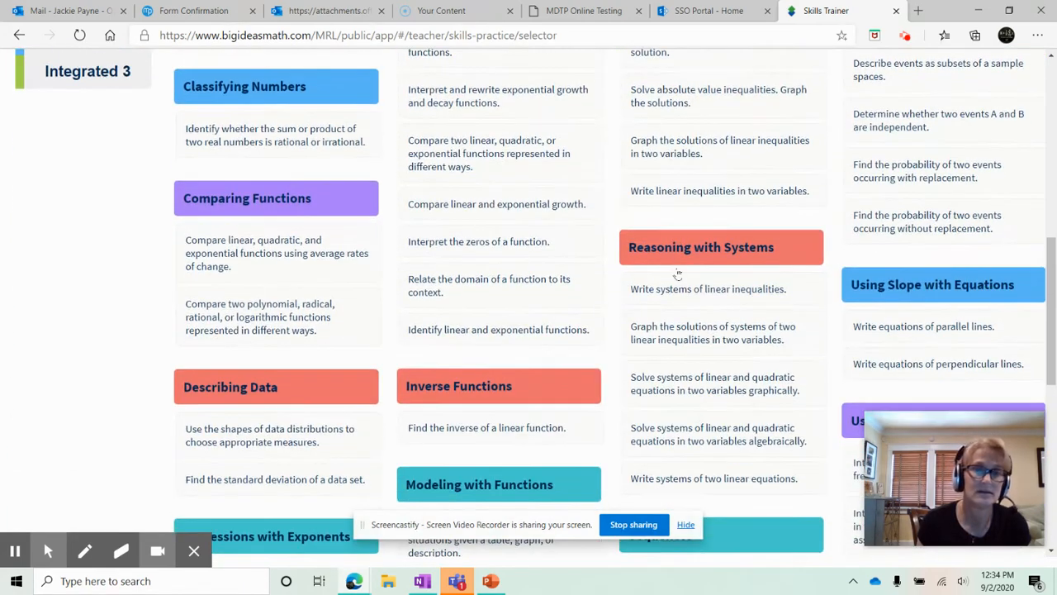
{"action": "scroll", "scroll_direction": "down", "scroll_amount": 3}
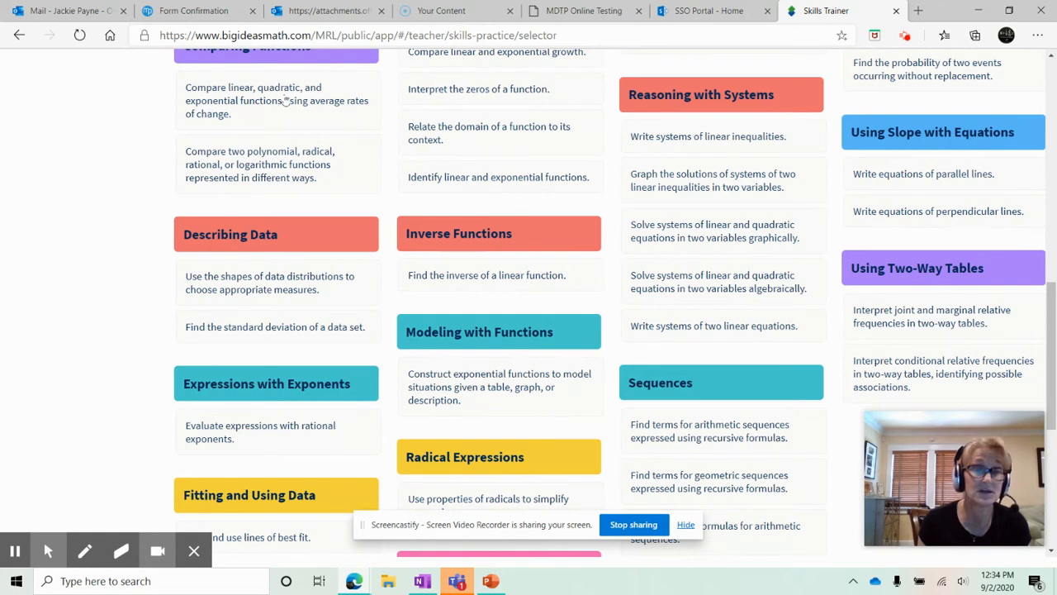
{"action": "scroll", "scroll_direction": "down", "scroll_amount": 3}
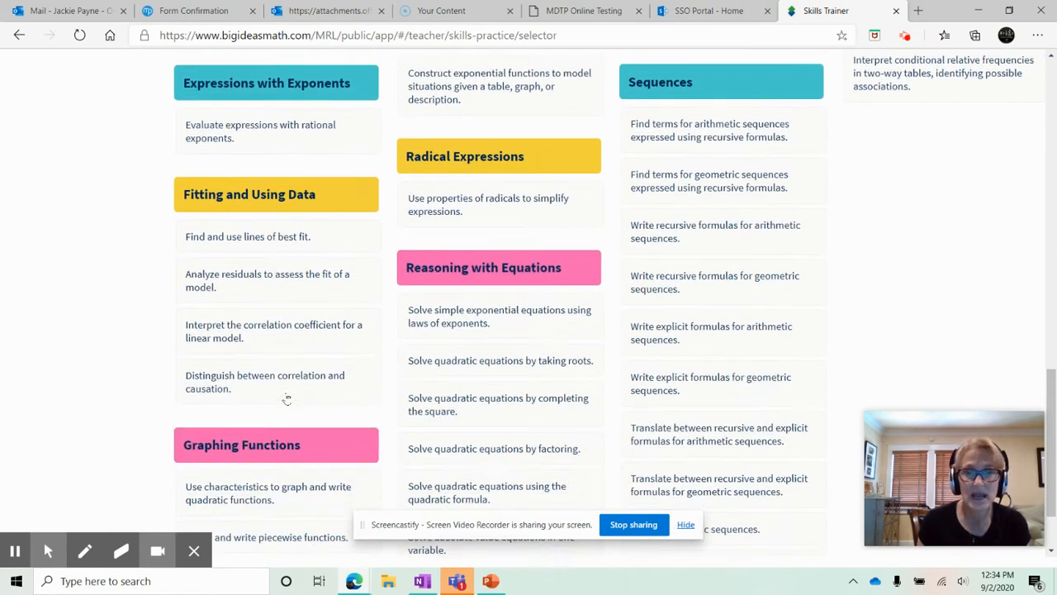
{"action": "scroll", "scroll_direction": "down", "scroll_amount": 3}
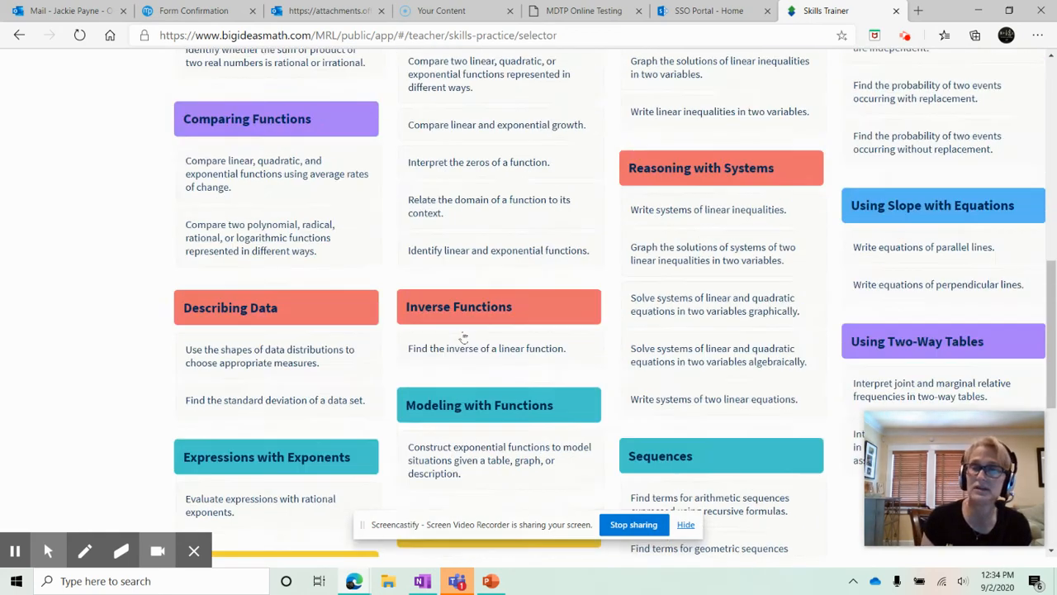
{"action": "scroll", "scroll_direction": "up", "scroll_amount": 3}
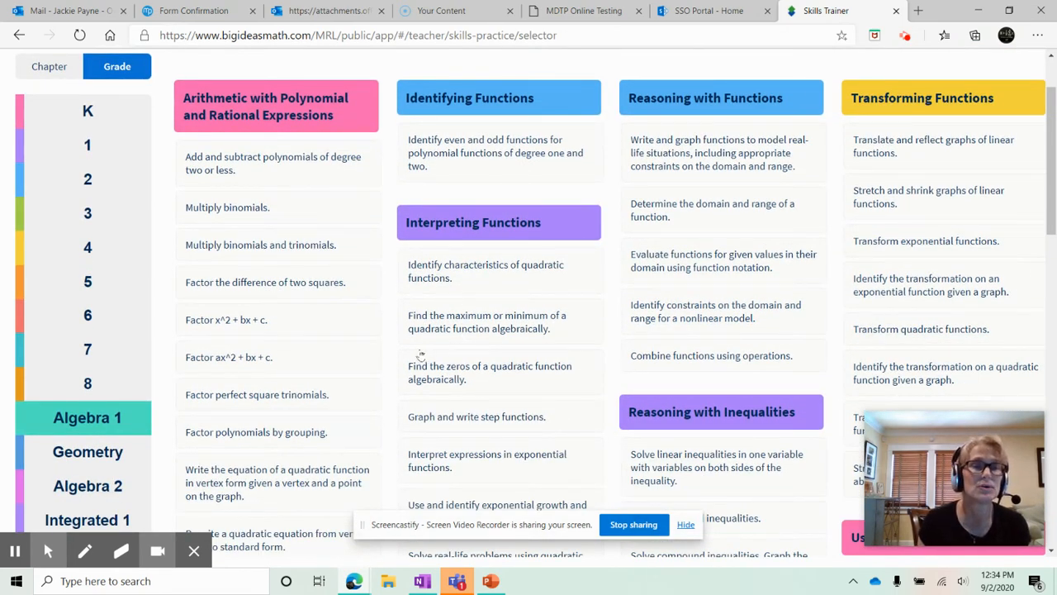
{"action": "left_click", "coordinate": [227, 320]}
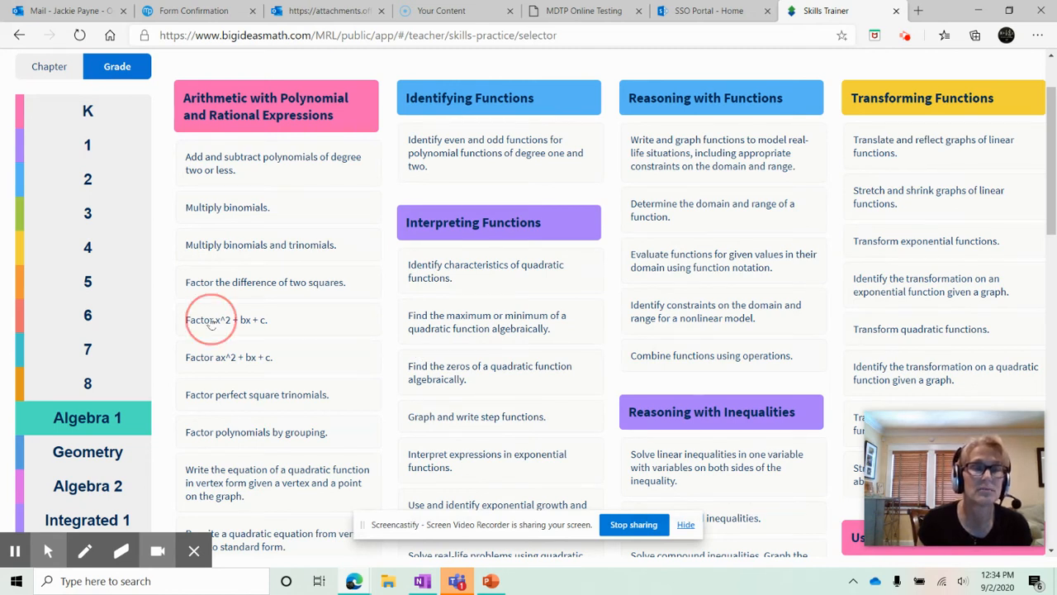
- Start the factoring practice, enter 8,10 for x² − 2x − 80, and check it
{"action": "left_click", "coordinate": [227, 320]}
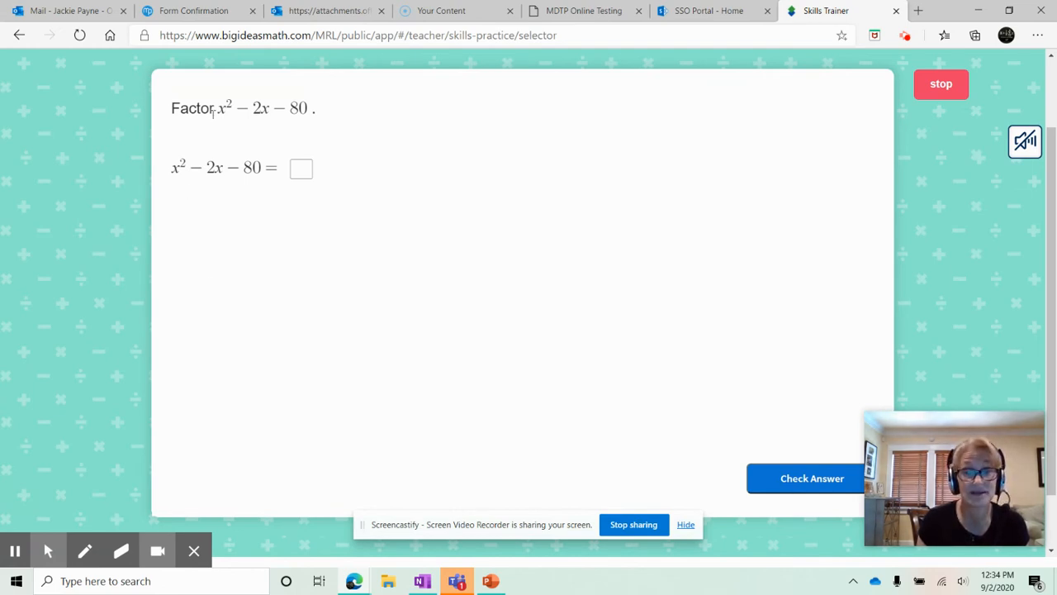
{"action": "mouse_move", "coordinate": [324, 117]}
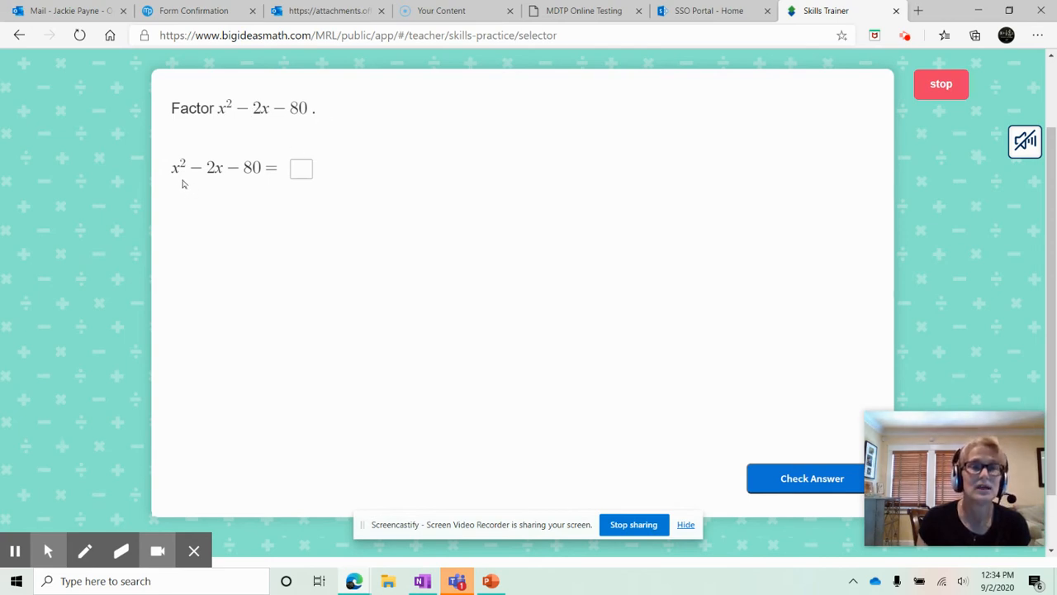
{"action": "mouse_move", "coordinate": [258, 187]}
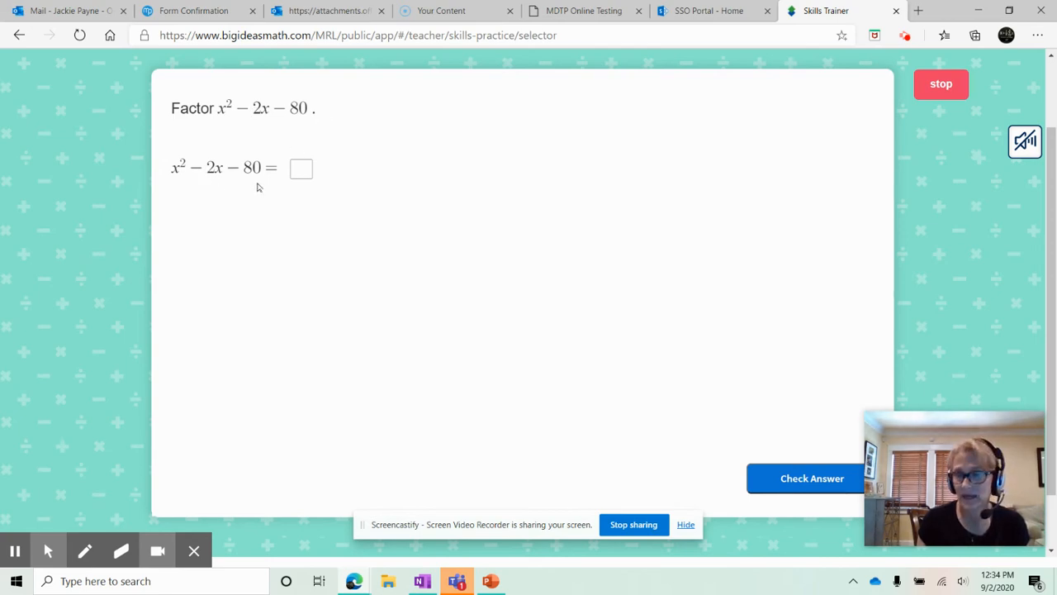
{"action": "left_click", "coordinate": [301, 168]}
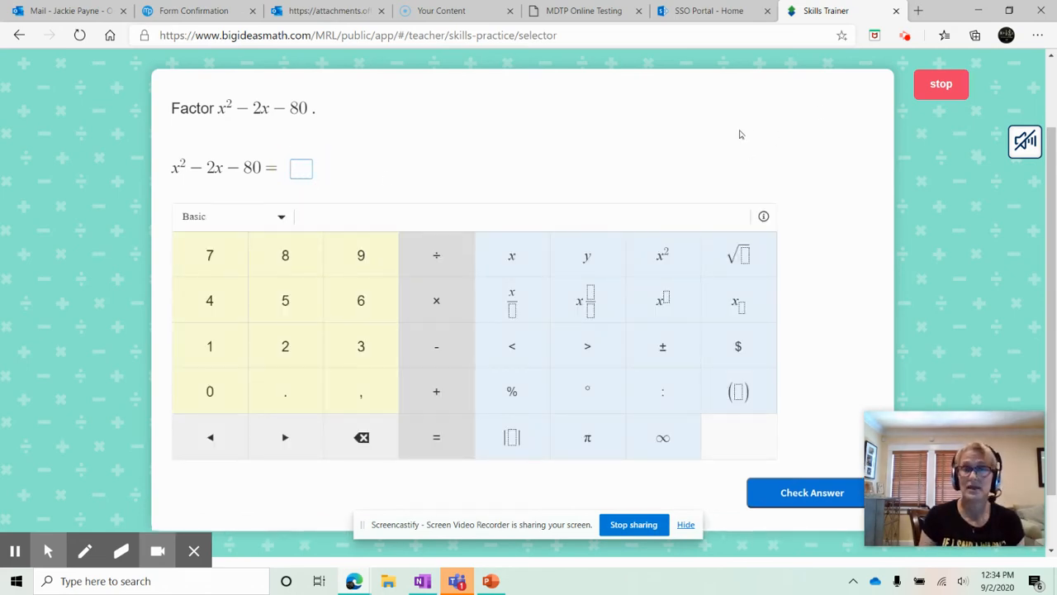
{"action": "left_click", "coordinate": [301, 168]}
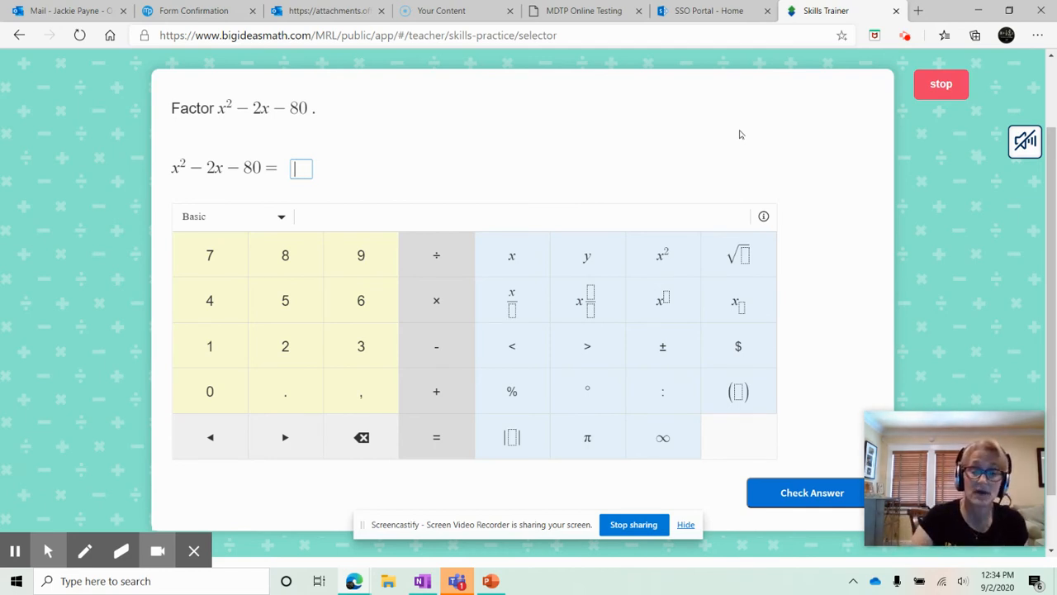
{"action": "left_click", "coordinate": [285, 254]}
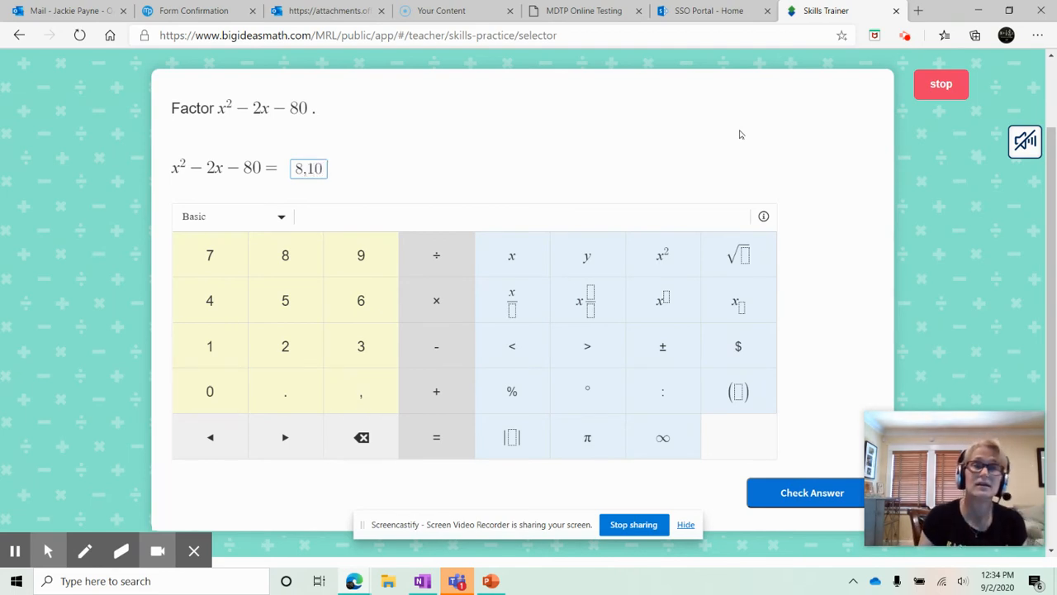
{"action": "scroll", "scroll_direction": "down", "scroll_amount": 3}
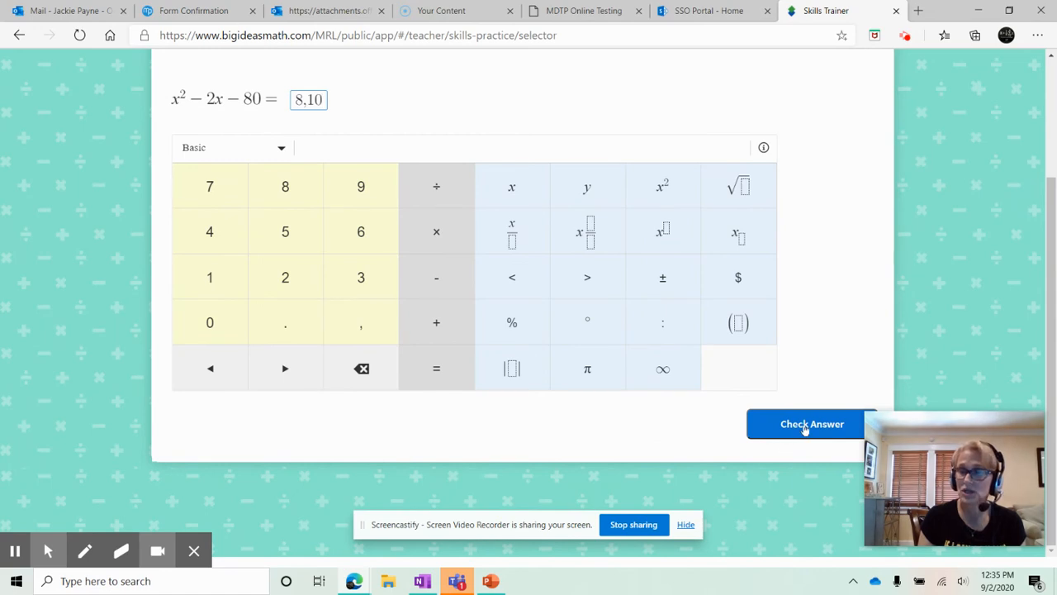
{"action": "left_click", "coordinate": [812, 423]}
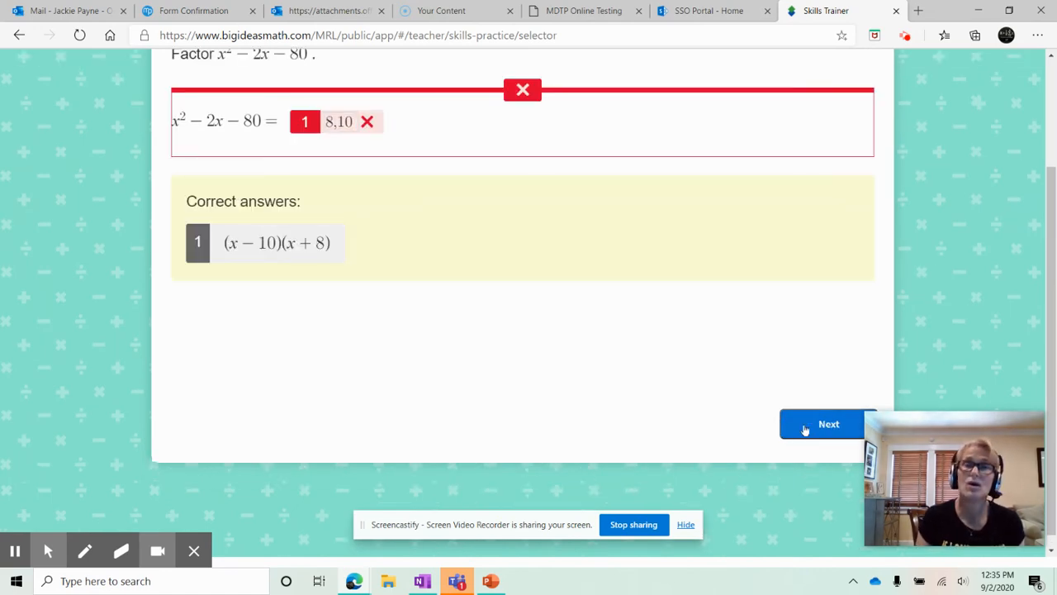
{"action": "mouse_move", "coordinate": [326, 185]}
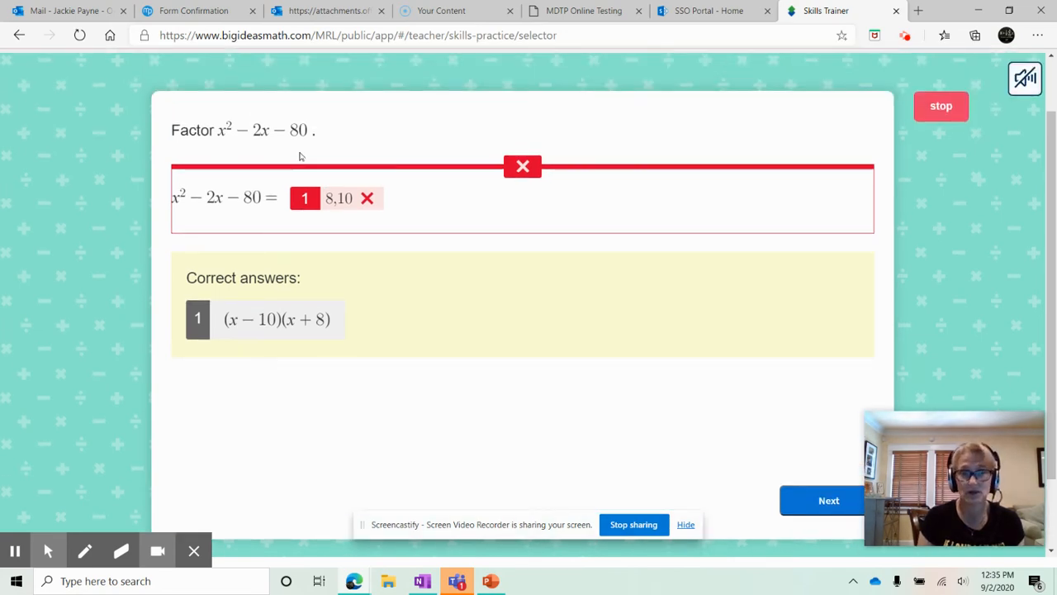
{"action": "mouse_move", "coordinate": [292, 339]}
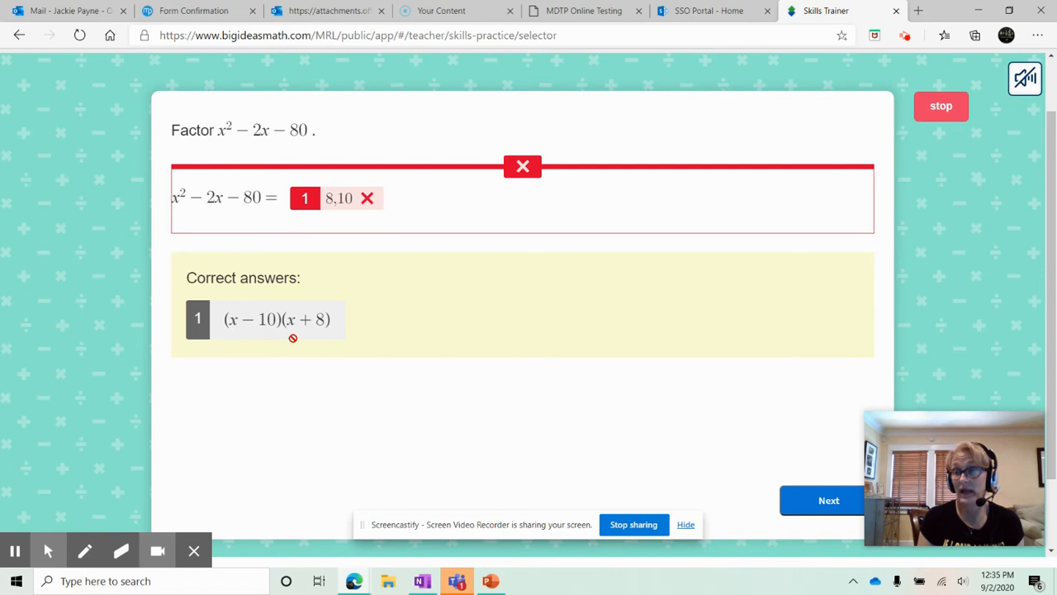
{"action": "mouse_move", "coordinate": [358, 239]}
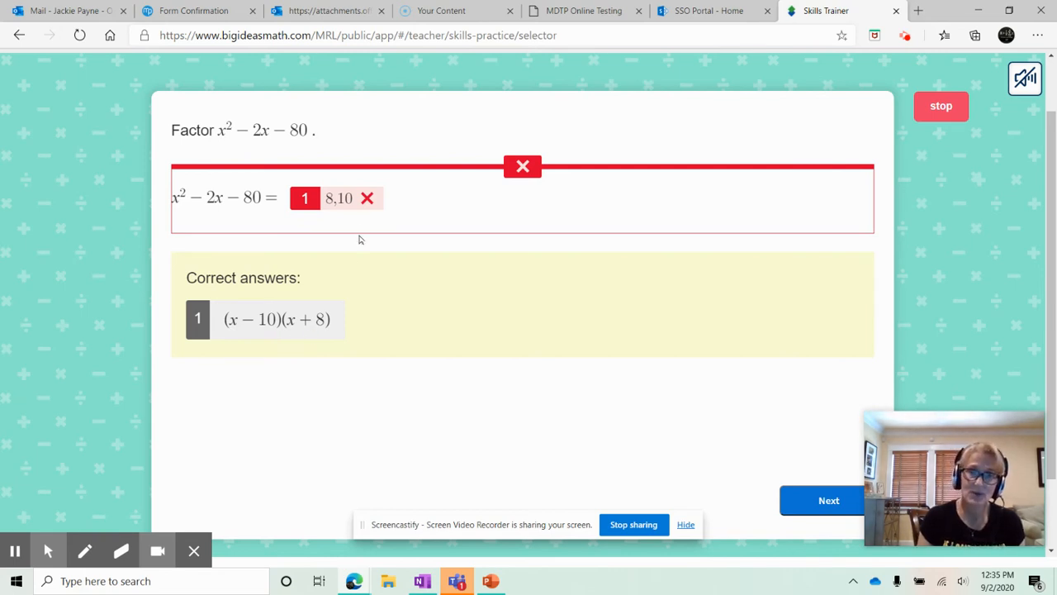
{"action": "mouse_move", "coordinate": [292, 331]}
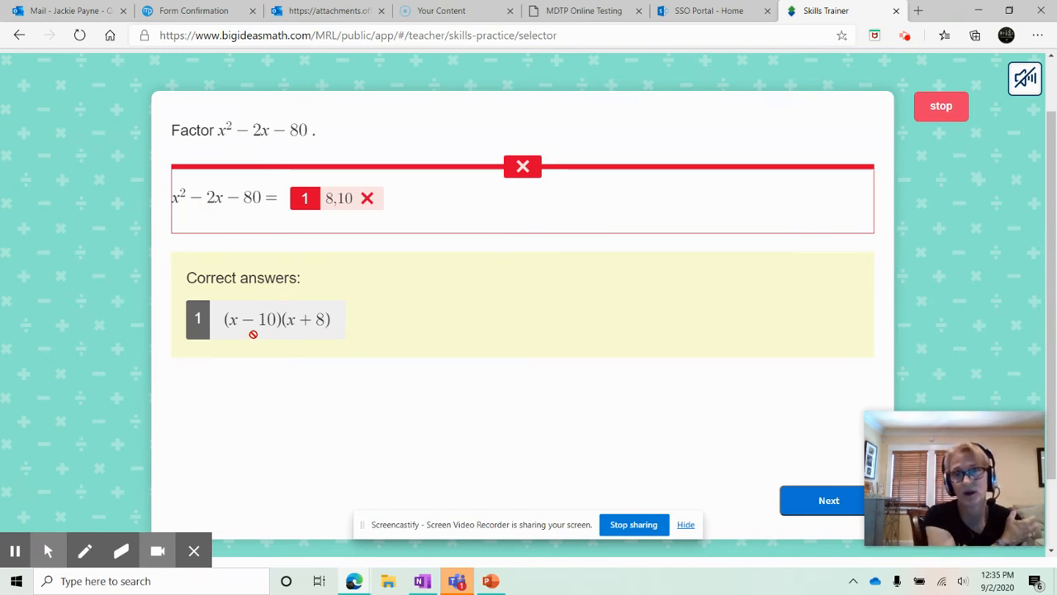
- Review the correct answer (x − 10)(x + 8) and load the next problem, x² + x − 30
{"action": "scroll", "scroll_direction": "down", "scroll_amount": 3}
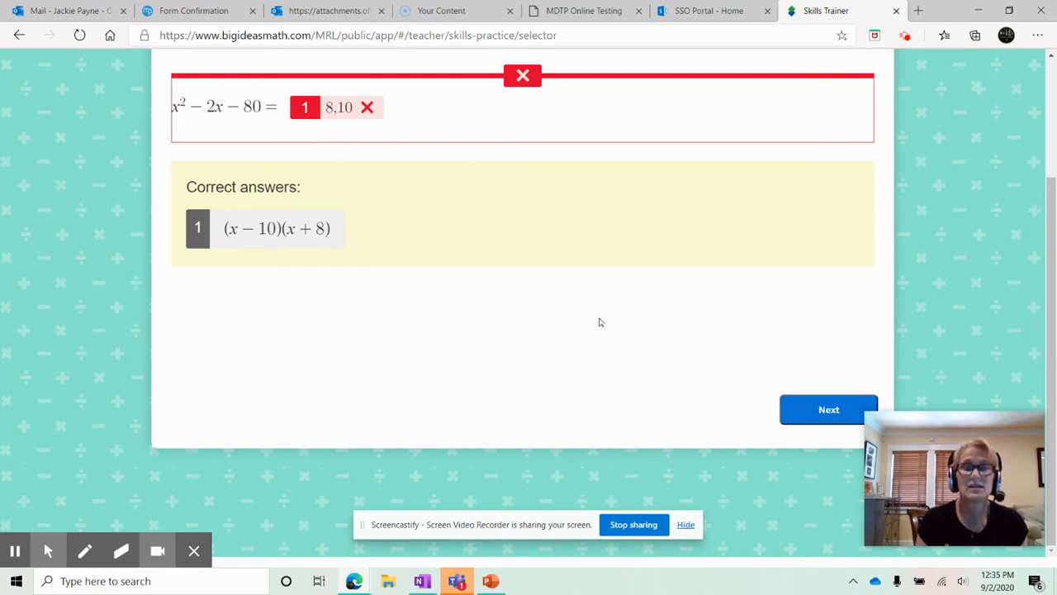
{"action": "mouse_move", "coordinate": [646, 324]}
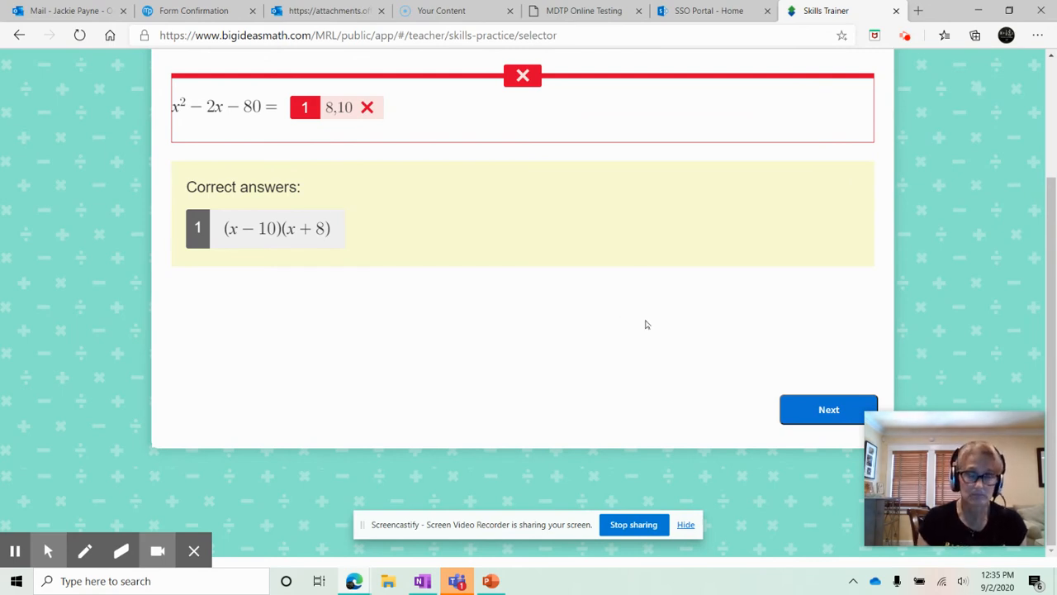
{"action": "mouse_move", "coordinate": [829, 409]}
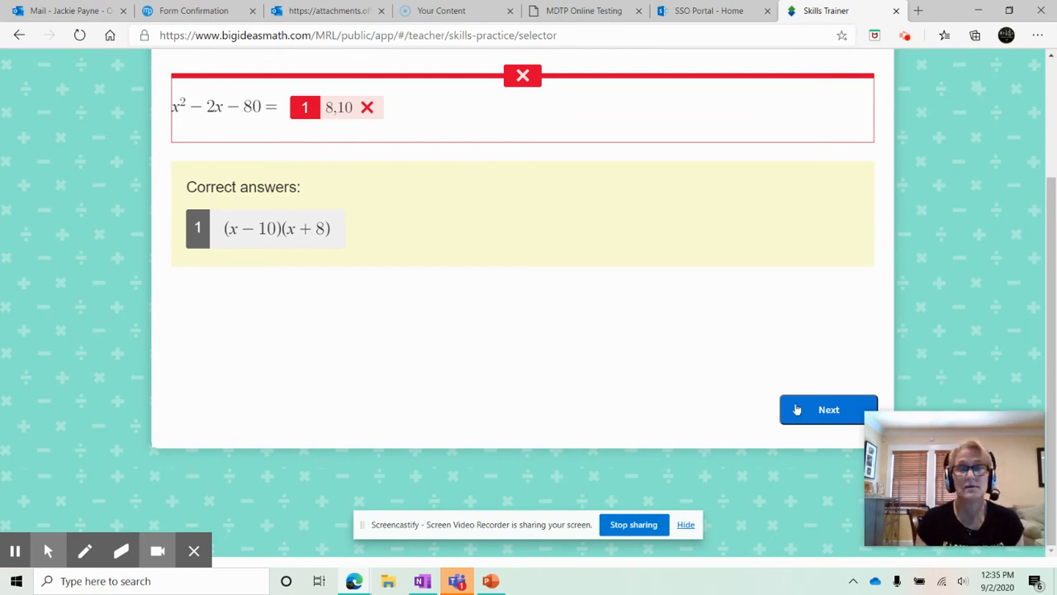
{"action": "left_click", "coordinate": [829, 409]}
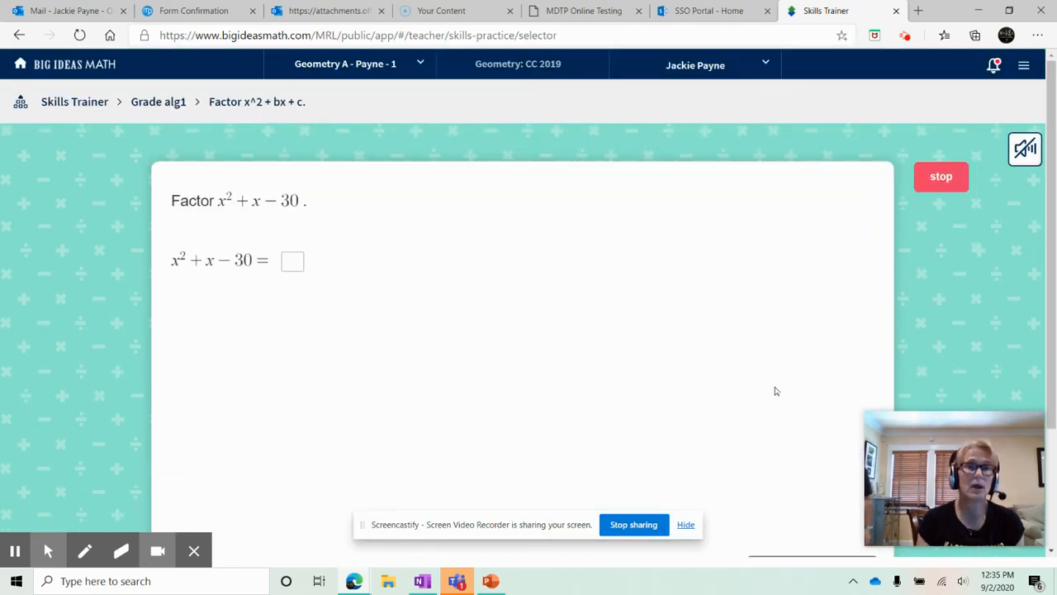
- Enter (x + 6)(x − 5) with the math keypad and check the answer
{"action": "left_click", "coordinate": [293, 261]}
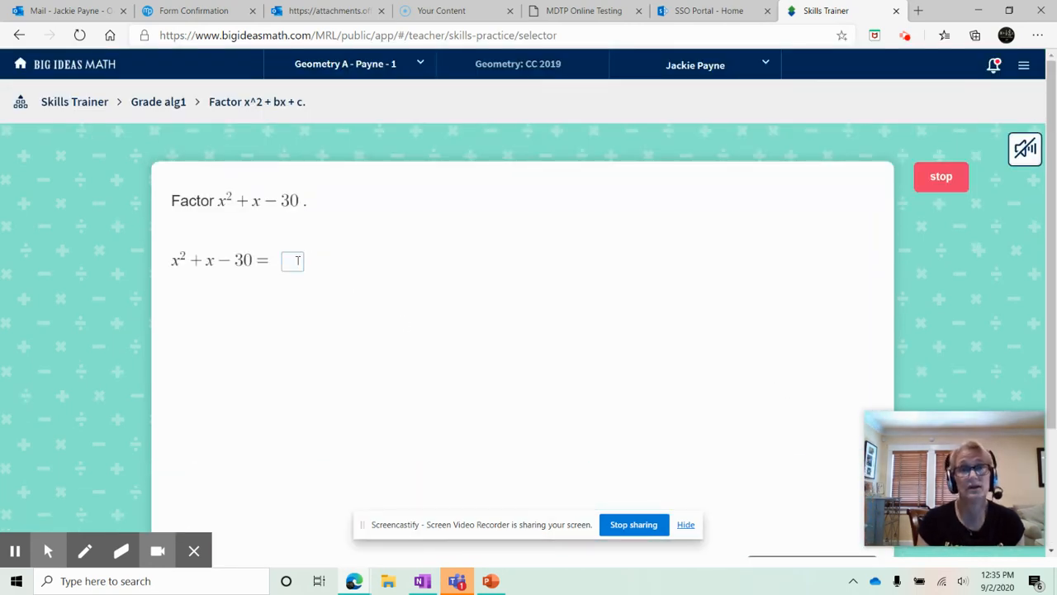
{"action": "left_click", "coordinate": [293, 261]}
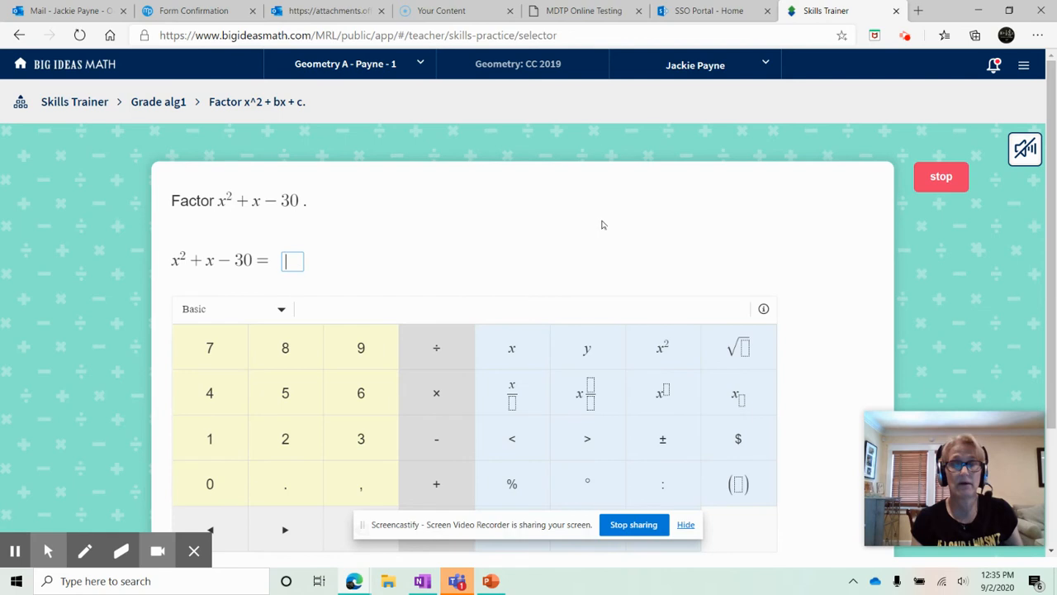
{"action": "left_click", "coordinate": [737, 484]}
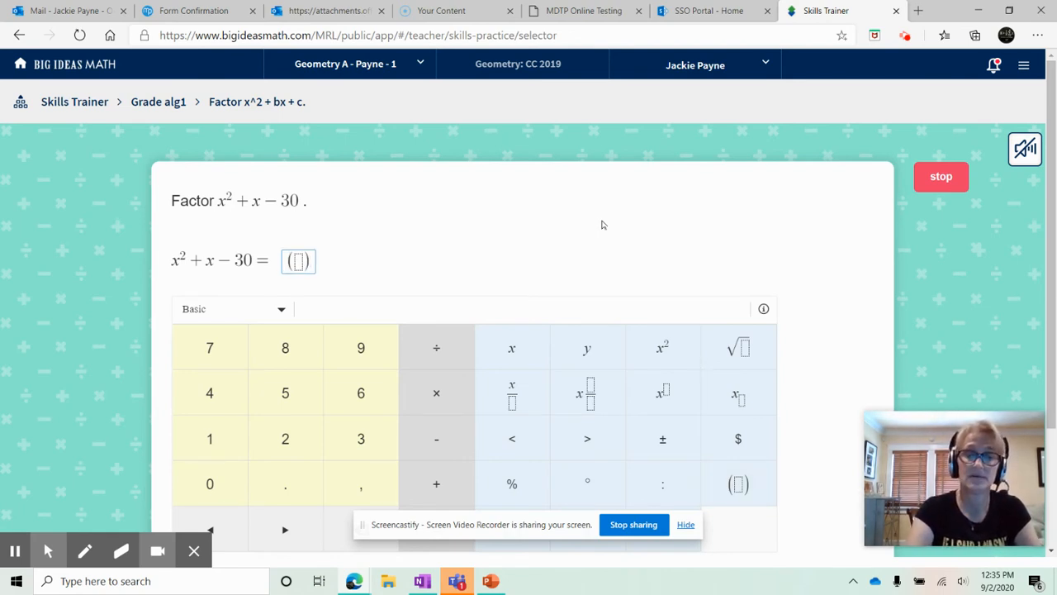
{"action": "left_click", "coordinate": [737, 483]}
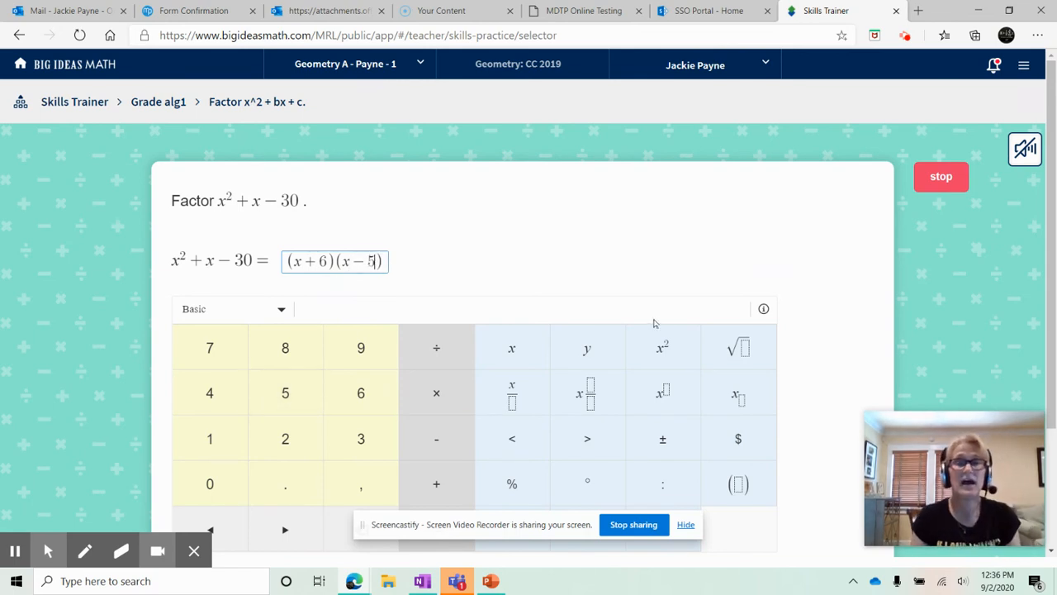
{"action": "left_click", "coordinate": [811, 424]}
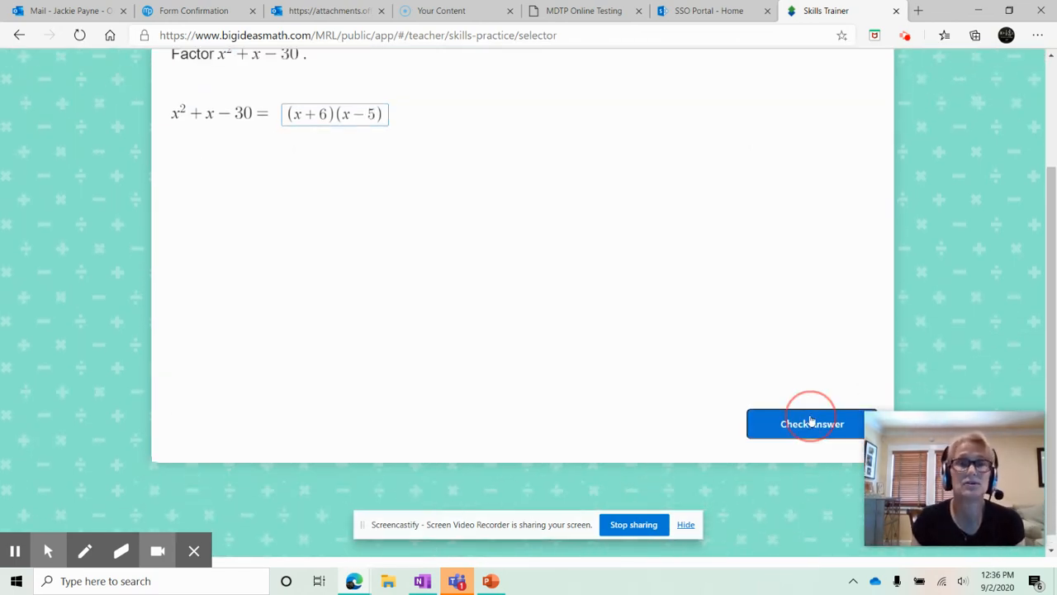
{"action": "left_click", "coordinate": [812, 423]}
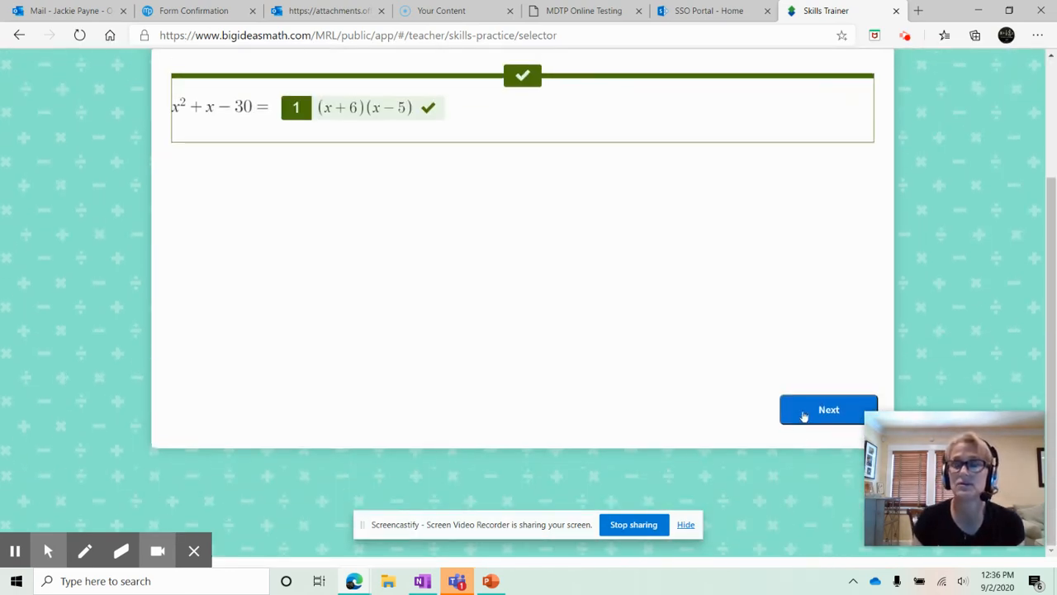
- Return from the solved problem to the Algebra 1 skill list via the Grade breadcrumb
{"action": "scroll", "scroll_direction": "up", "scroll_amount": 3}
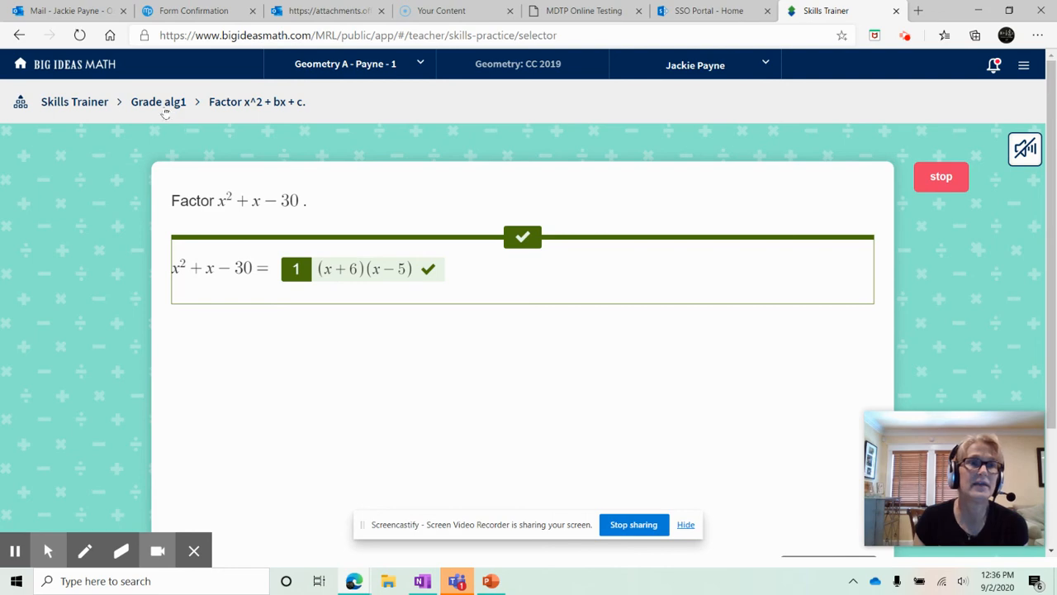
{"action": "left_click", "coordinate": [74, 100]}
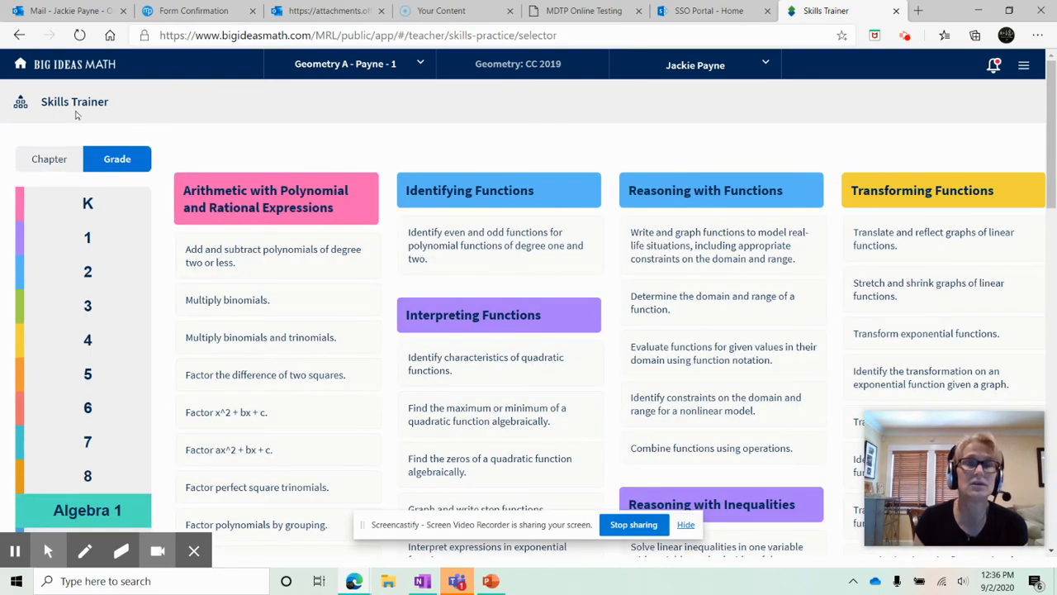
- Select Geometry in the grade sidebar, then view its skills organized by chapter
{"action": "scroll", "scroll_direction": "down", "scroll_amount": 3}
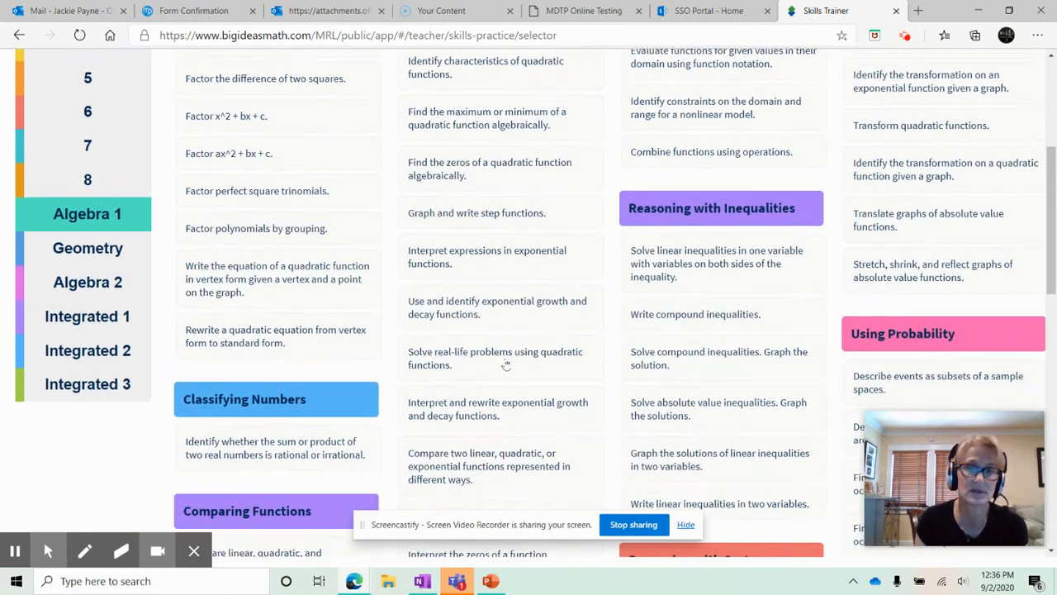
{"action": "scroll", "scroll_direction": "down", "scroll_amount": 3}
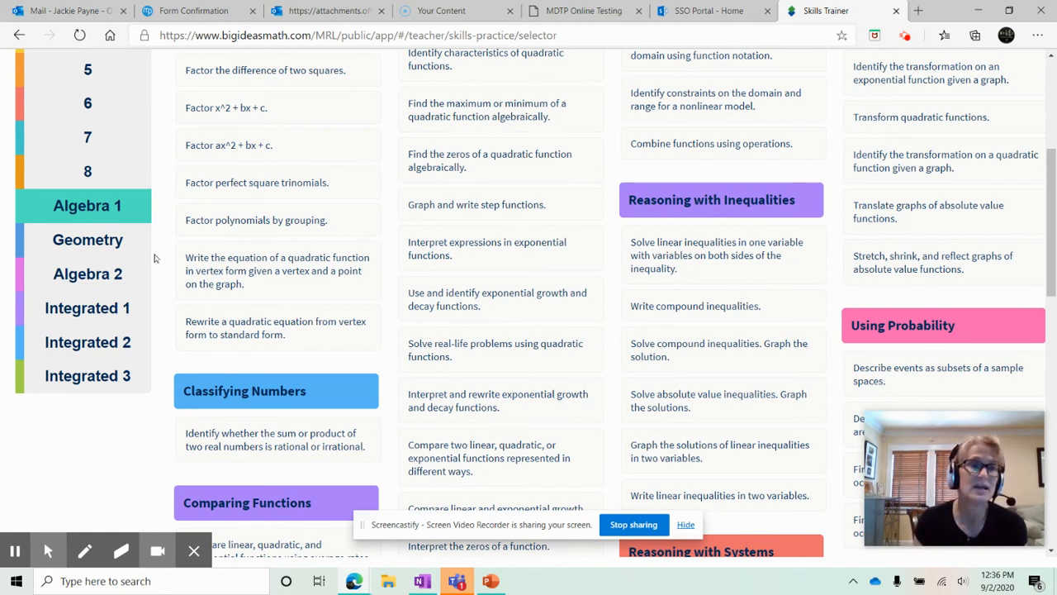
{"action": "left_click", "coordinate": [88, 239]}
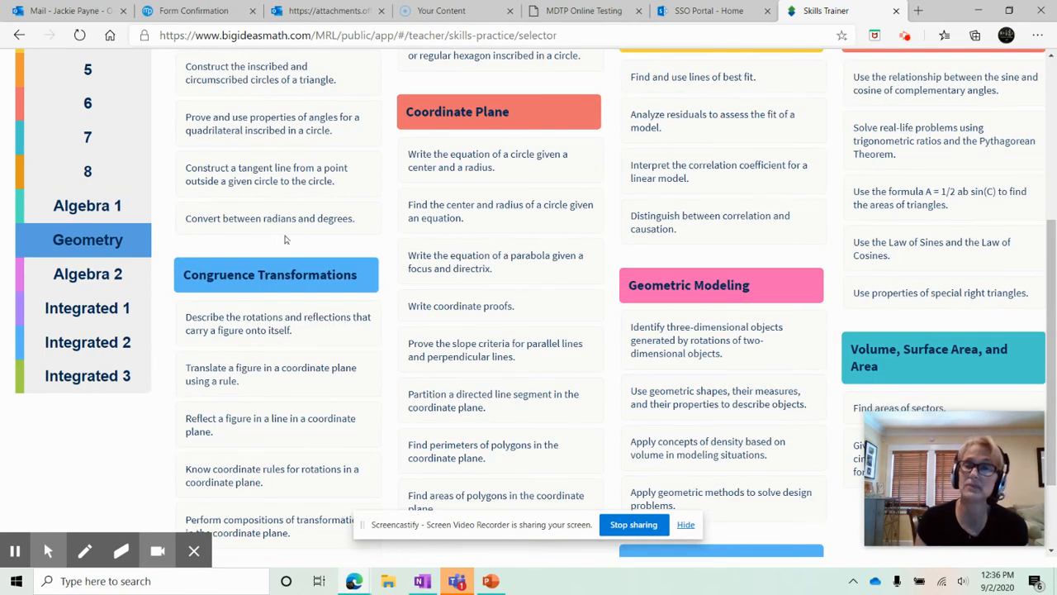
{"action": "mouse_move", "coordinate": [329, 352]}
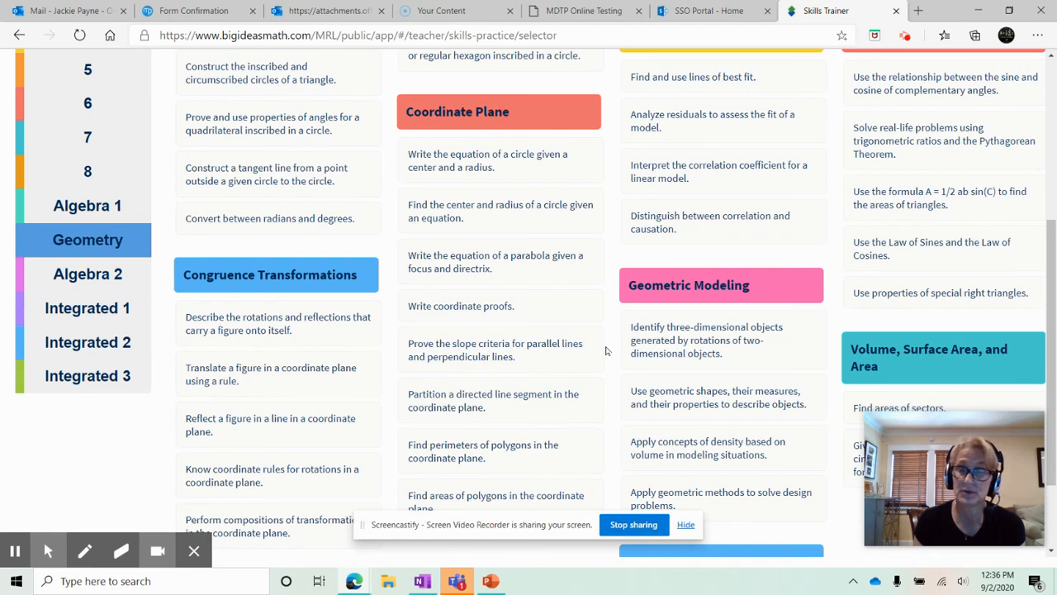
{"action": "scroll", "scroll_direction": "up", "scroll_amount": 3}
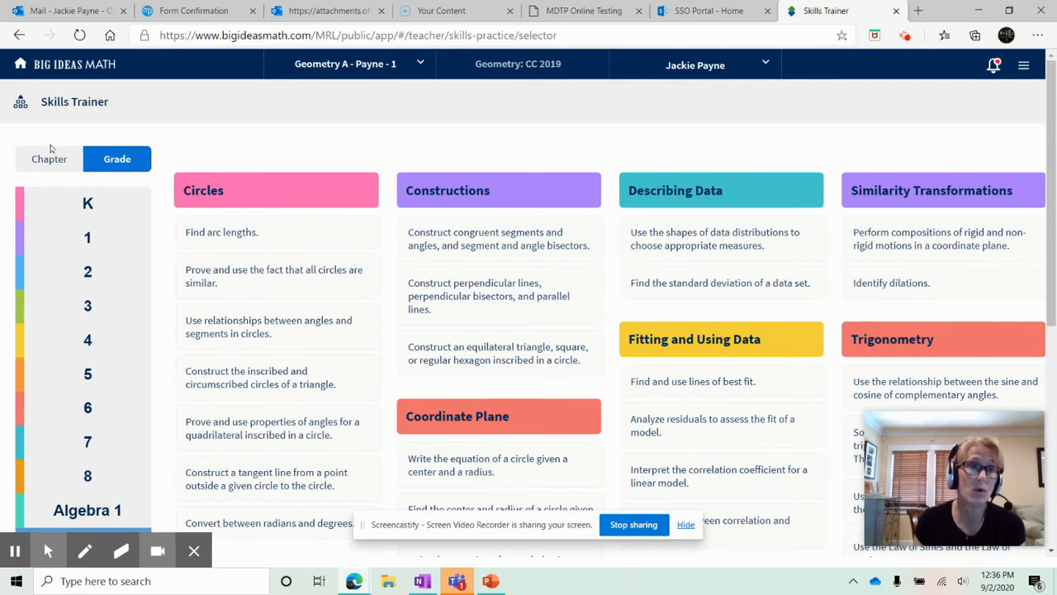
{"action": "left_click", "coordinate": [49, 159]}
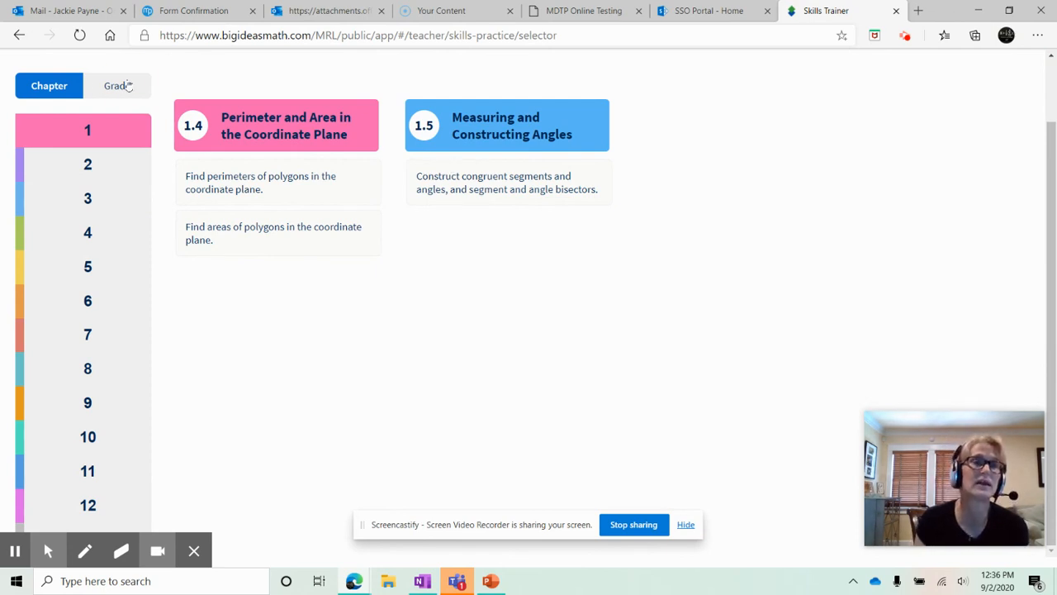
- Switch the Geometry skills back to the by-grade view
{"action": "left_click", "coordinate": [116, 85]}
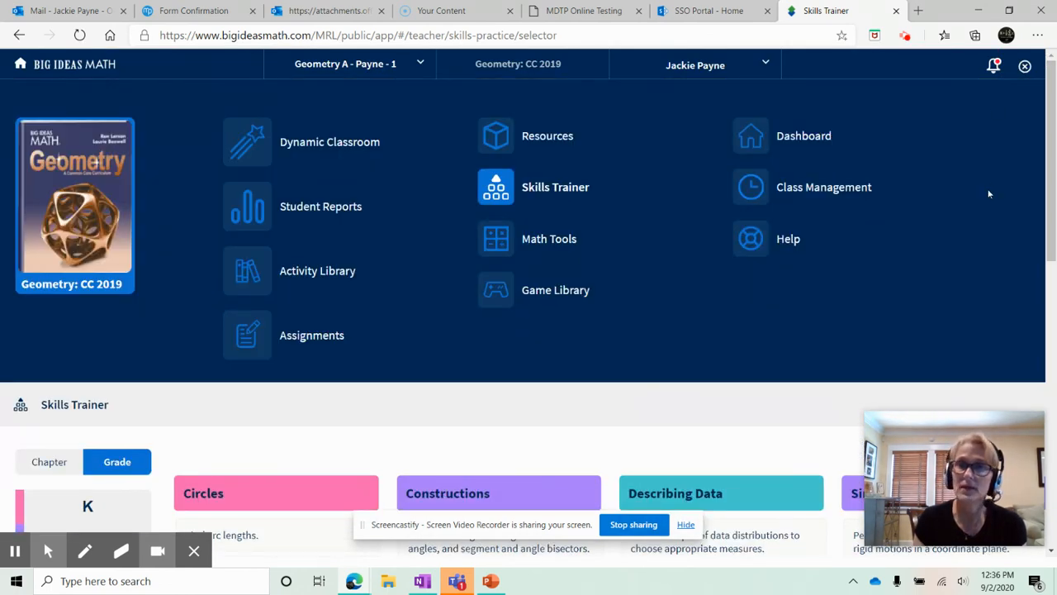
{"action": "mouse_move", "coordinate": [901, 207]}
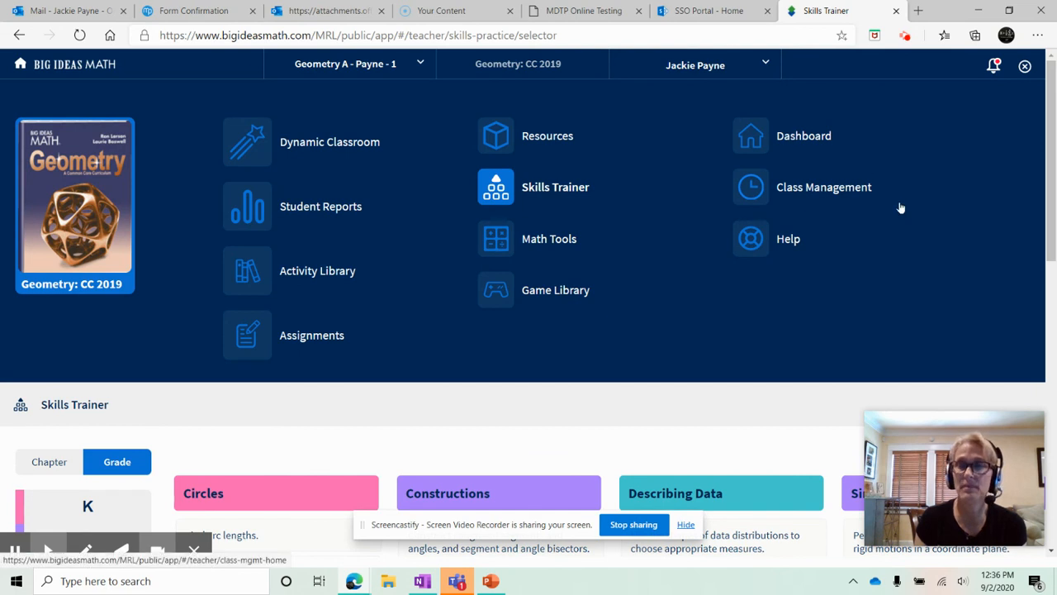
- Choose Dashboard from the navigation menu to see the Geometry A assignments
{"action": "left_click", "coordinate": [803, 136]}
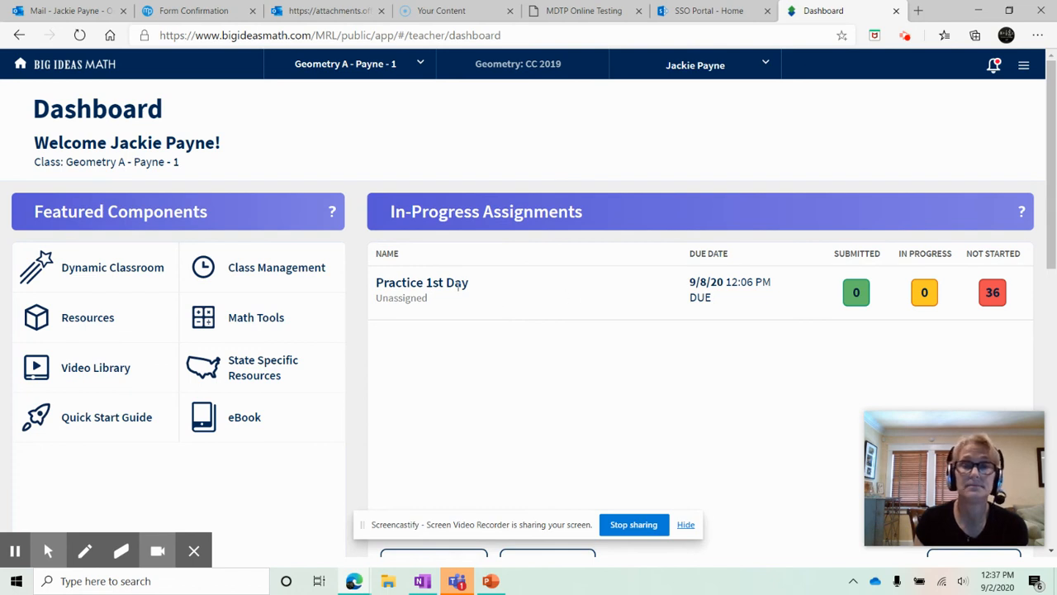
{"action": "mouse_move", "coordinate": [485, 323]}
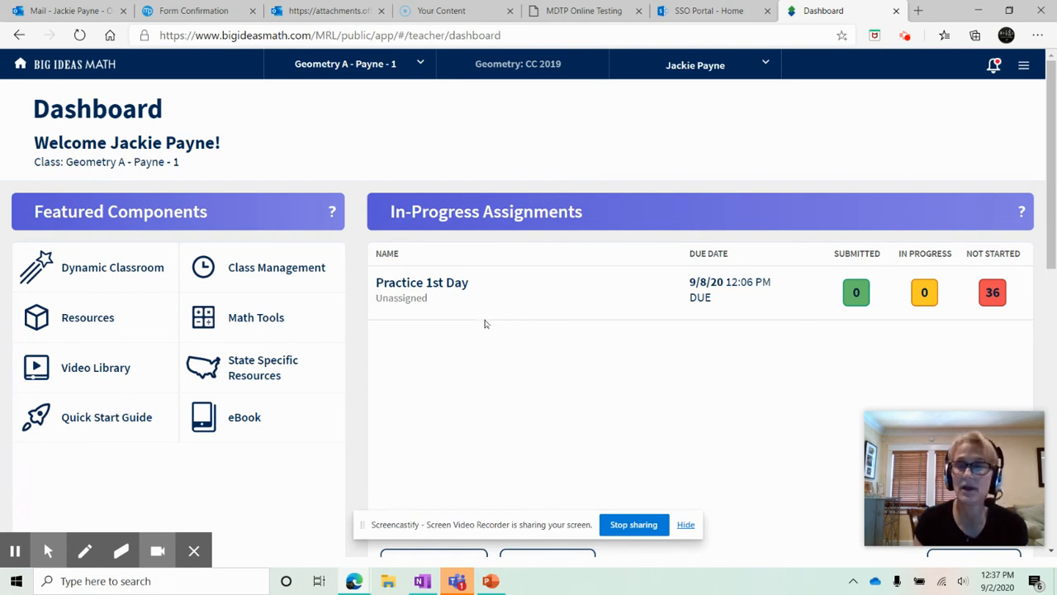
{"action": "mouse_move", "coordinate": [450, 327]}
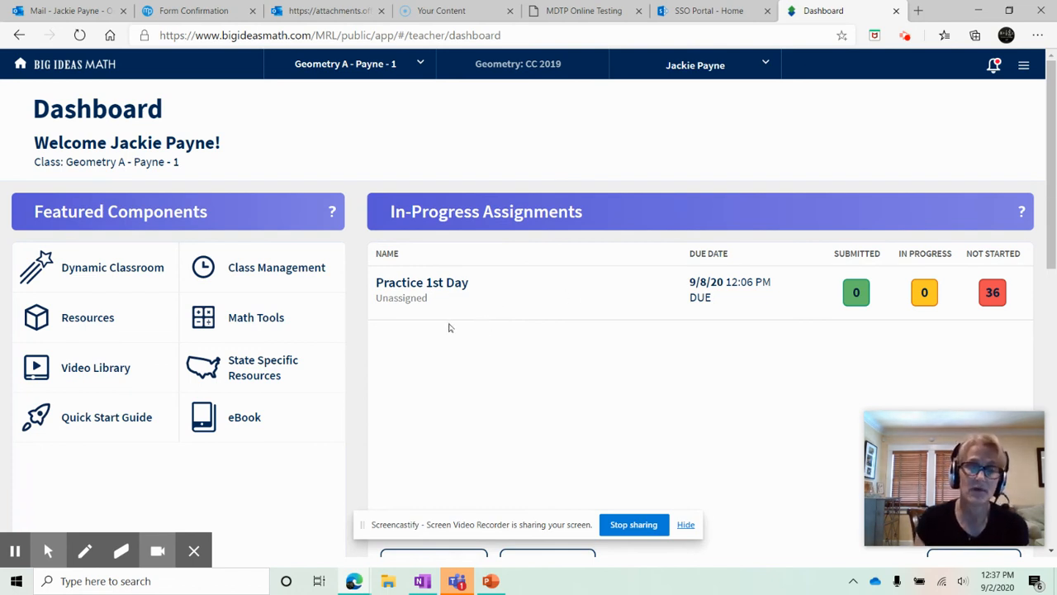
{"action": "mouse_move", "coordinate": [540, 283]}
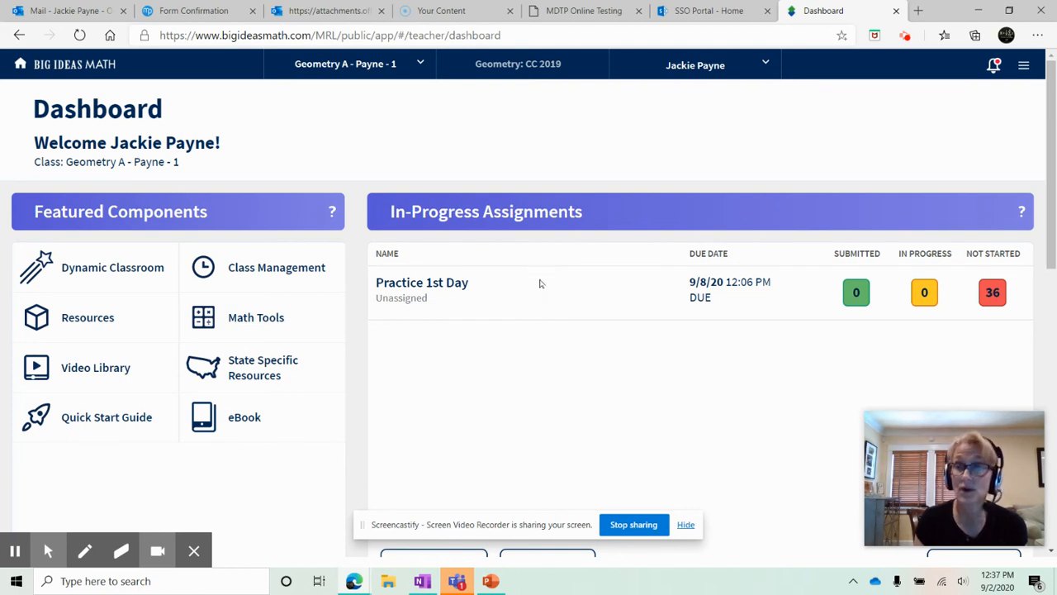
{"action": "mouse_move", "coordinate": [850, 305]}
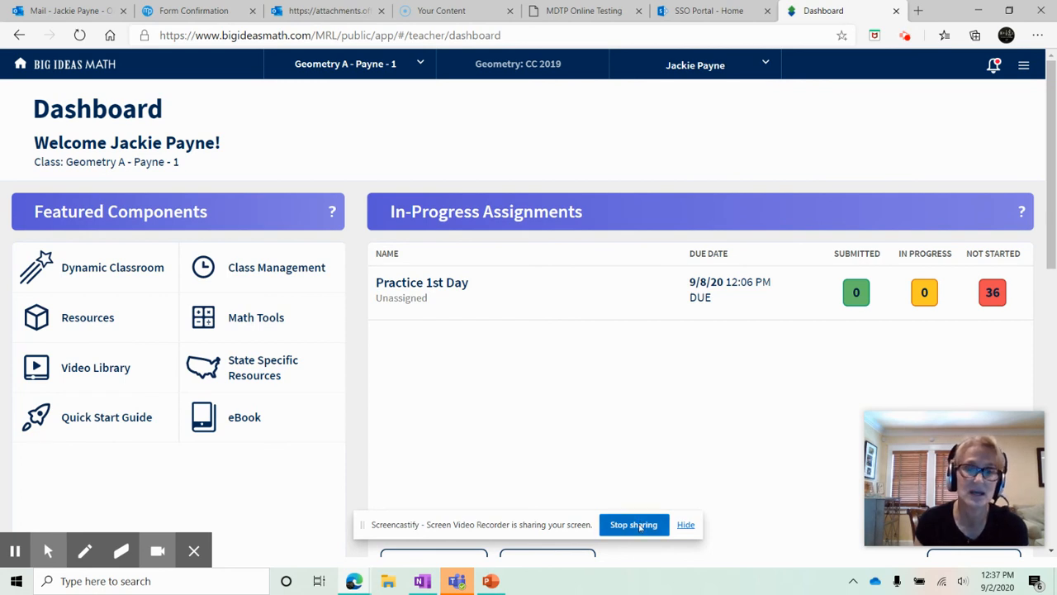
{"action": "mouse_move", "coordinate": [371, 496]}
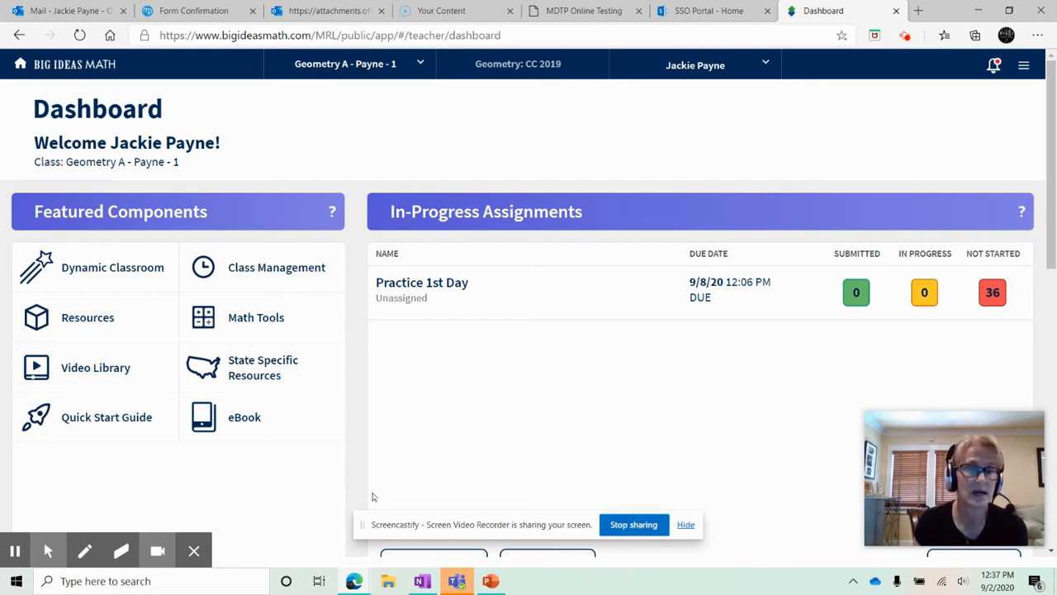